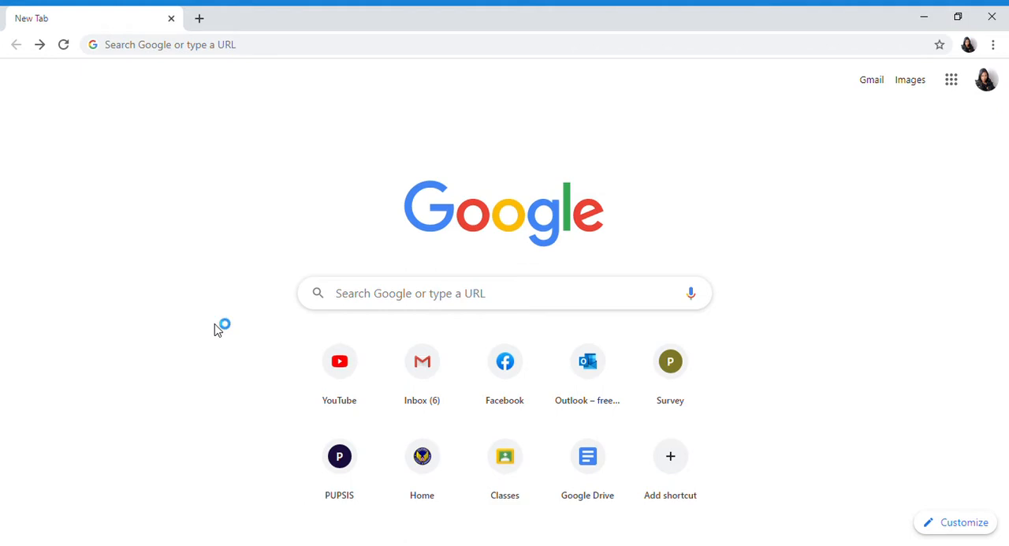
pyautogui.moveTo(218, 324)
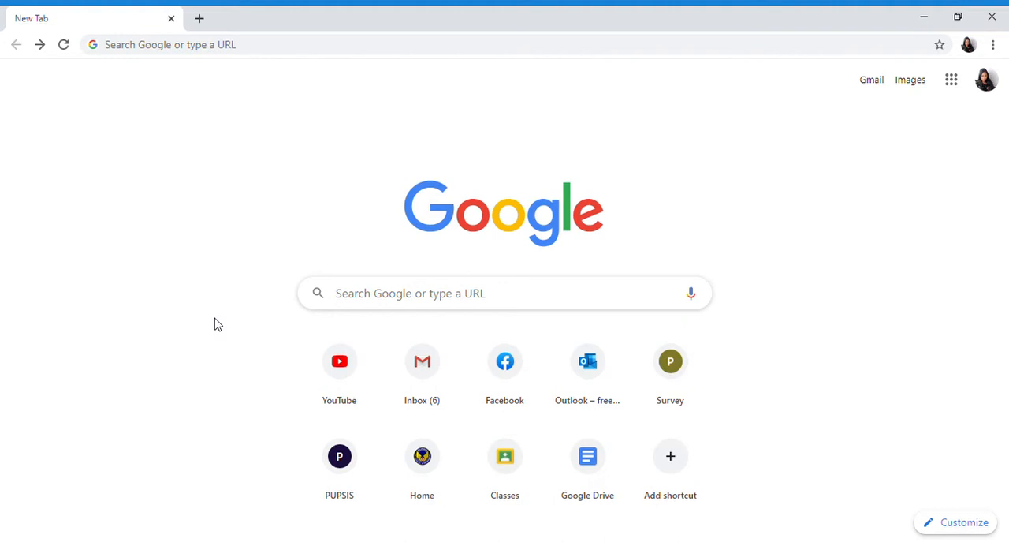
pyautogui.moveTo(319, 120)
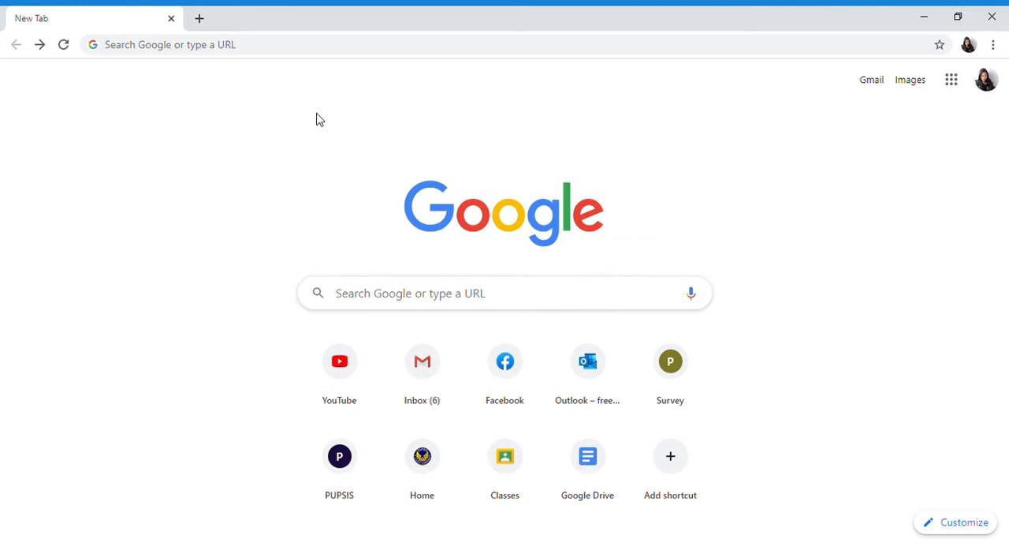
pyautogui.moveTo(777, 107)
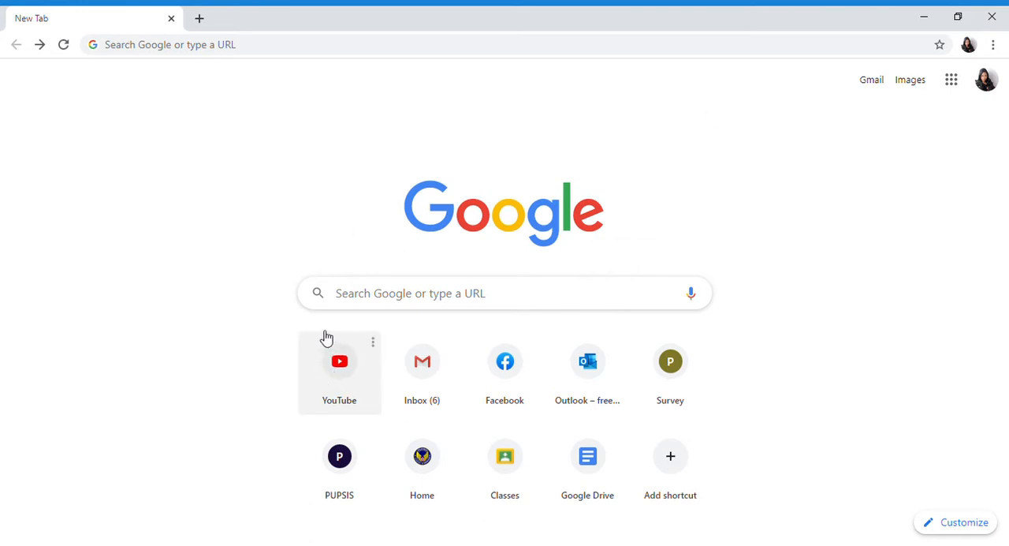
# Go to YouTube and open your own channel page from the profile avatar menu
pyautogui.click(339, 361)
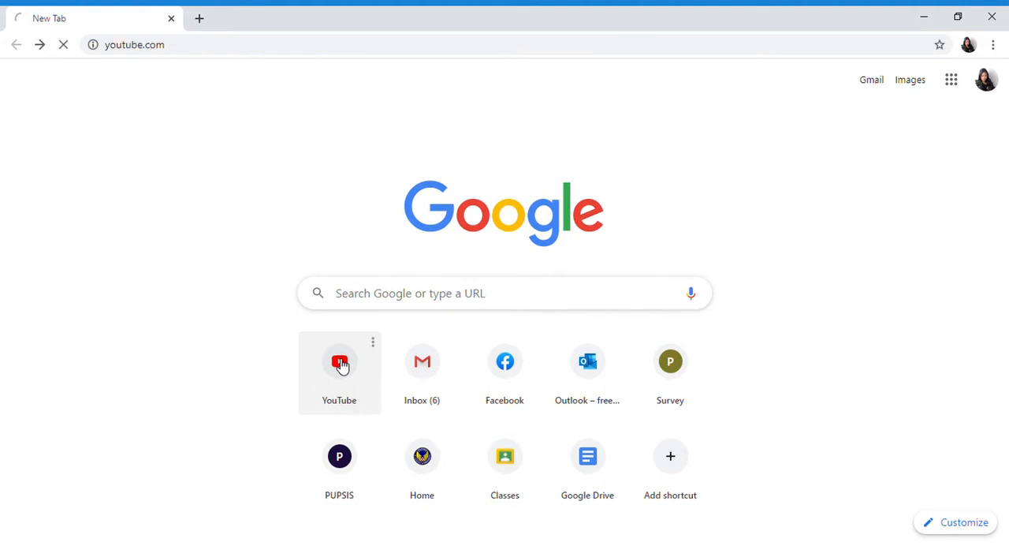
pyautogui.click(339, 362)
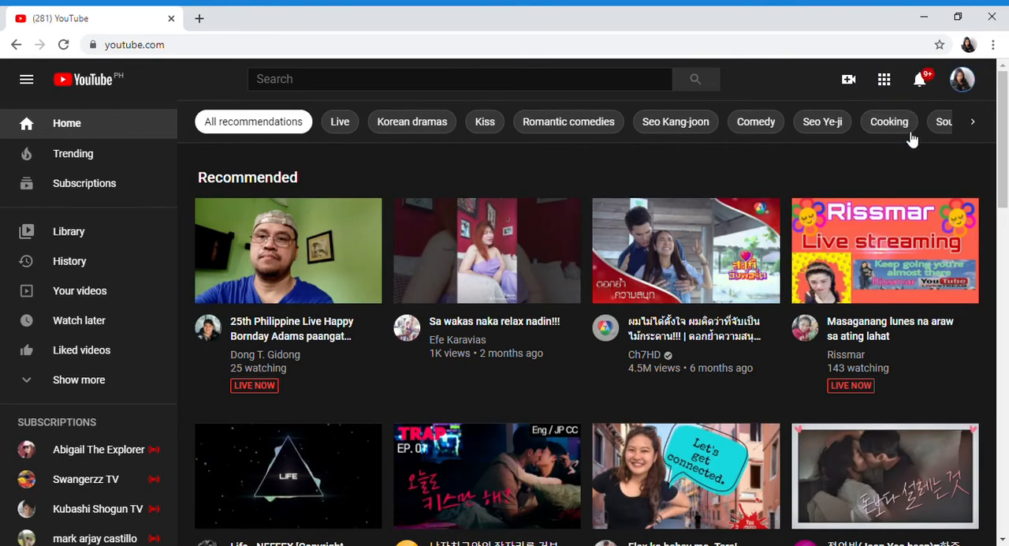
pyautogui.click(962, 79)
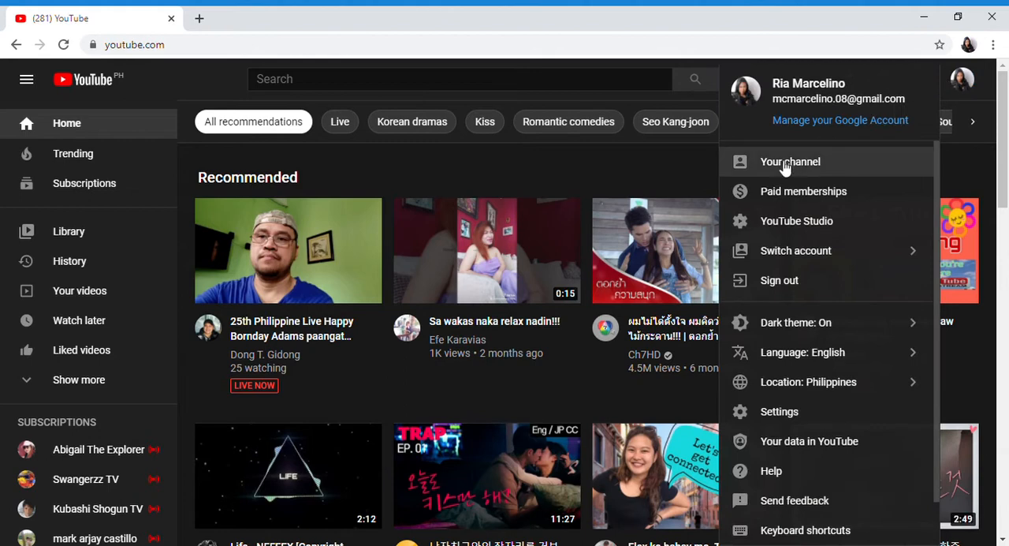
pyautogui.click(790, 161)
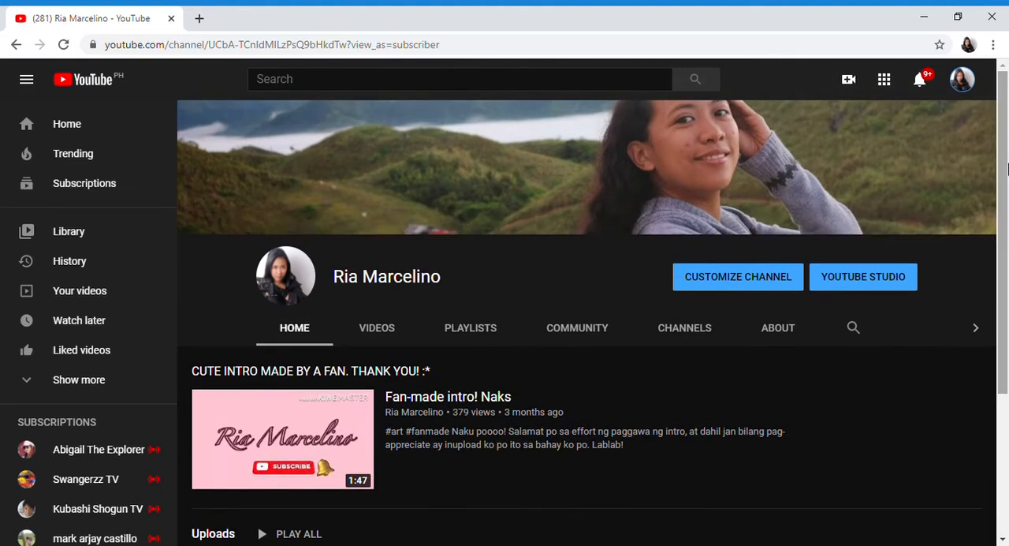
pyautogui.moveTo(818, 82)
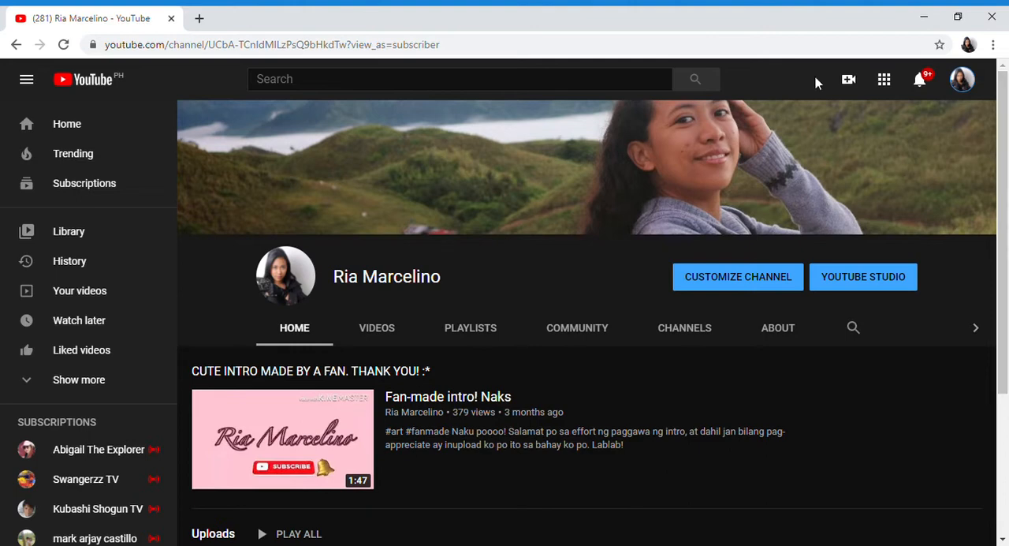
pyautogui.moveTo(849, 79)
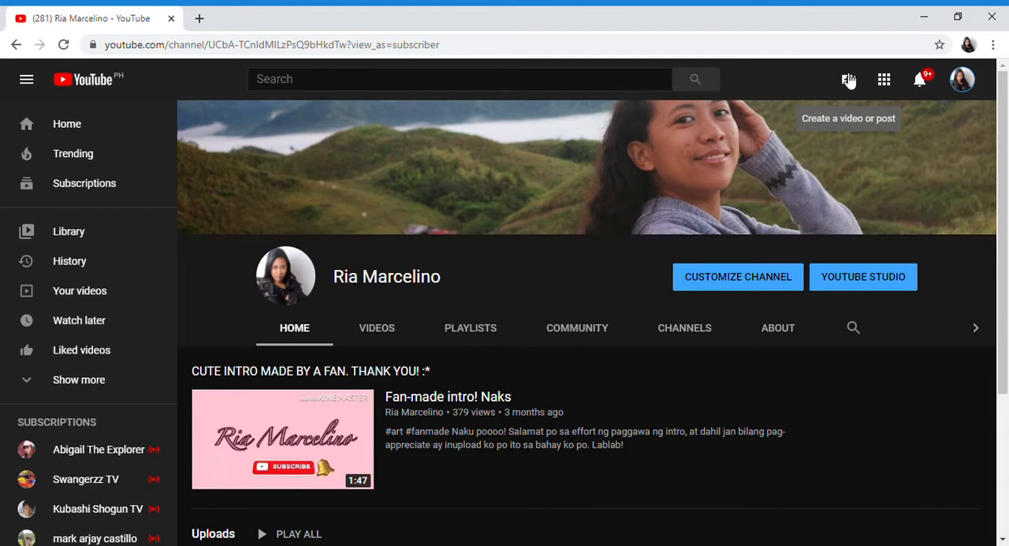
pyautogui.moveTo(849, 83)
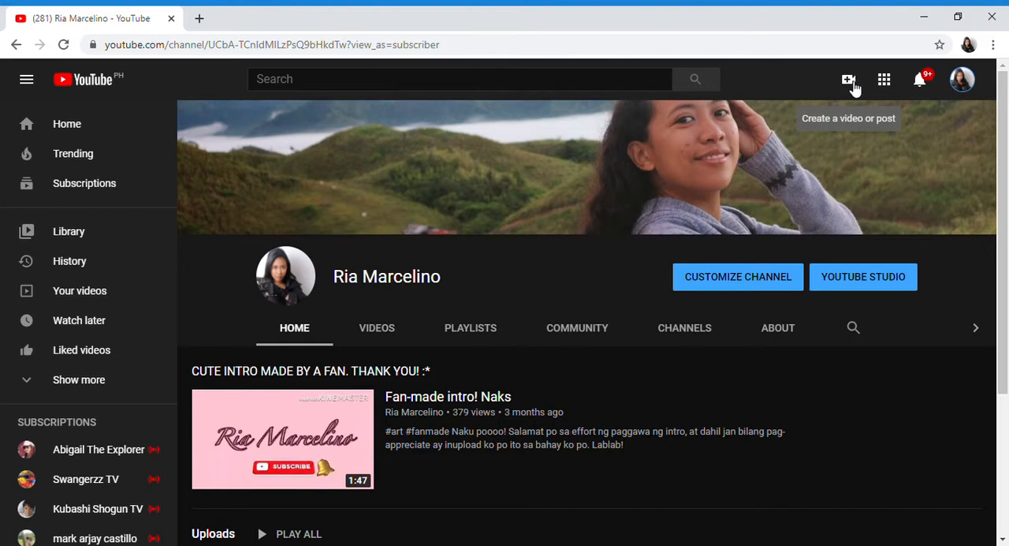
# Open the camera Create menu offering upload, go live and create post
pyautogui.click(848, 79)
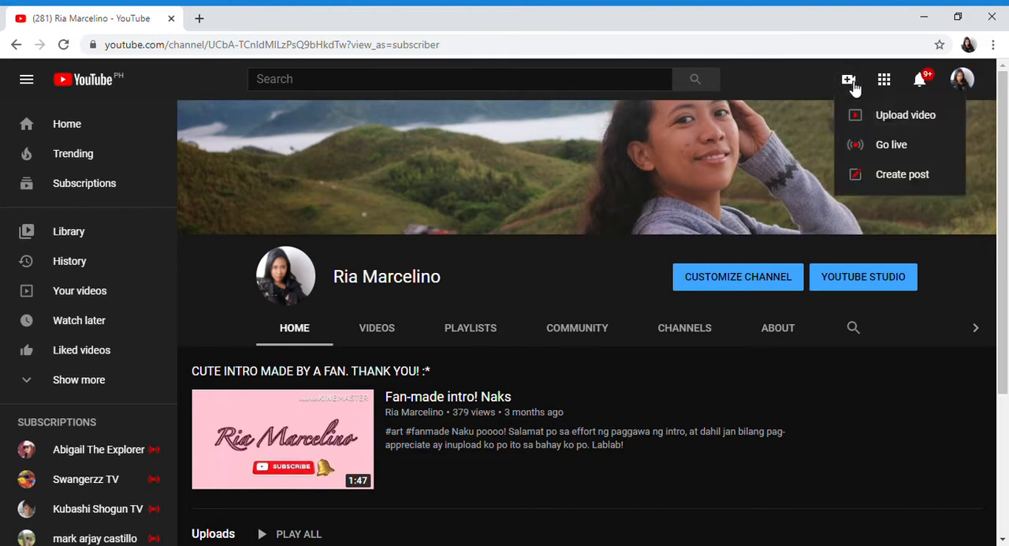
pyautogui.moveTo(906, 114)
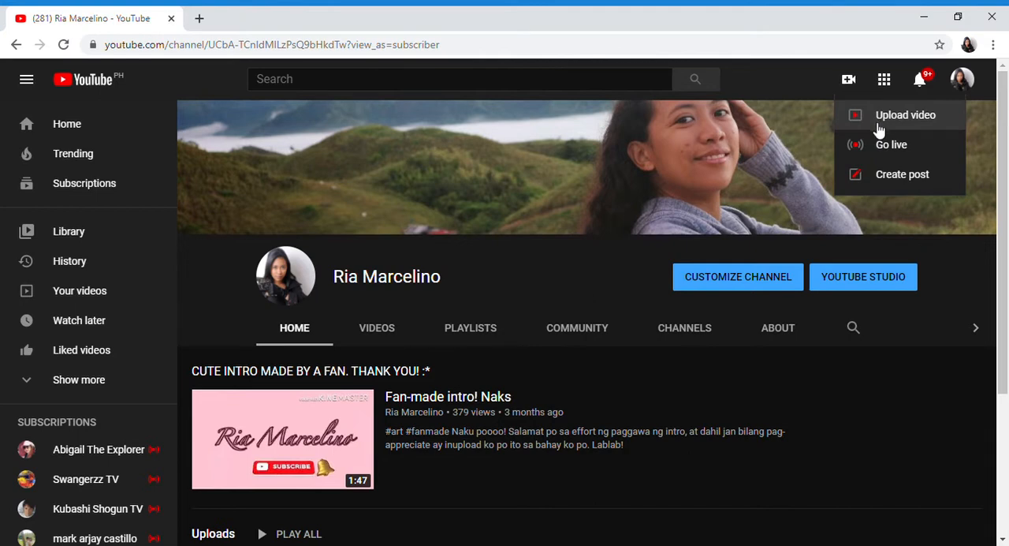
pyautogui.moveTo(879, 134)
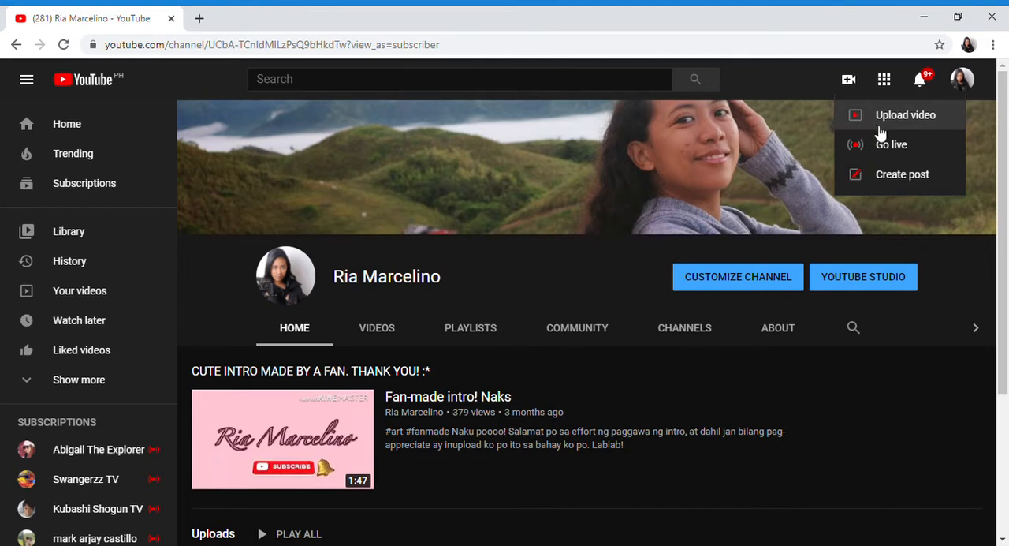
pyautogui.moveTo(882, 154)
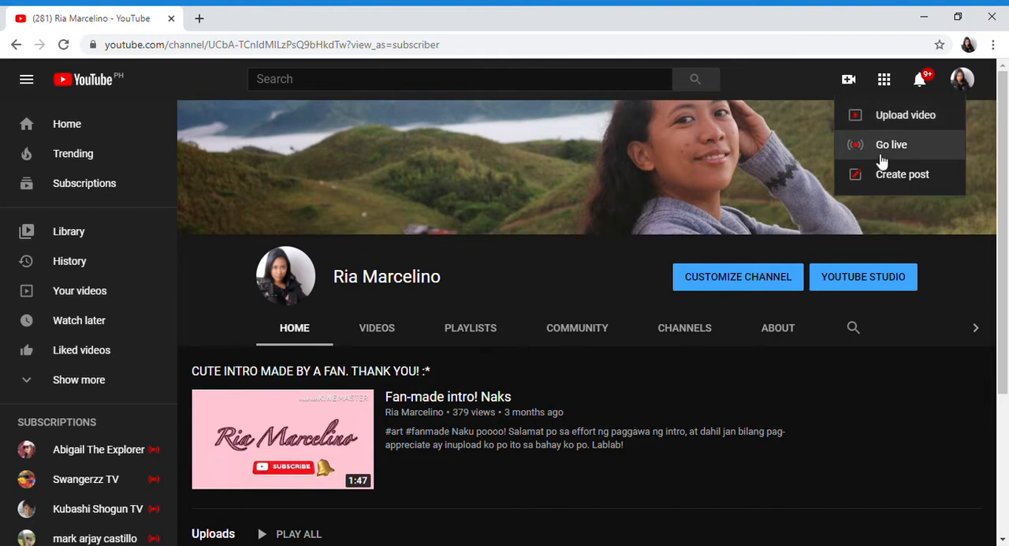
pyautogui.moveTo(889, 183)
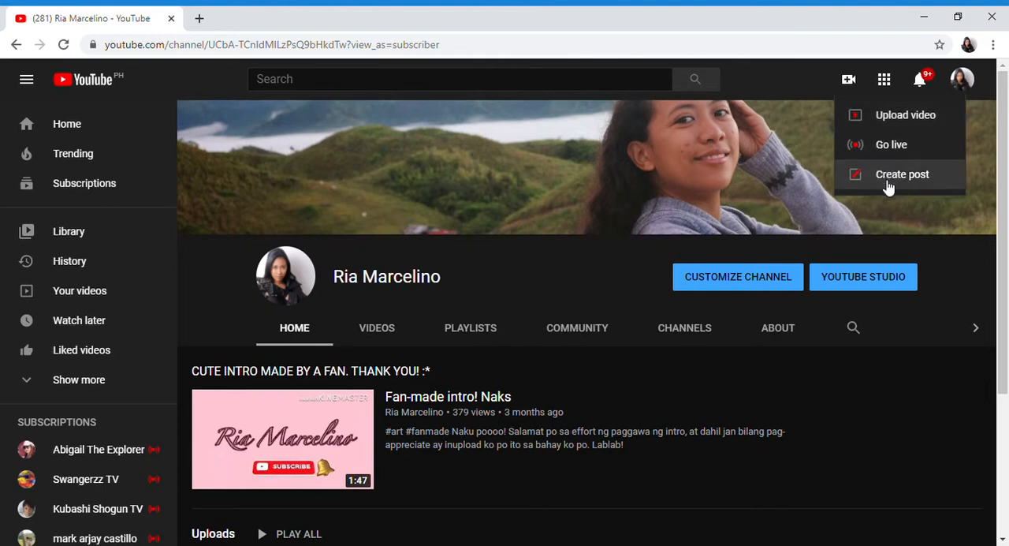
pyautogui.moveTo(887, 126)
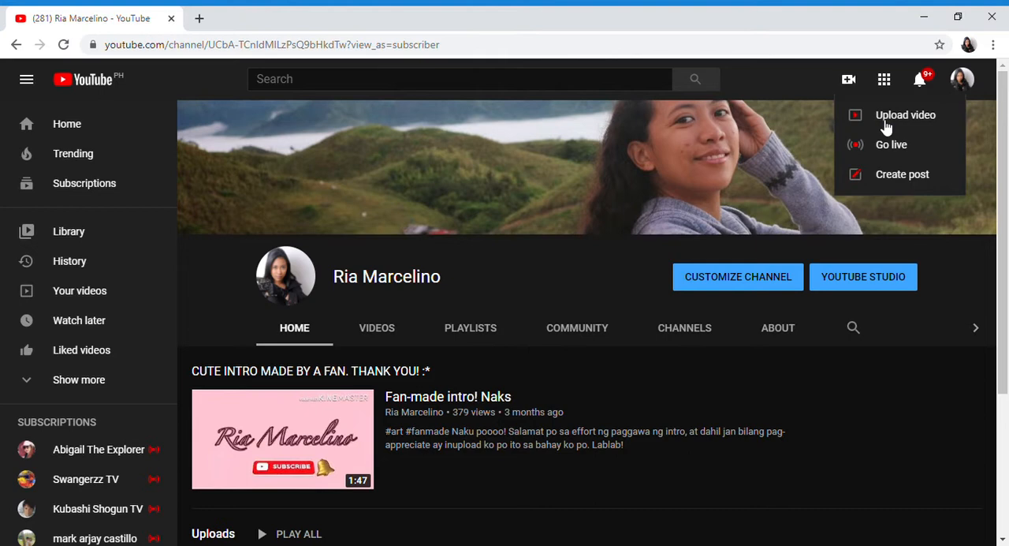
pyautogui.moveTo(886, 144)
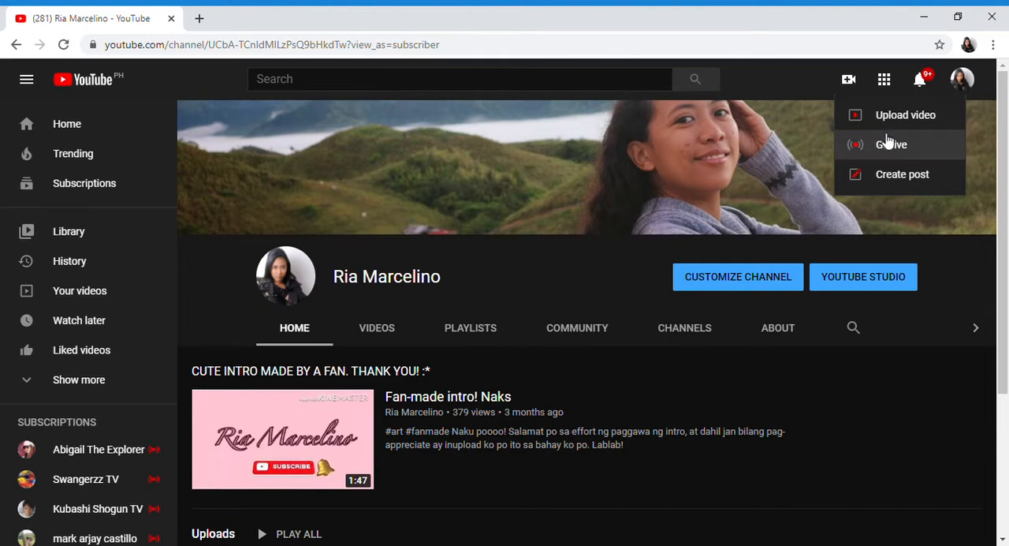
pyautogui.moveTo(889, 154)
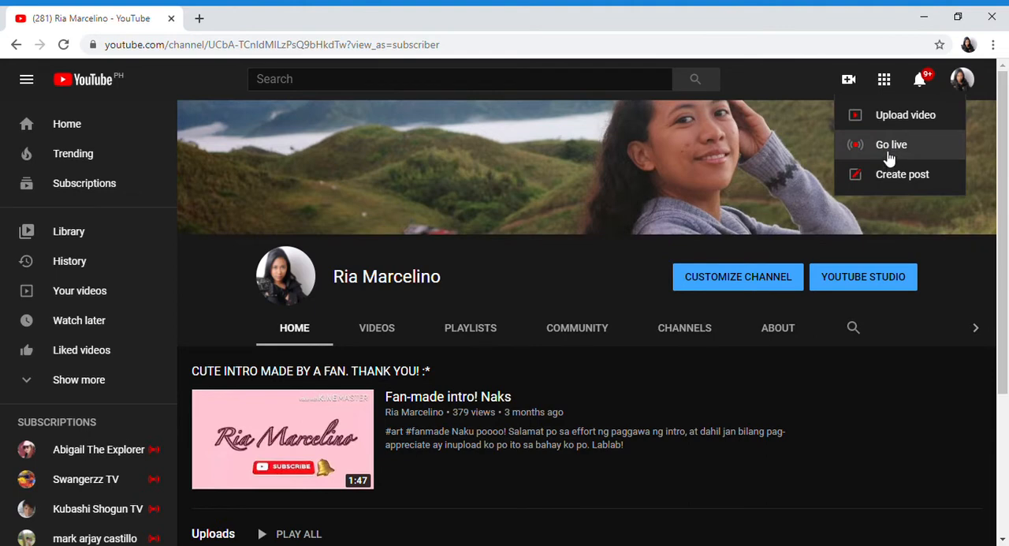
pyautogui.moveTo(892, 185)
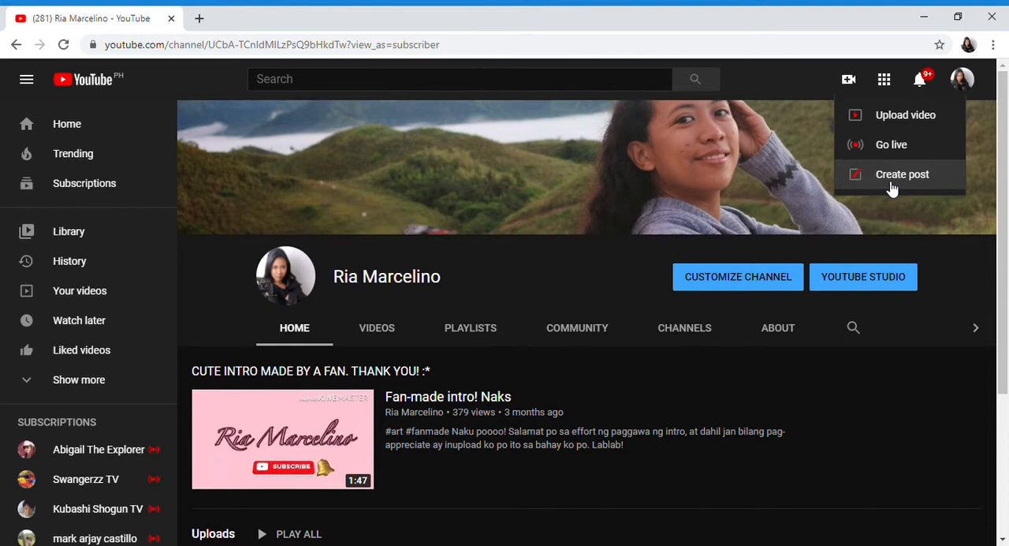
pyautogui.moveTo(463, 44)
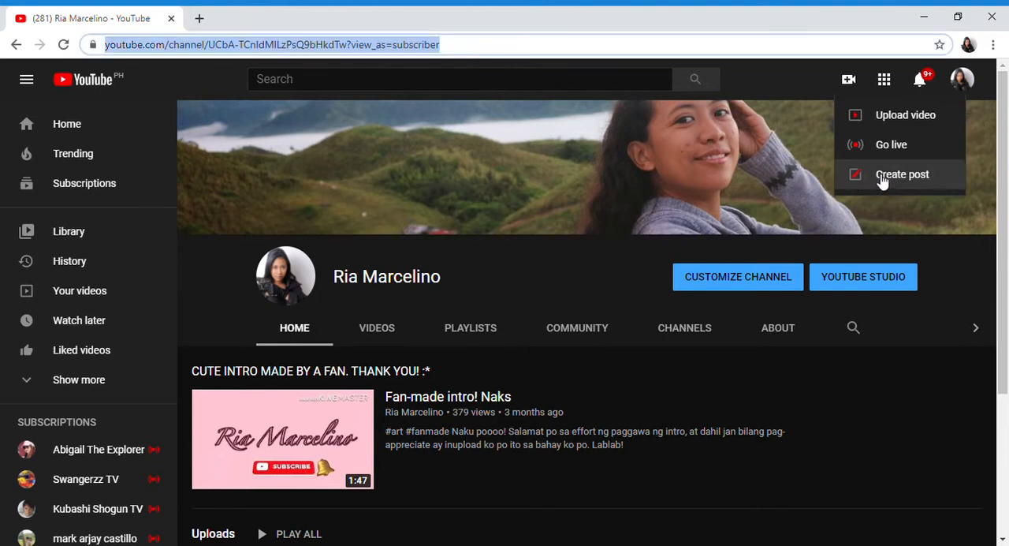
pyautogui.click(903, 175)
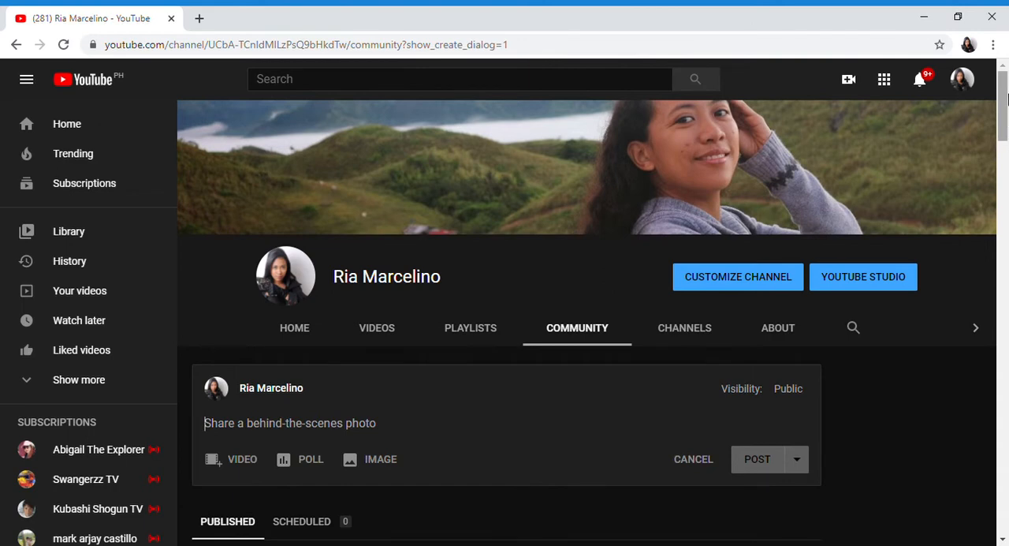
pyautogui.scroll(-3)
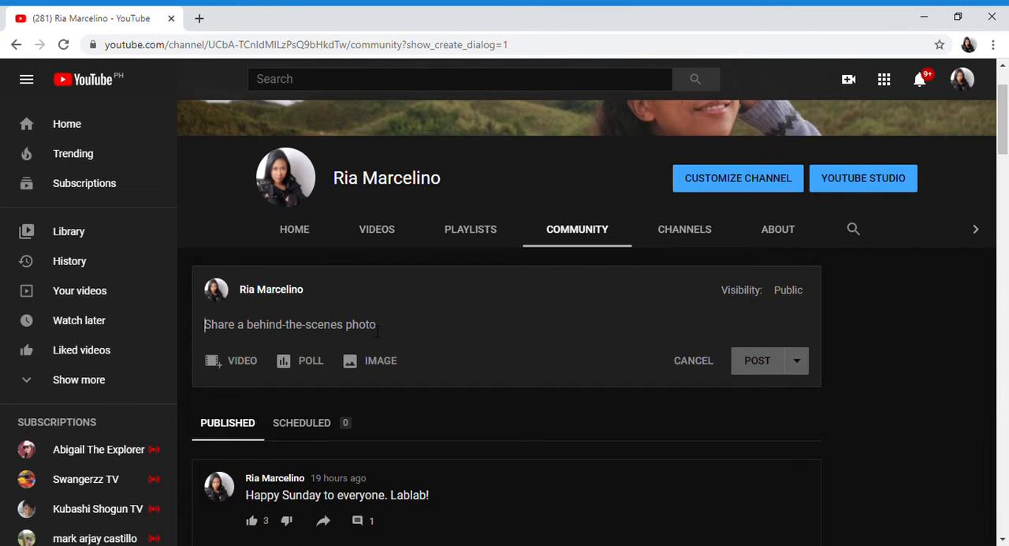
pyautogui.write('h')
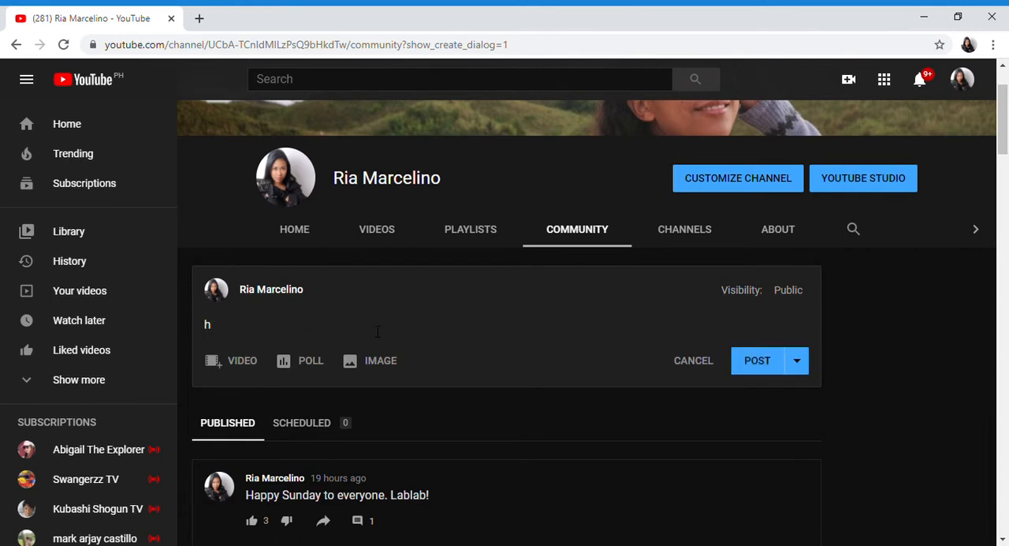
pyautogui.write('ello mga')
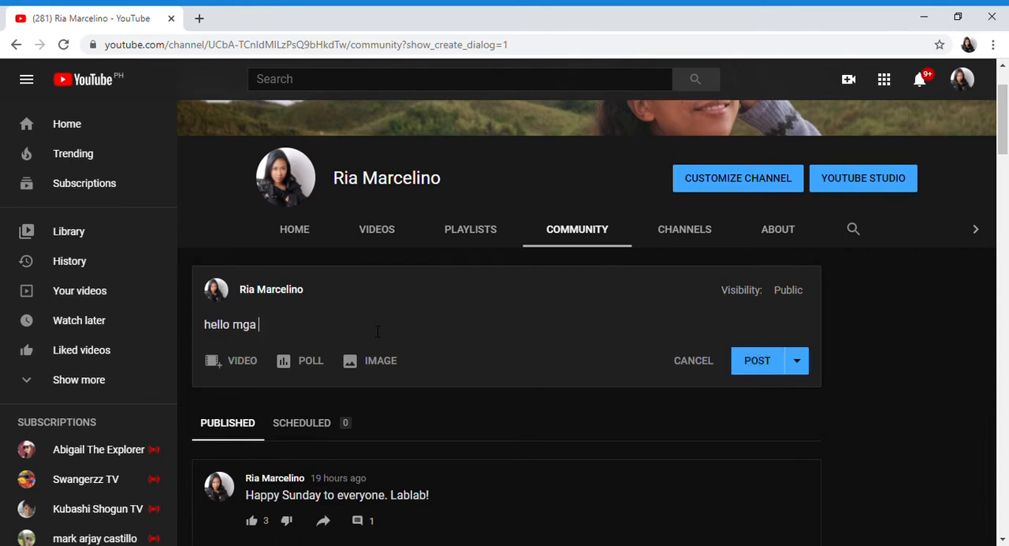
pyautogui.write('lods!')
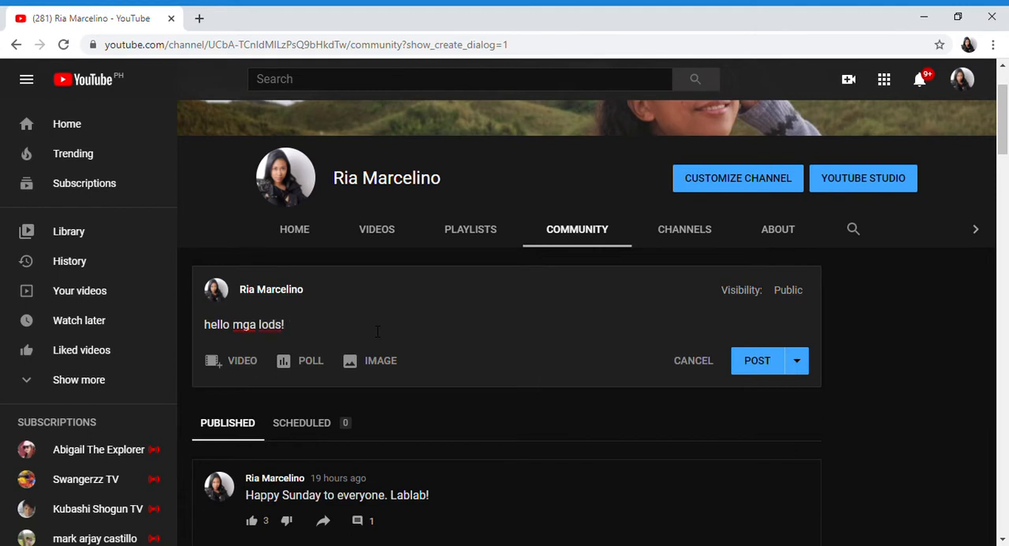
pyautogui.write('I miss you')
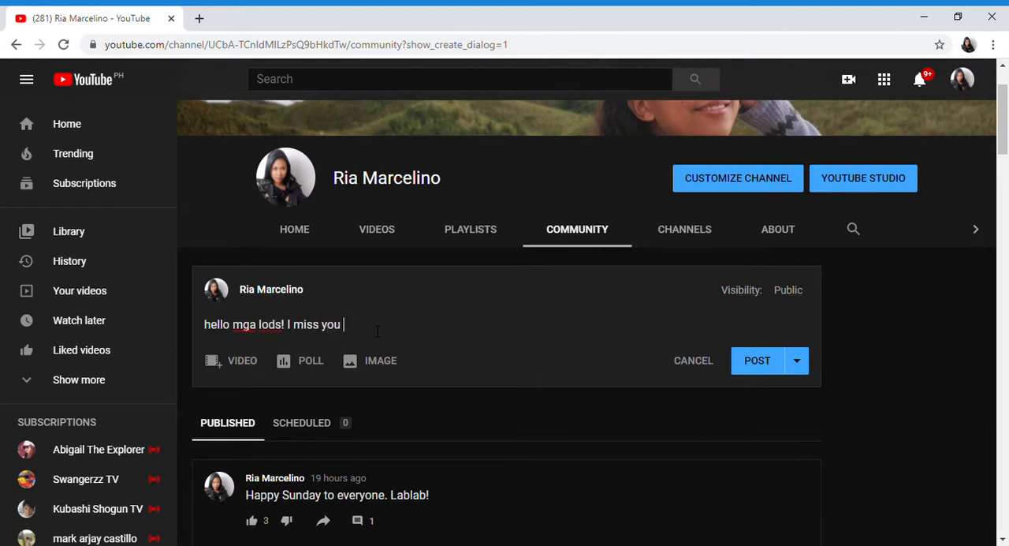
pyautogui.write('all..')
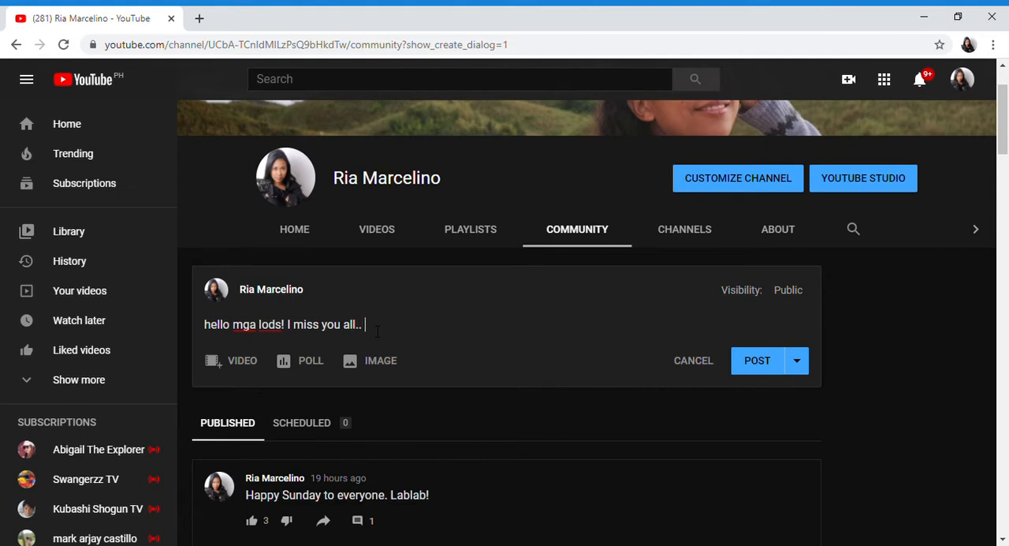
pyautogui.moveTo(367, 370)
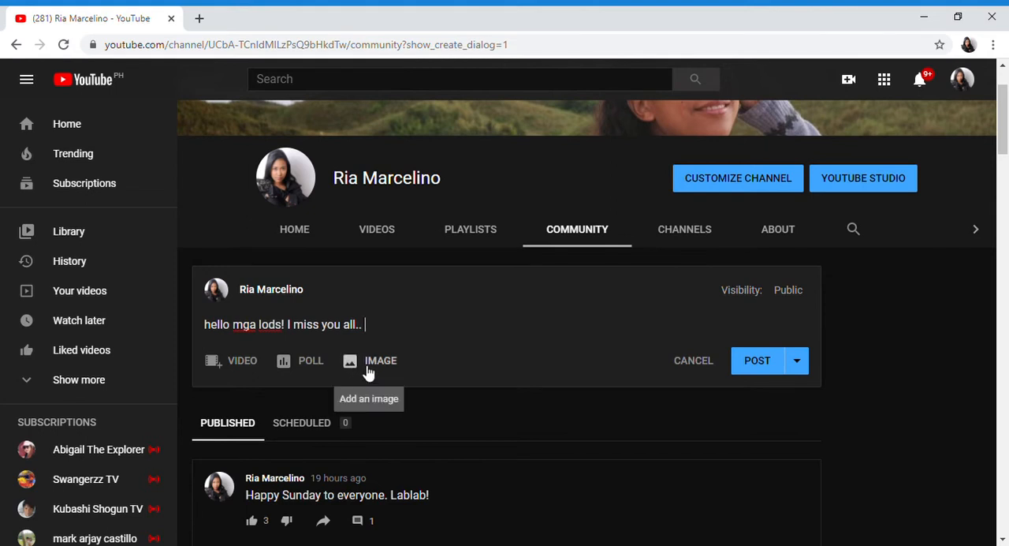
pyautogui.moveTo(376, 340)
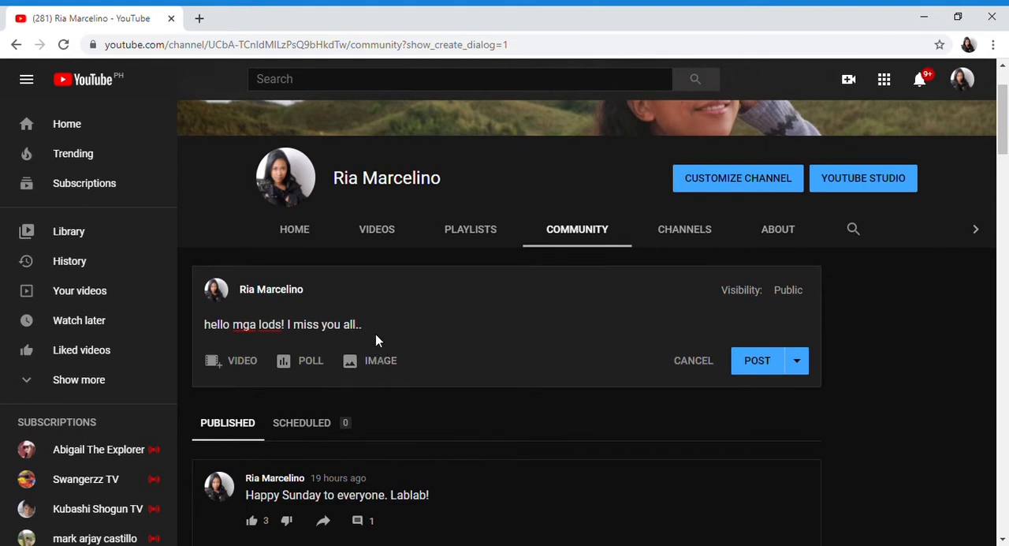
pyautogui.write('https://www.youtube.com/channel/UCbA-TCnldMlLzPsQ9bHkdTw?view_as=subscriber')
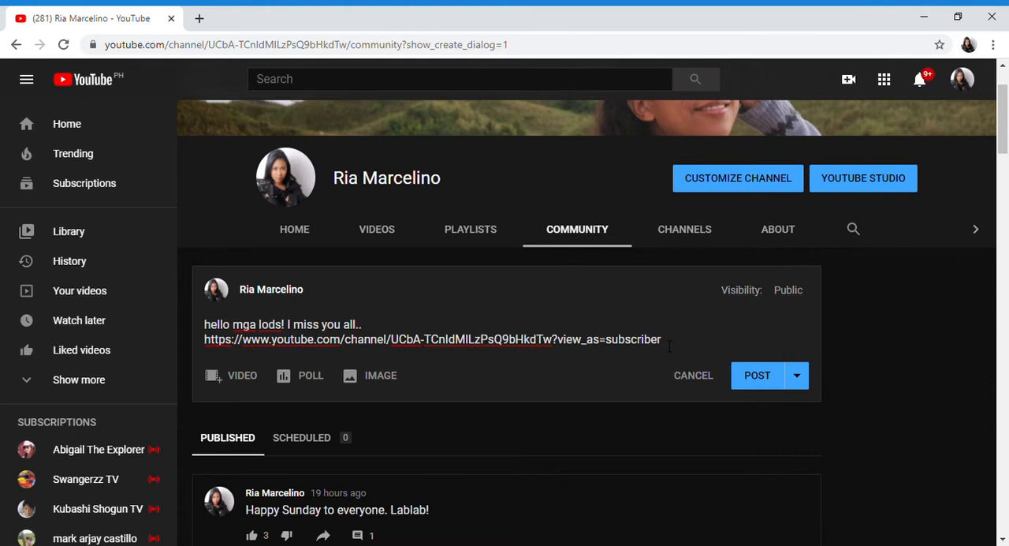
pyautogui.moveTo(559, 365)
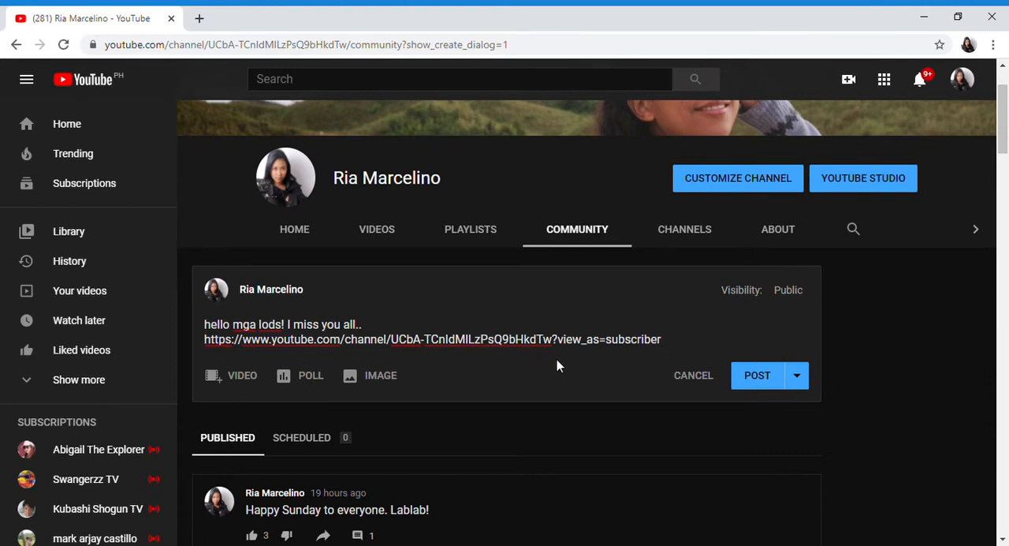
pyautogui.moveTo(221, 382)
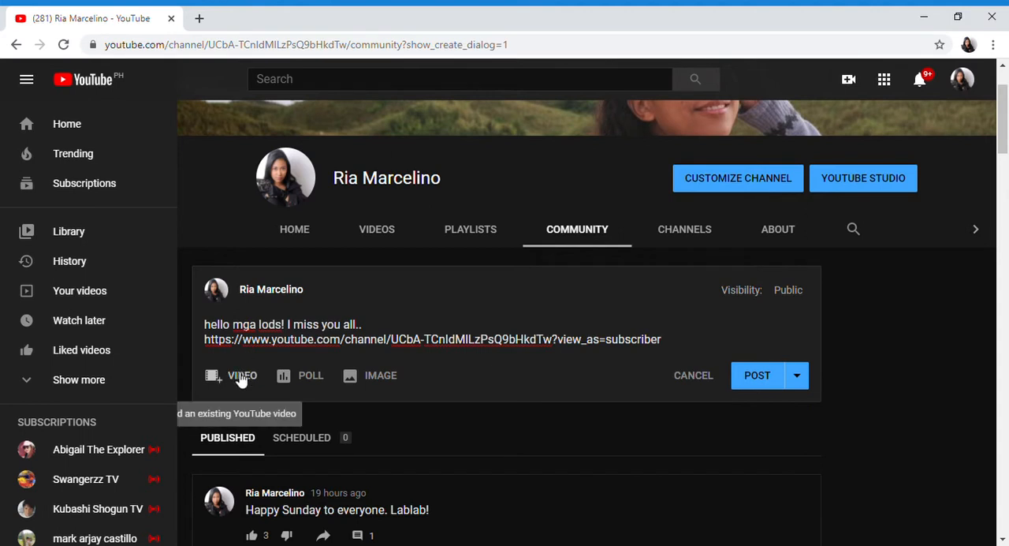
pyautogui.moveTo(242, 375)
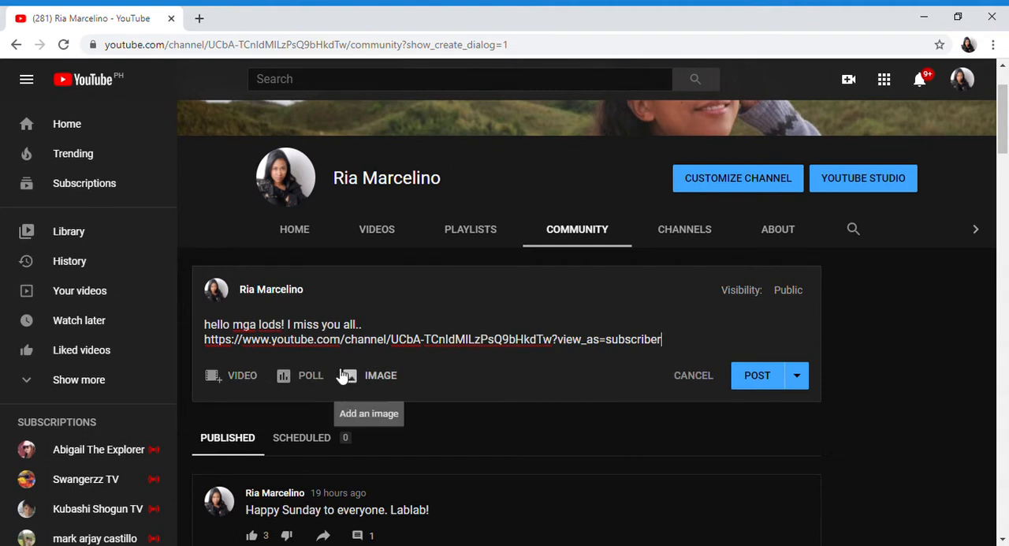
pyautogui.moveTo(230, 382)
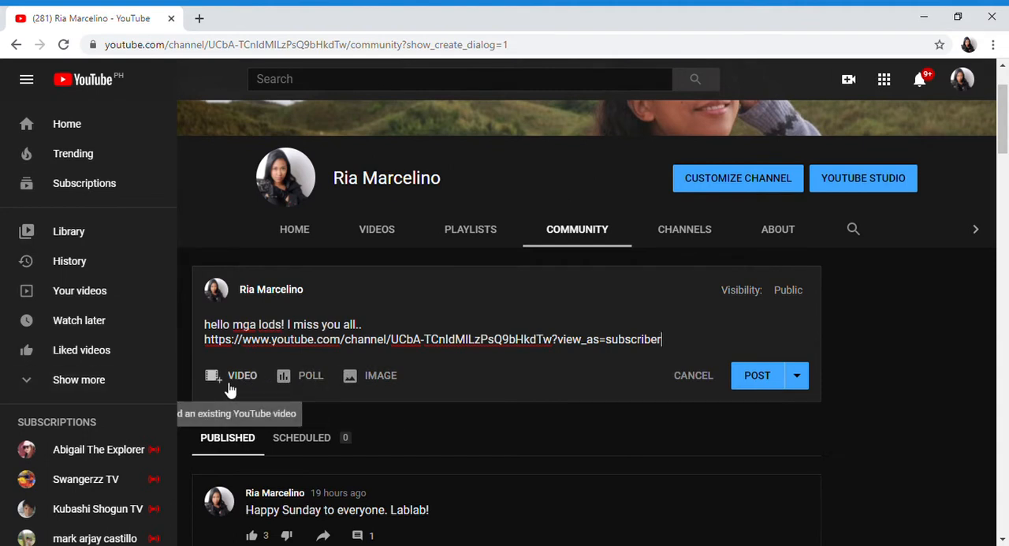
pyautogui.moveTo(363, 383)
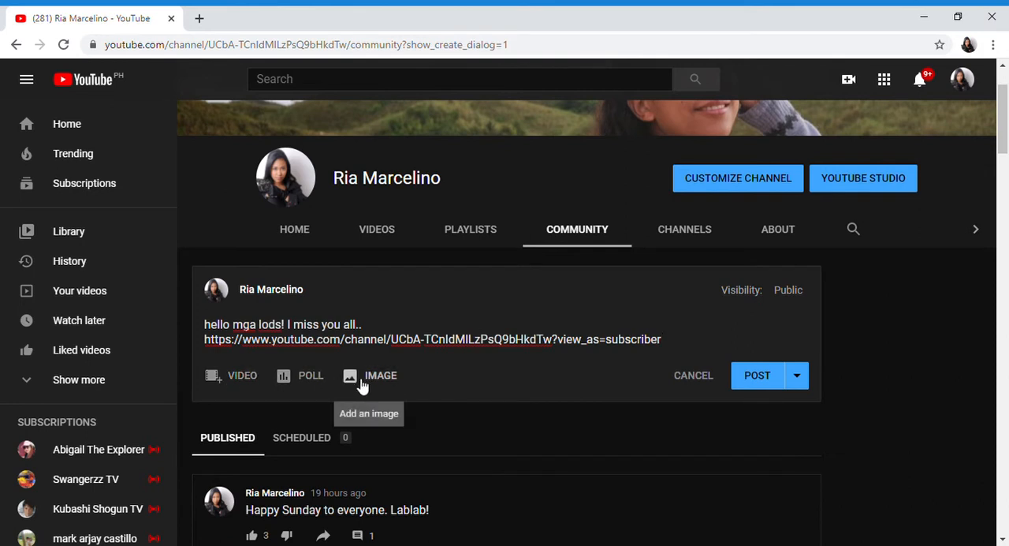
pyautogui.moveTo(319, 386)
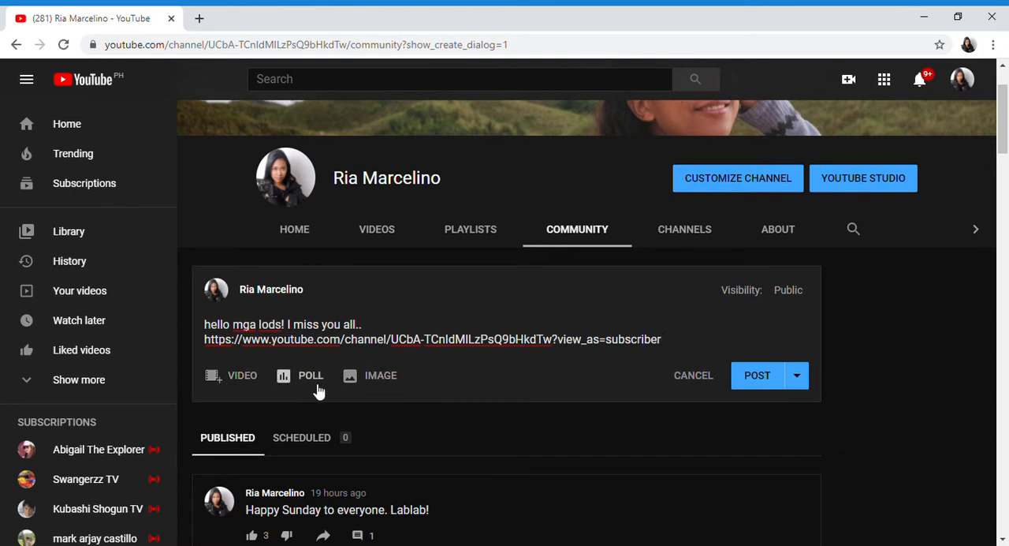
pyautogui.moveTo(299, 376)
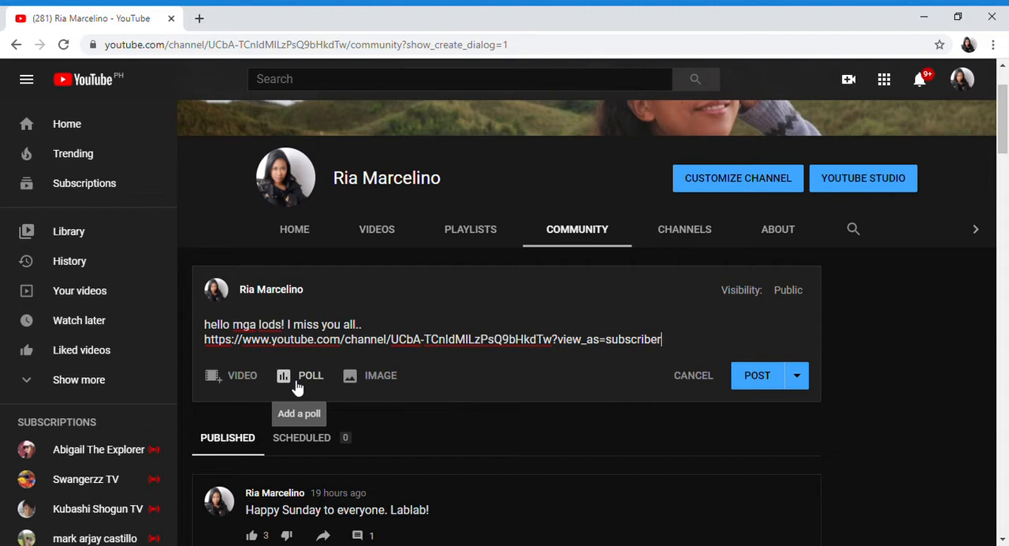
pyautogui.moveTo(704, 395)
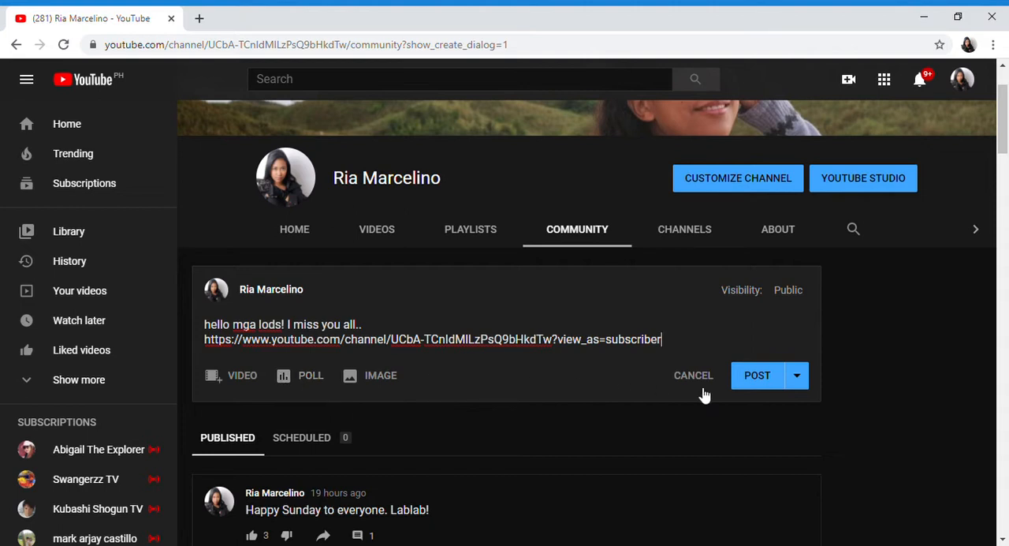
pyautogui.moveTo(757, 376)
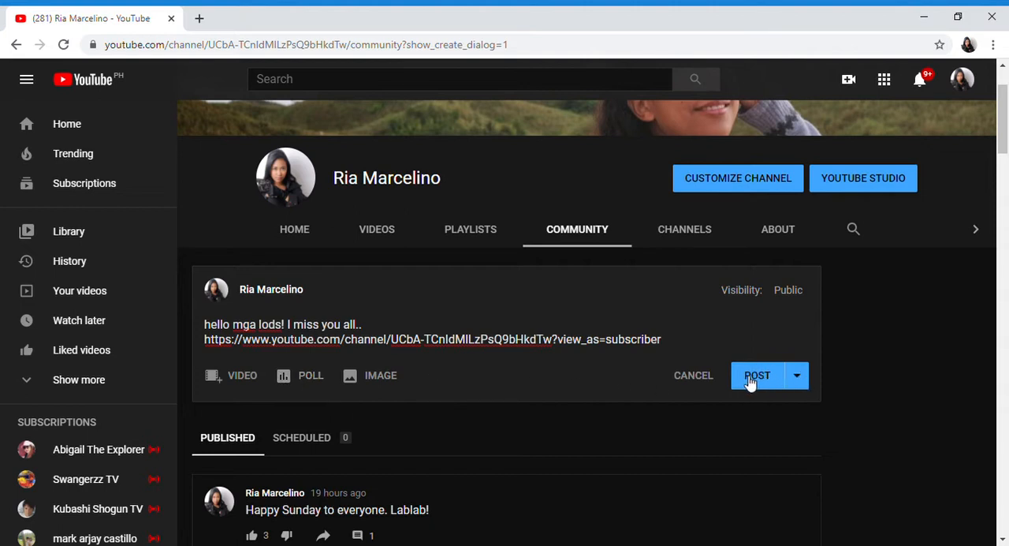
pyautogui.moveTo(803, 223)
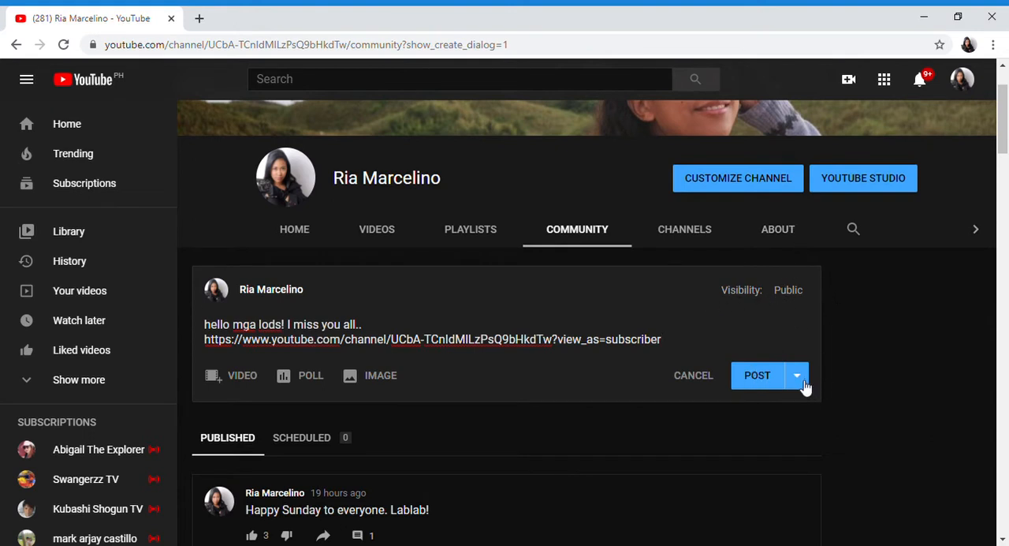
# Switch the post to Schedule post for 1:00 PM on Aug 17, 2020, and confirm
pyautogui.click(796, 375)
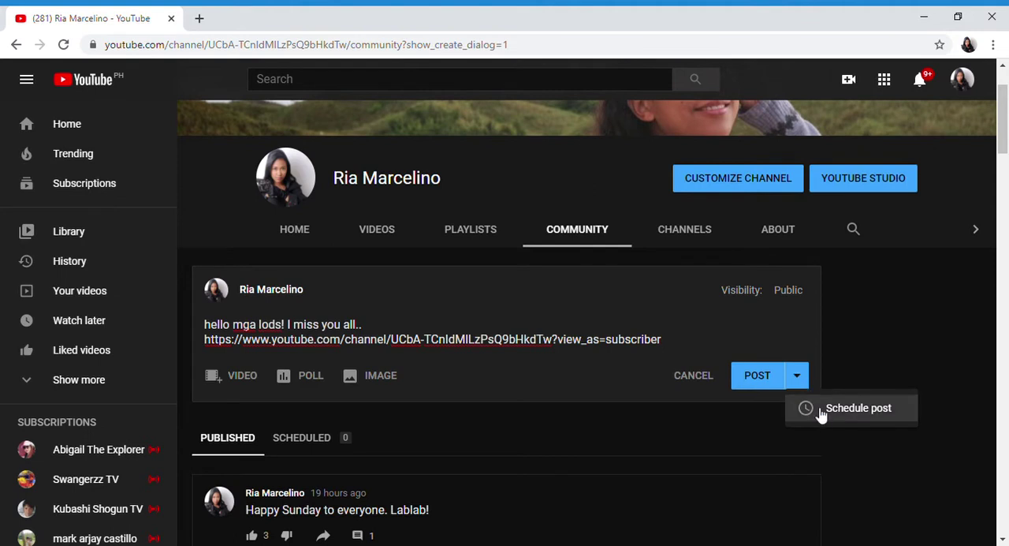
pyautogui.click(858, 408)
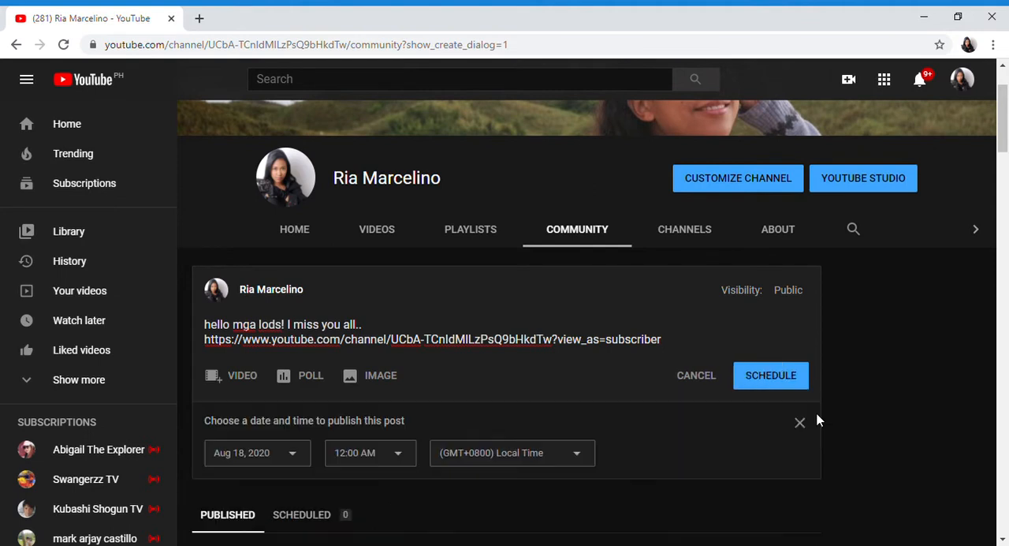
pyautogui.moveTo(409, 453)
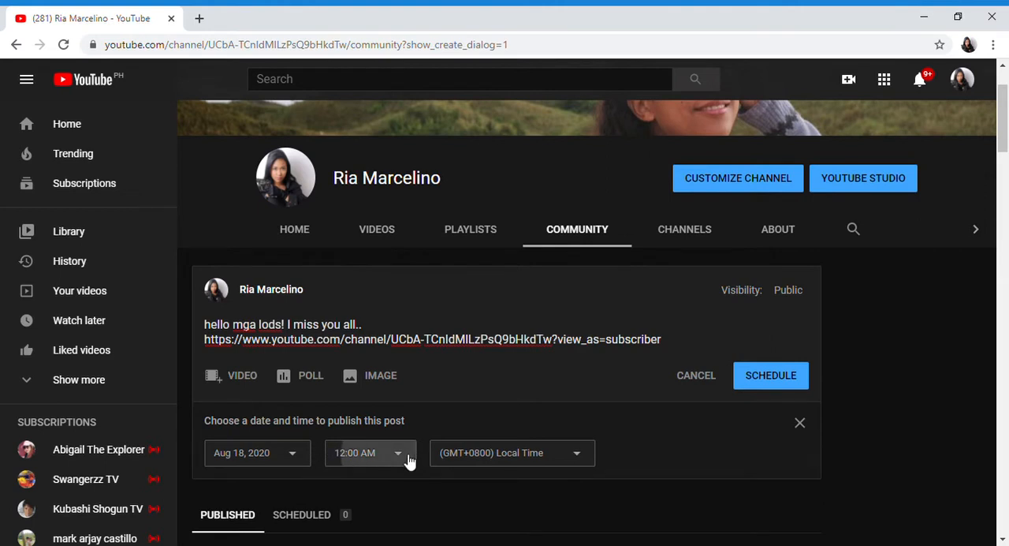
pyautogui.click(371, 452)
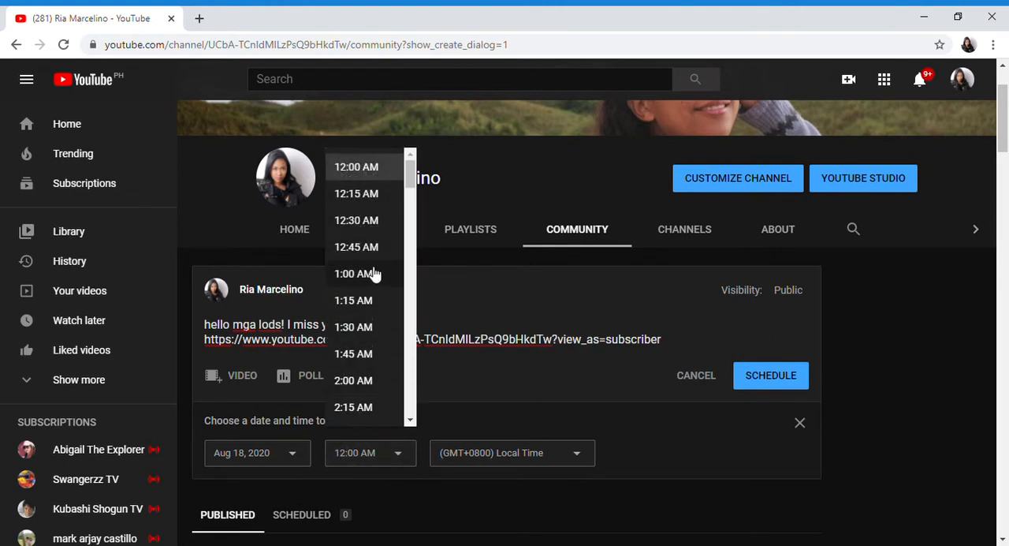
pyautogui.moveTo(414, 183)
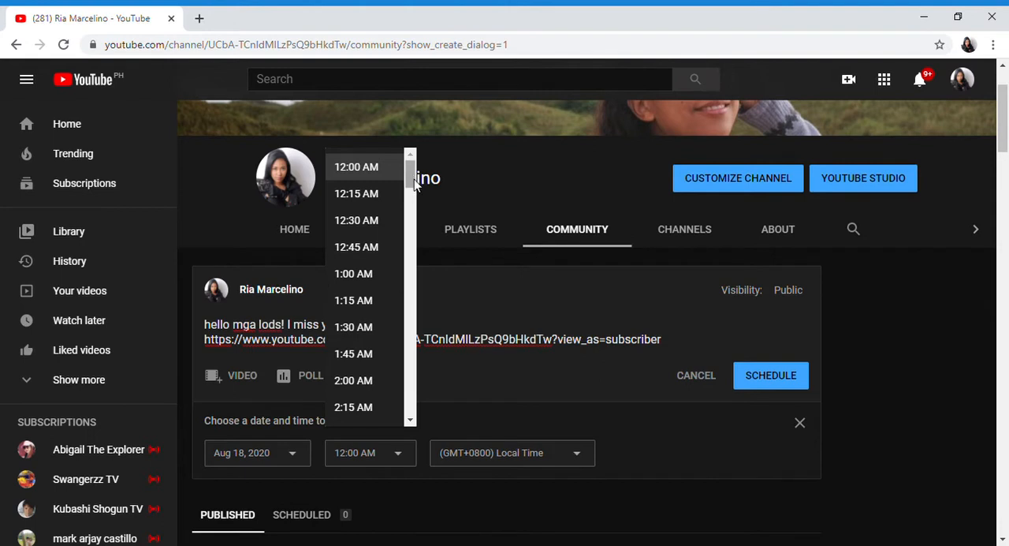
pyautogui.scroll(-3)
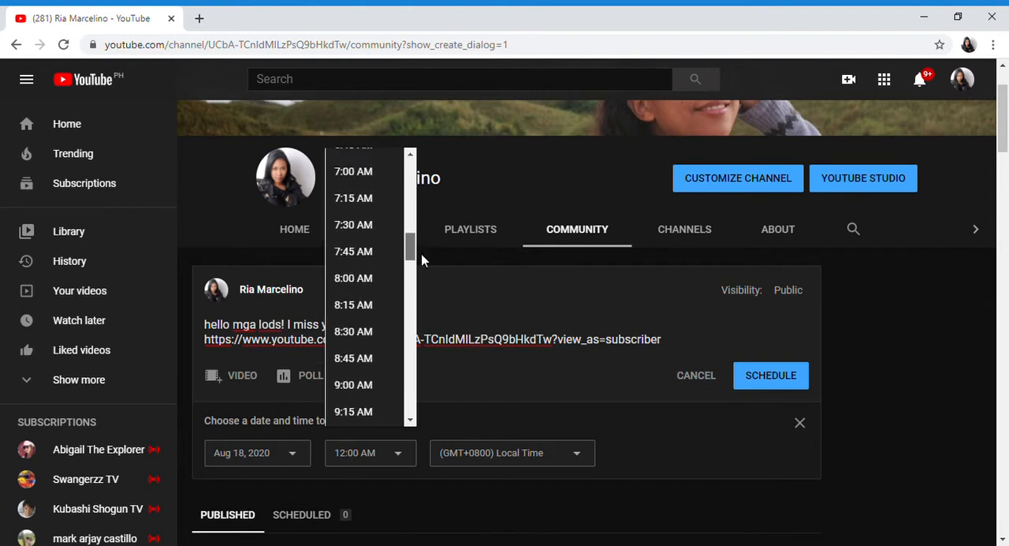
pyautogui.scroll(-3)
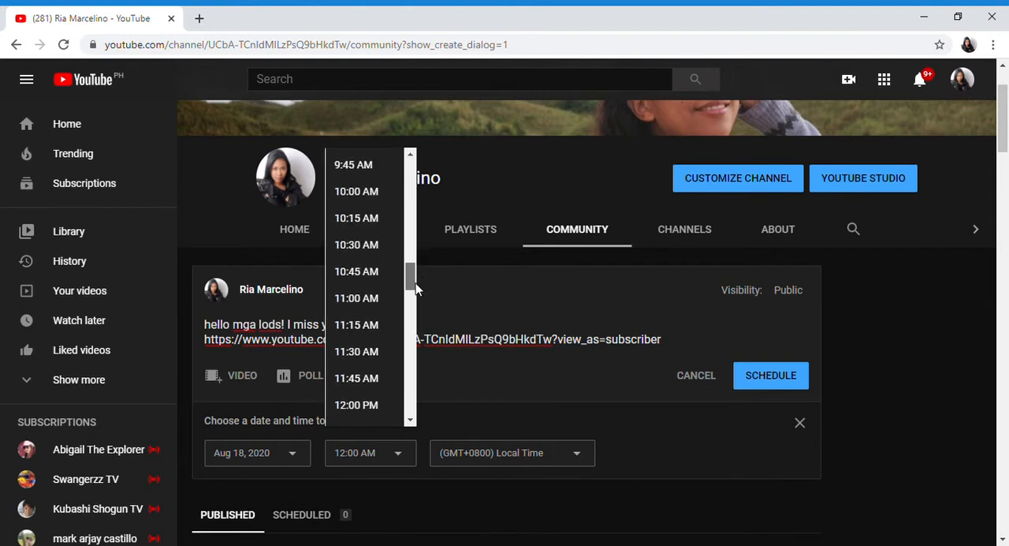
pyautogui.scroll(-3)
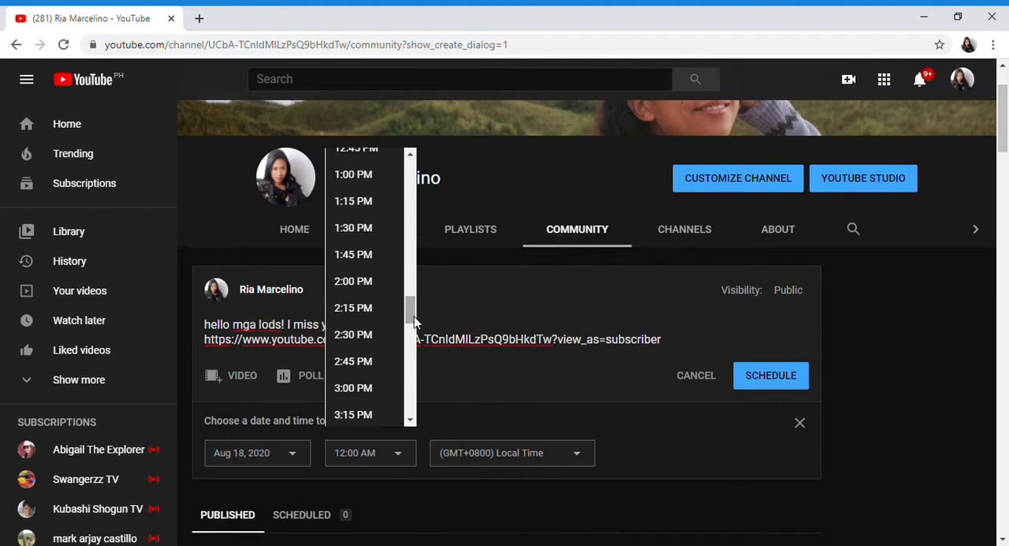
pyautogui.click(353, 174)
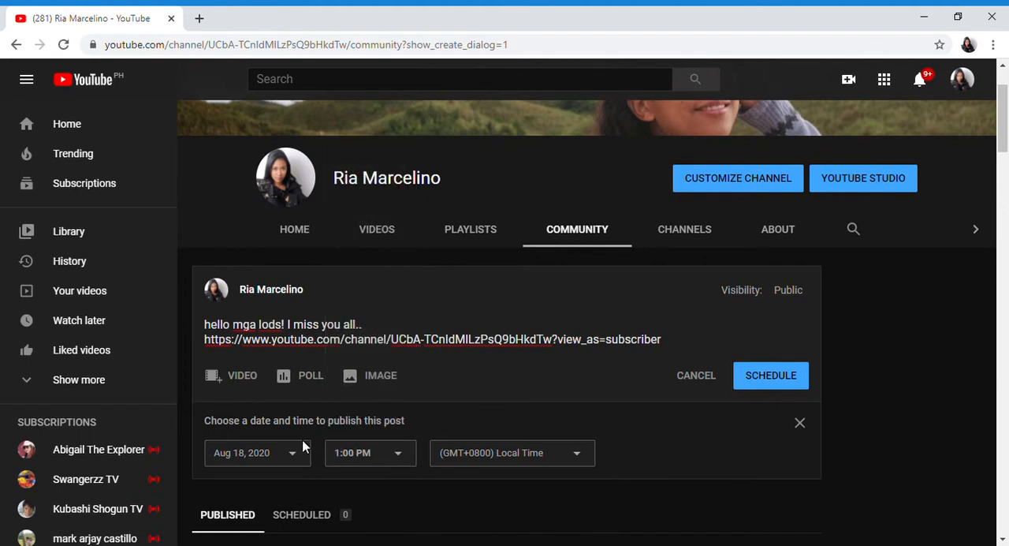
pyautogui.click(252, 452)
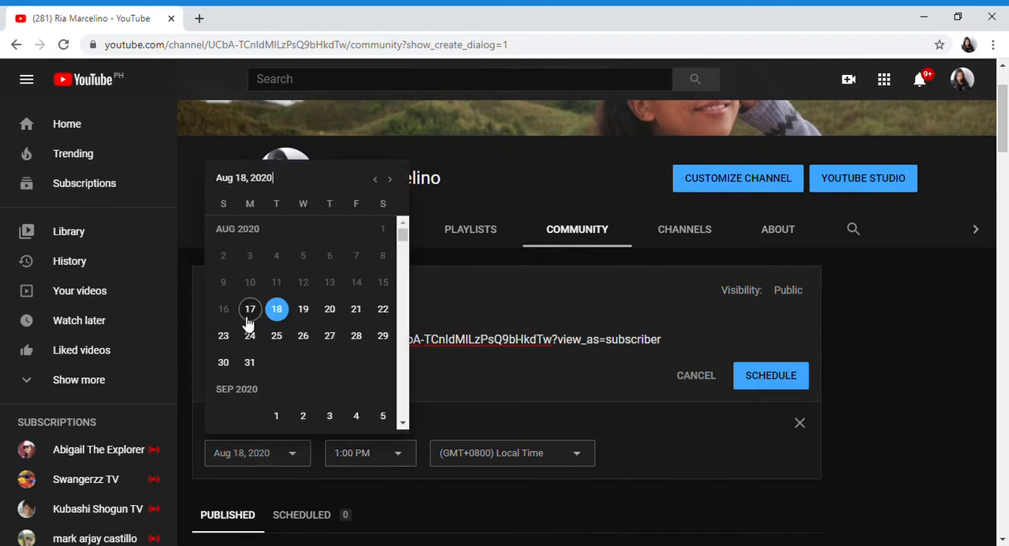
pyautogui.click(249, 308)
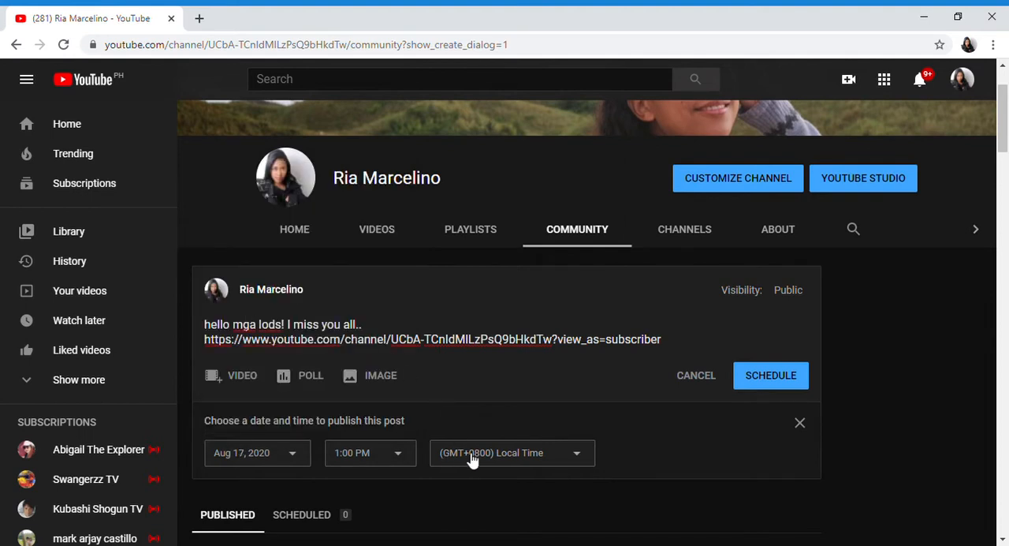
pyautogui.moveTo(586, 461)
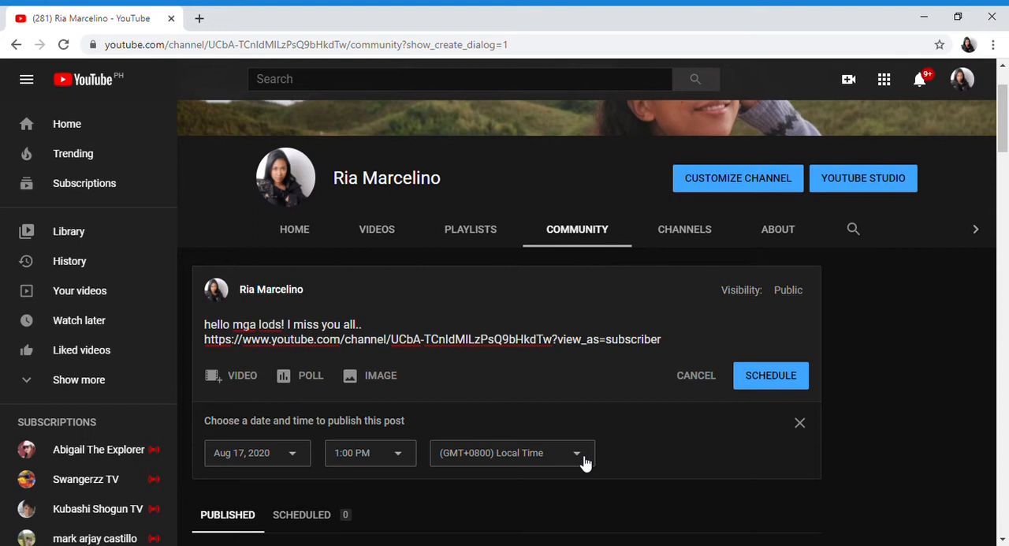
pyautogui.moveTo(778, 387)
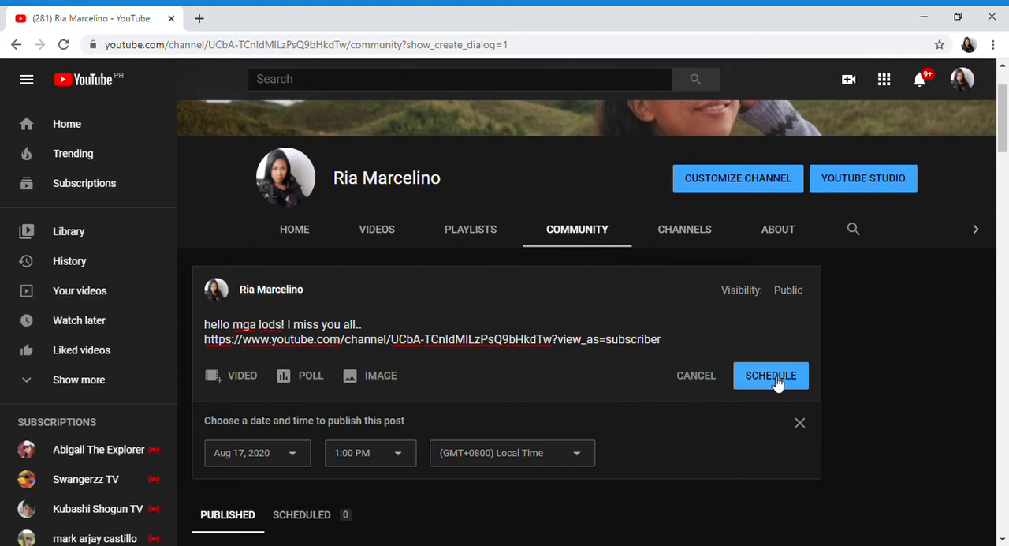
pyautogui.click(770, 374)
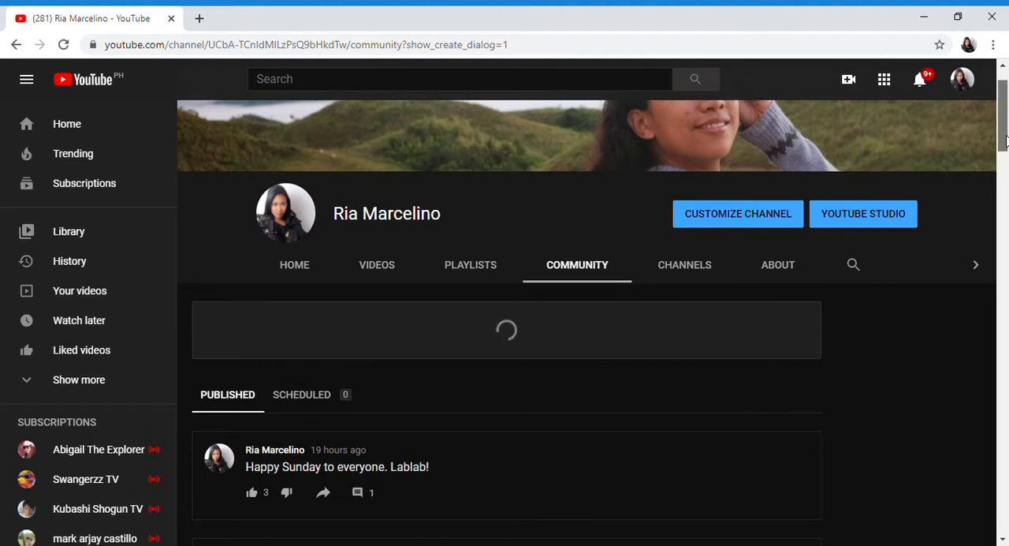
# Find the pottery-wheel community post and like it, raising its likes from 3 to 4
pyautogui.scroll(3)
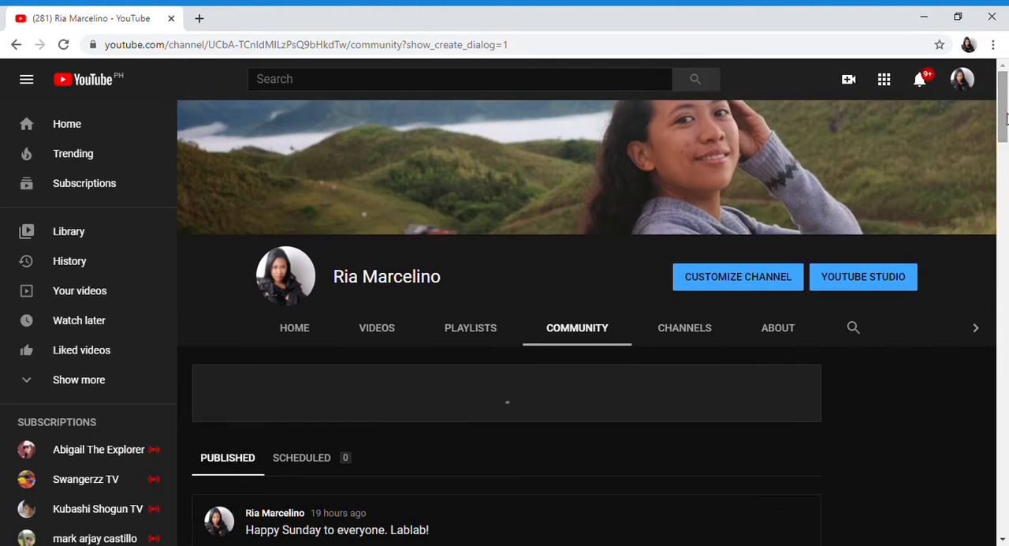
pyautogui.scroll(-3)
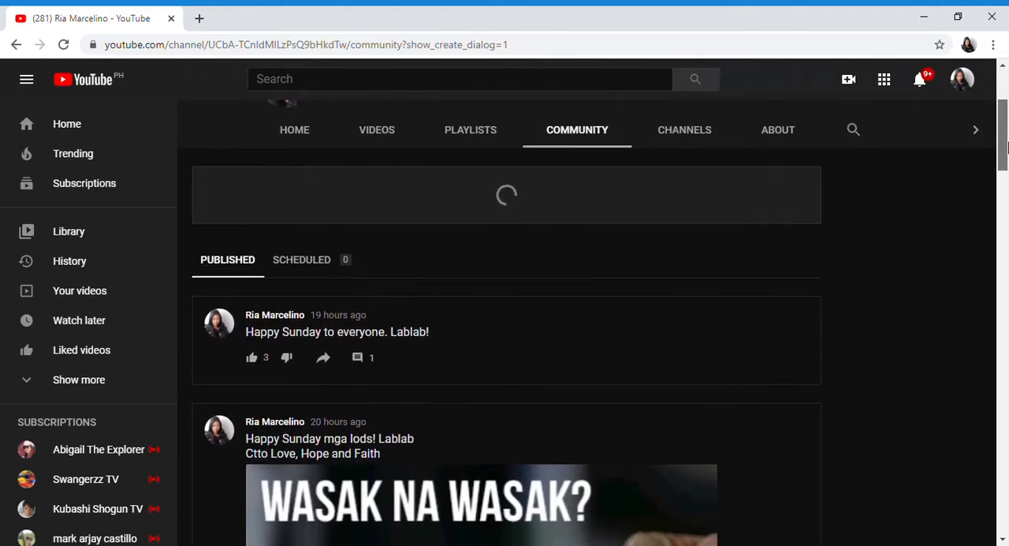
pyautogui.scroll(-3)
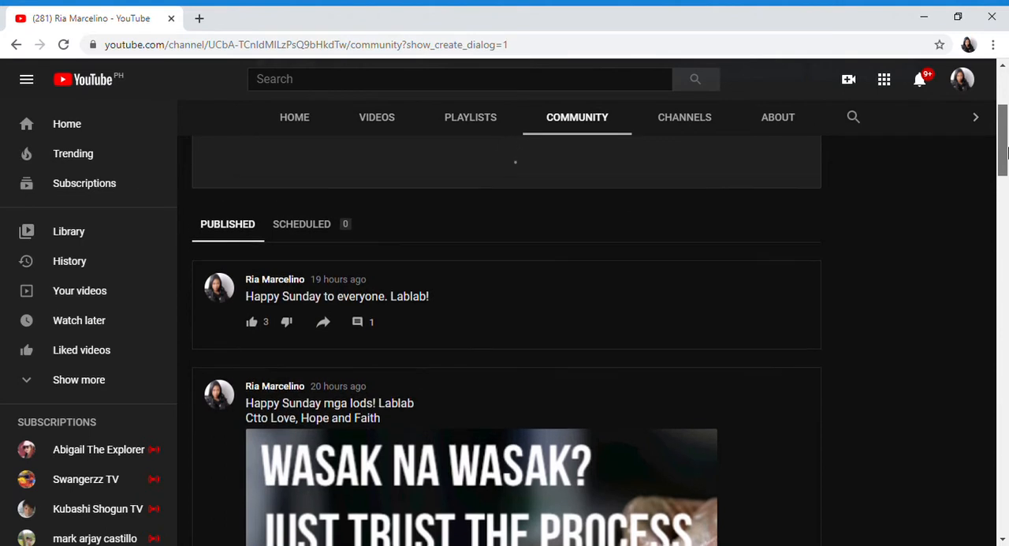
pyautogui.scroll(-3)
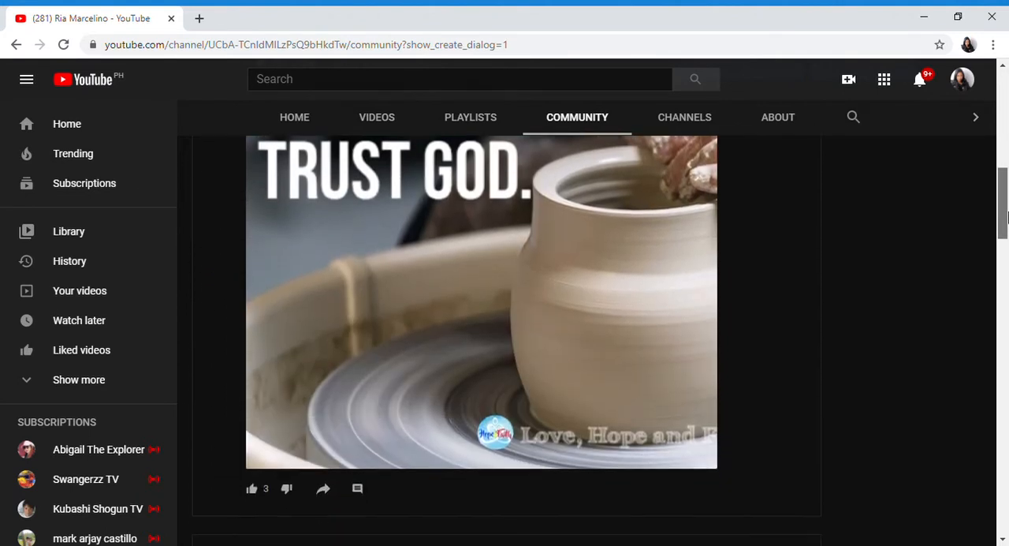
pyautogui.scroll(-3)
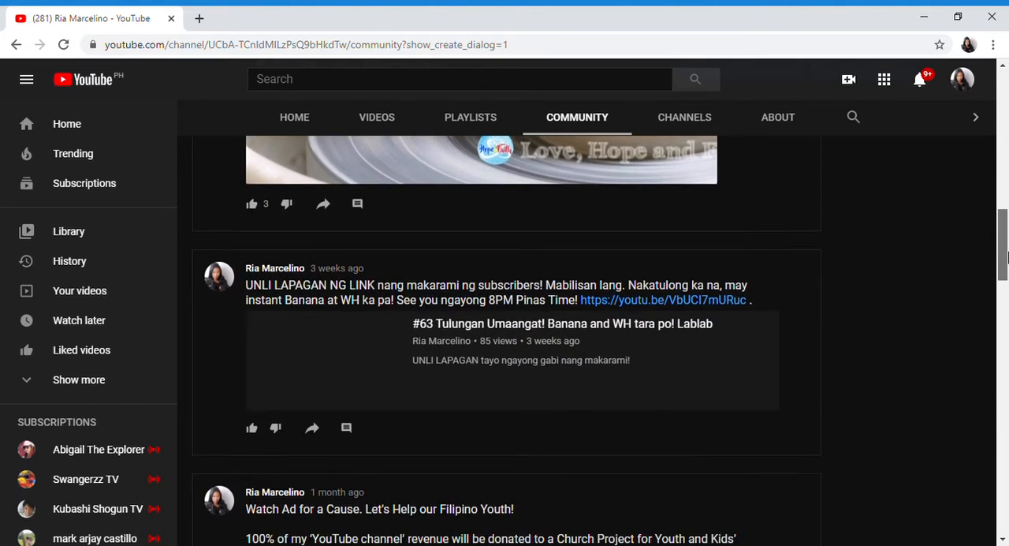
pyautogui.scroll(-3)
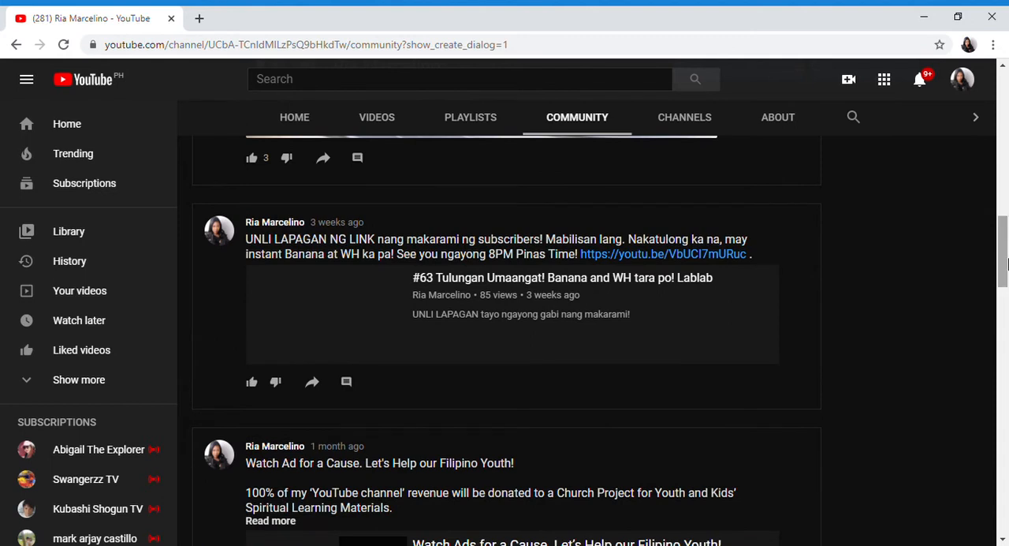
pyautogui.scroll(3)
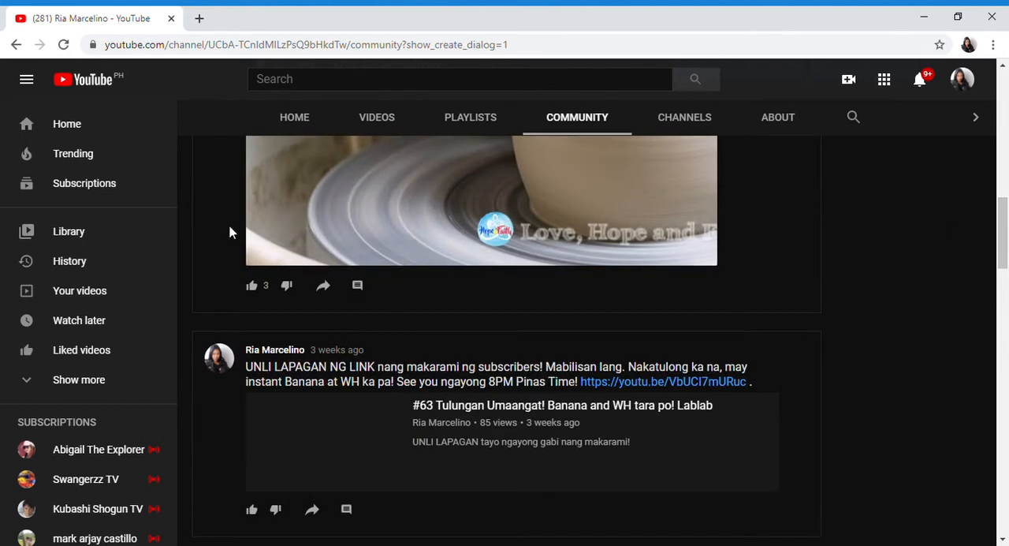
pyautogui.moveTo(272, 292)
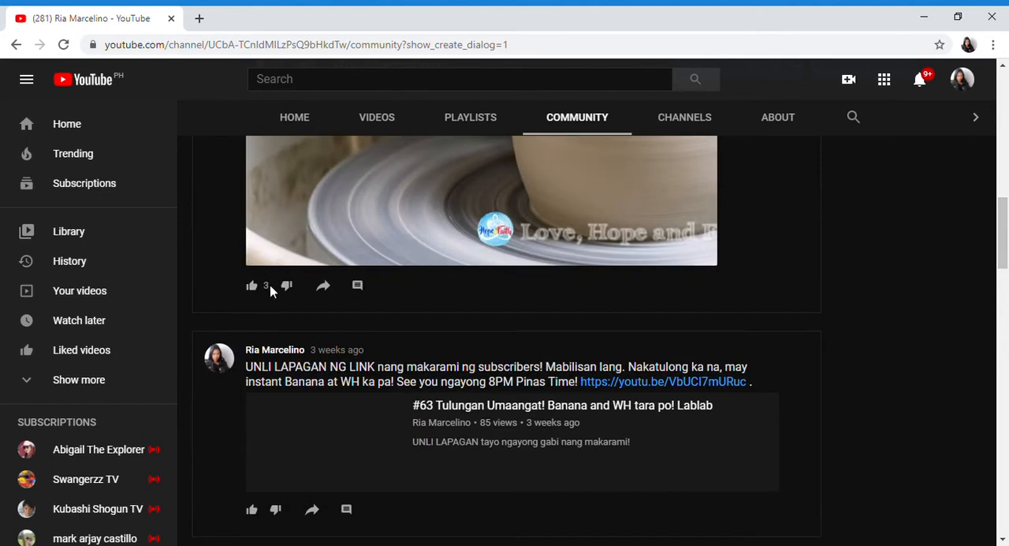
pyautogui.click(251, 285)
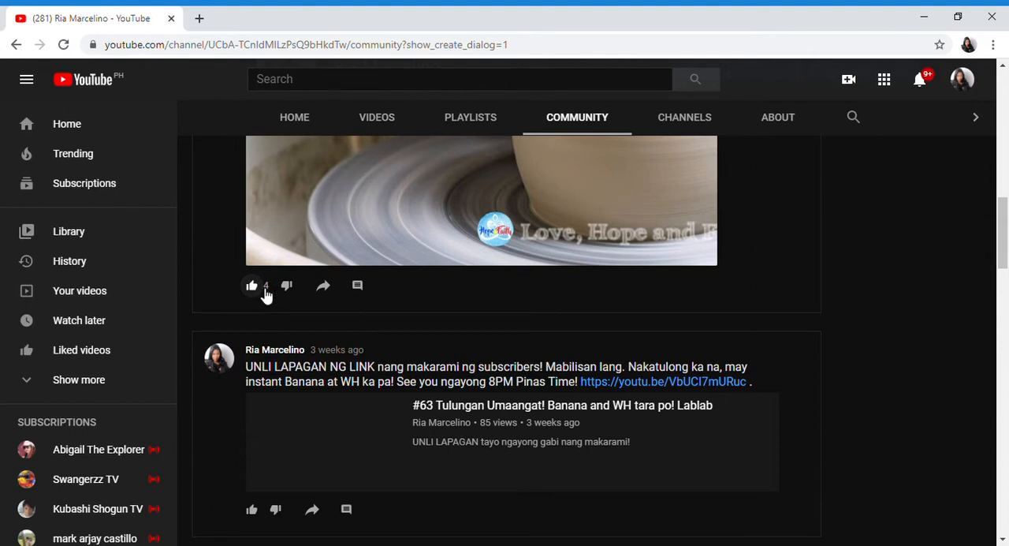
pyautogui.click(251, 285)
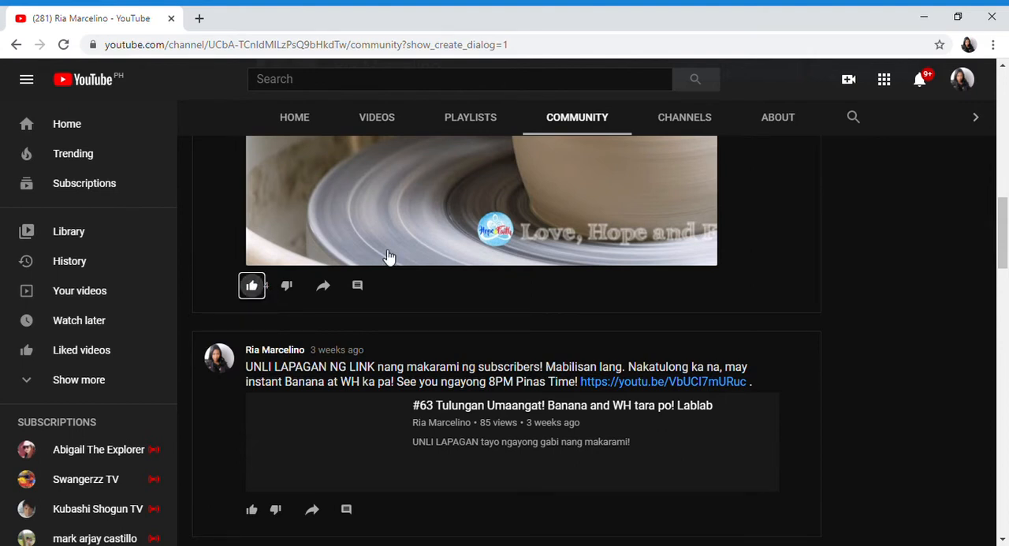
# Scroll back up to the top of the channel's Community page
pyautogui.scroll(-3)
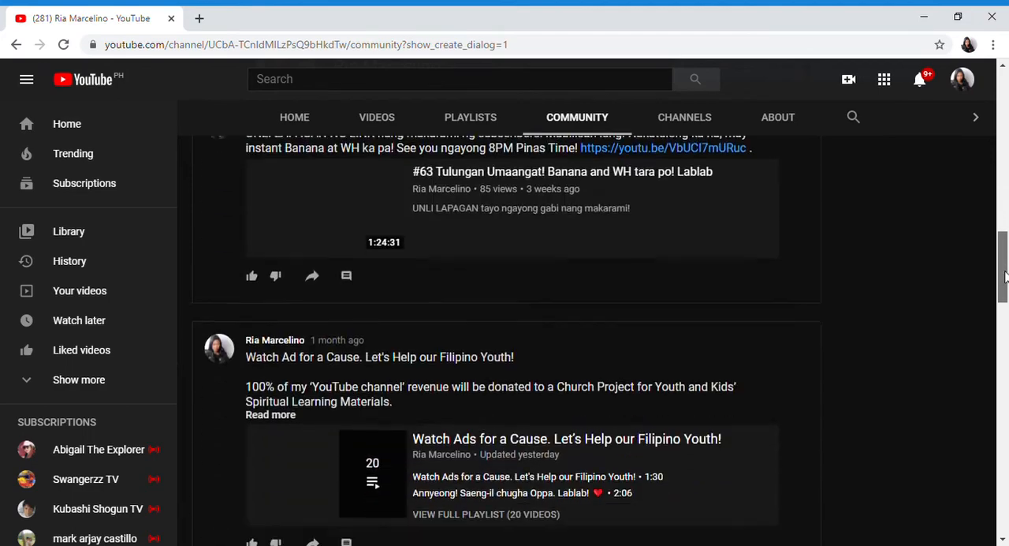
pyautogui.scroll(3)
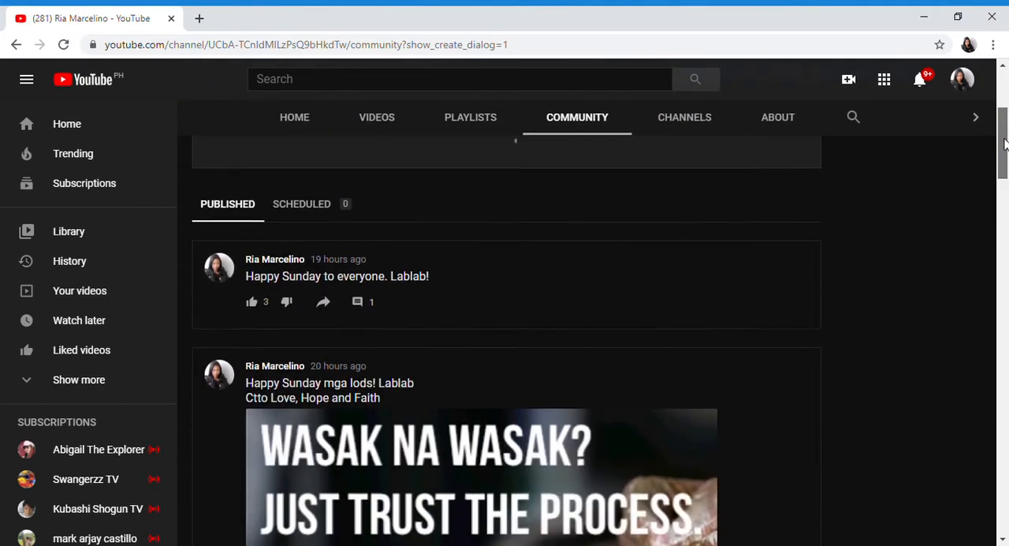
pyautogui.scroll(3)
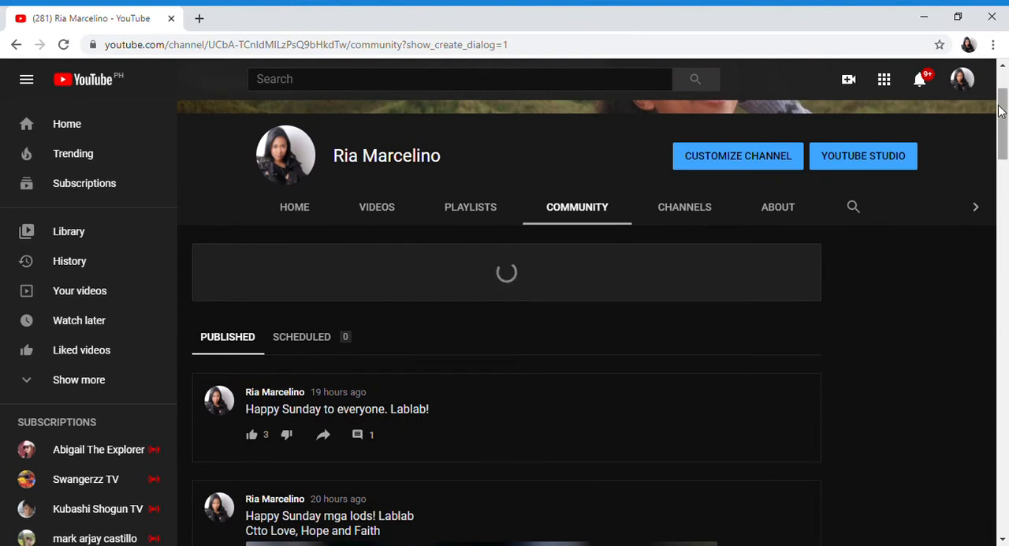
pyautogui.scroll(3)
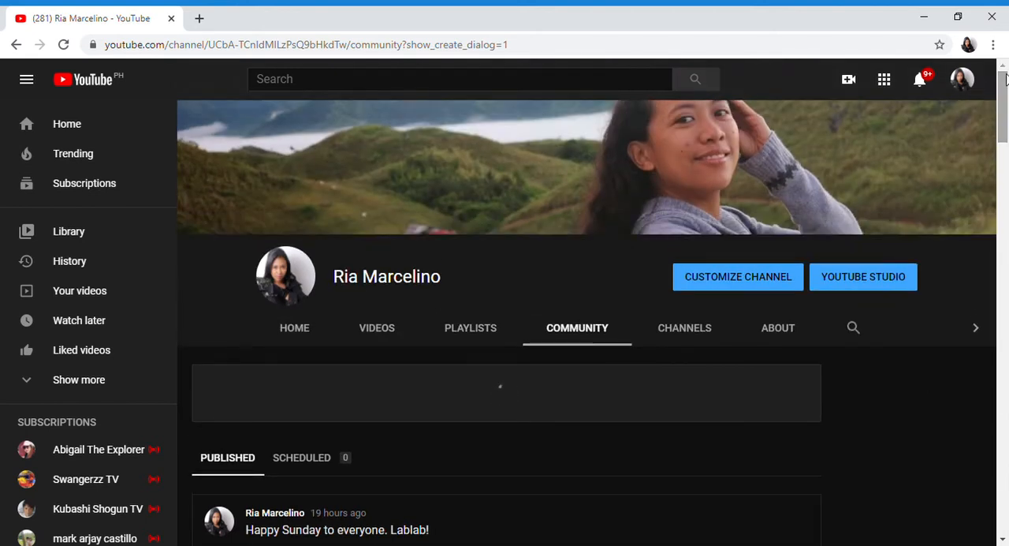
pyautogui.moveTo(849, 79)
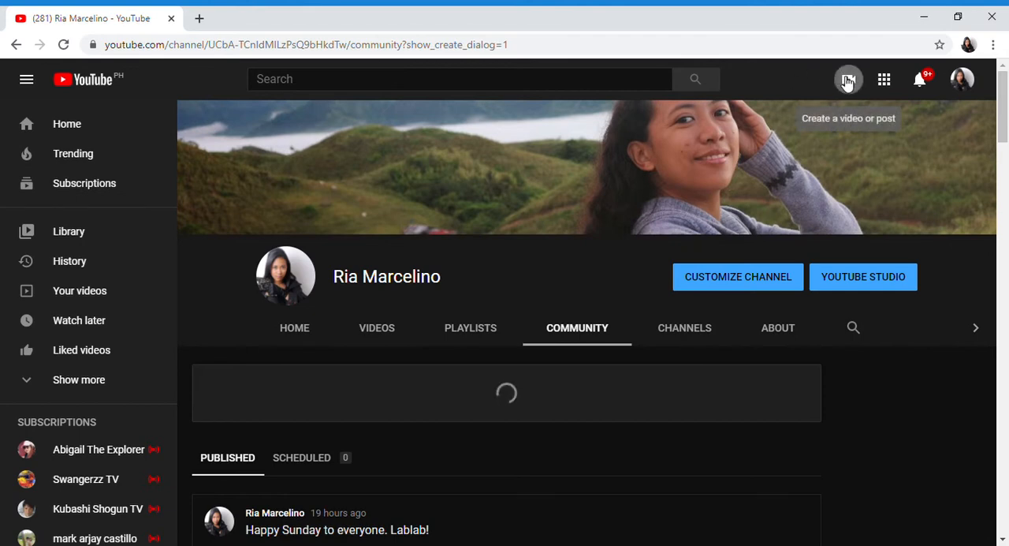
# Choose Go live from the Create camera menu to load Studio's live streaming page
pyautogui.click(848, 79)
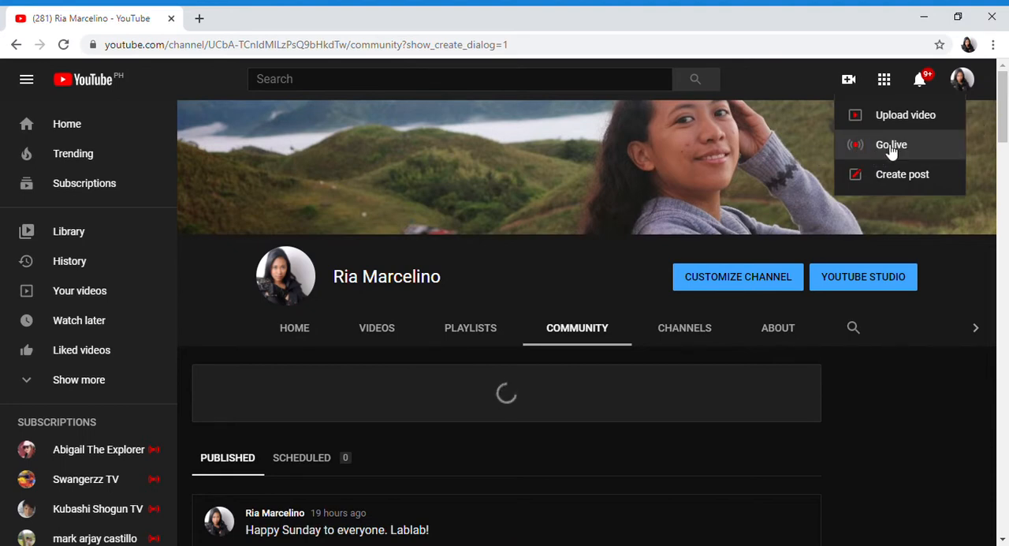
pyautogui.click(891, 144)
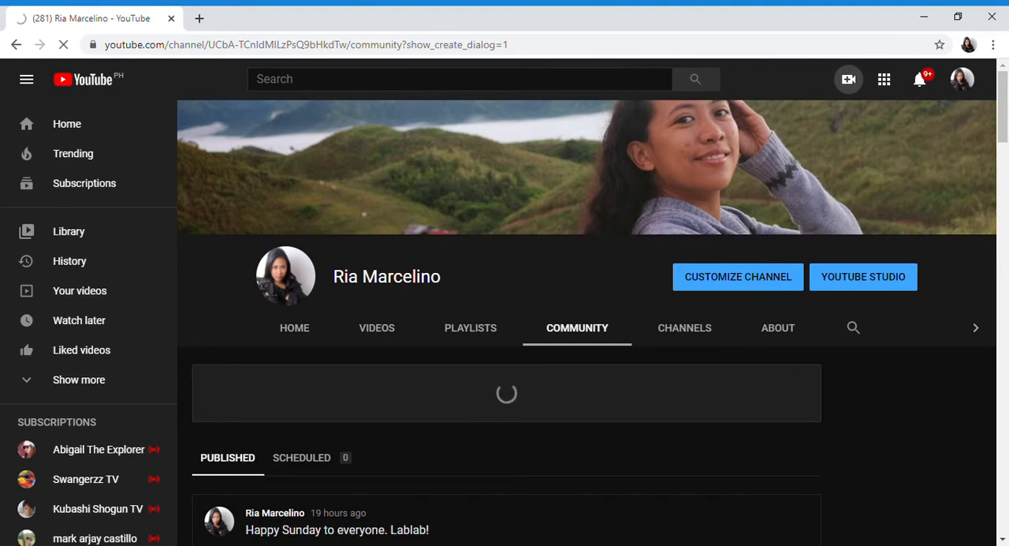
pyautogui.click(862, 276)
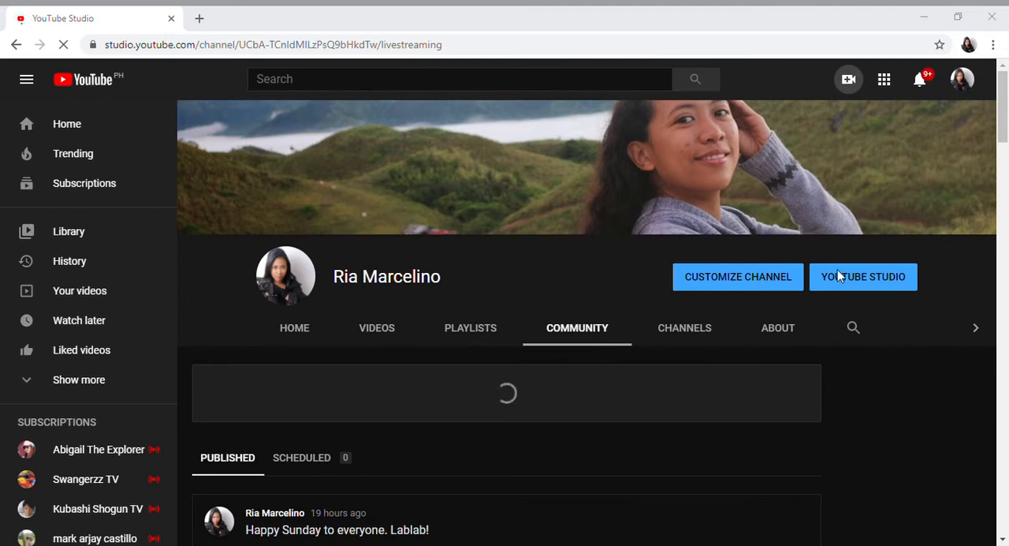
# Review upcoming streams #70 and #71 in the Manage list, then start a Webcam stream
pyautogui.click(862, 276)
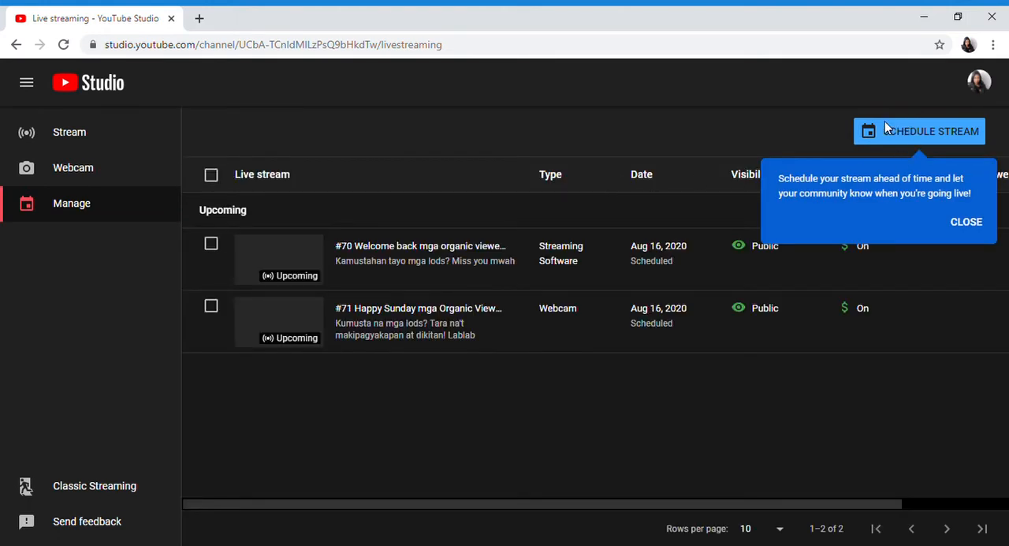
pyautogui.moveTo(816, 174)
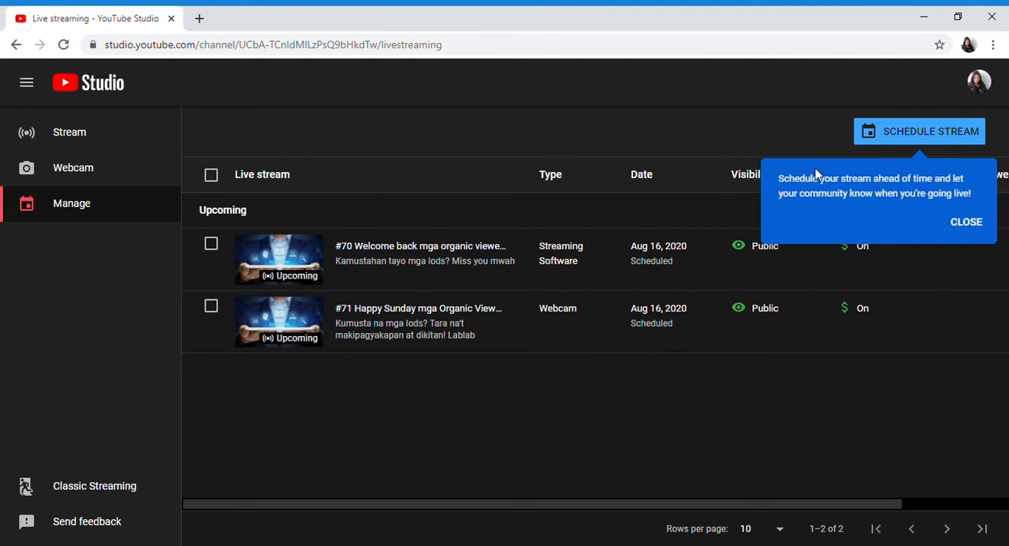
pyautogui.moveTo(891, 192)
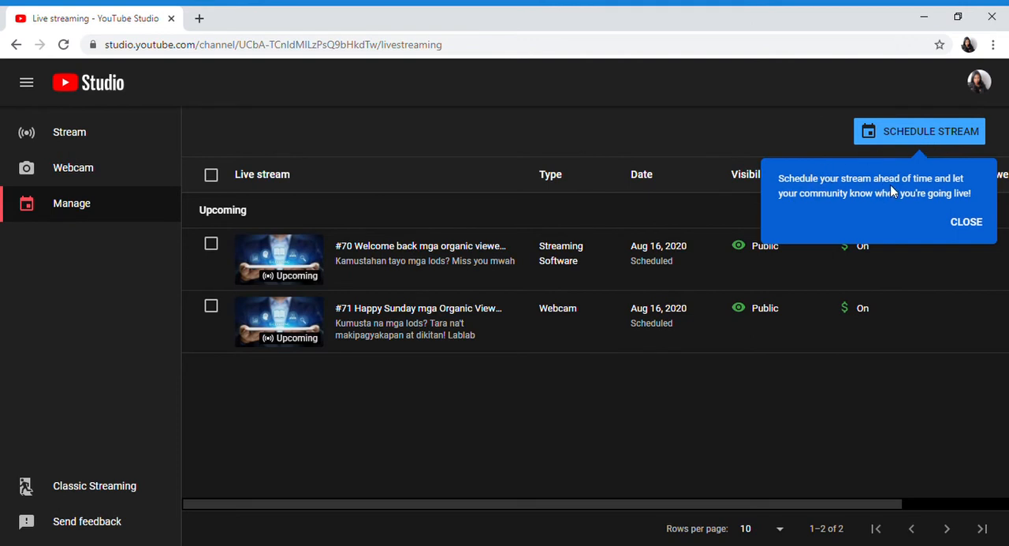
pyautogui.moveTo(867, 210)
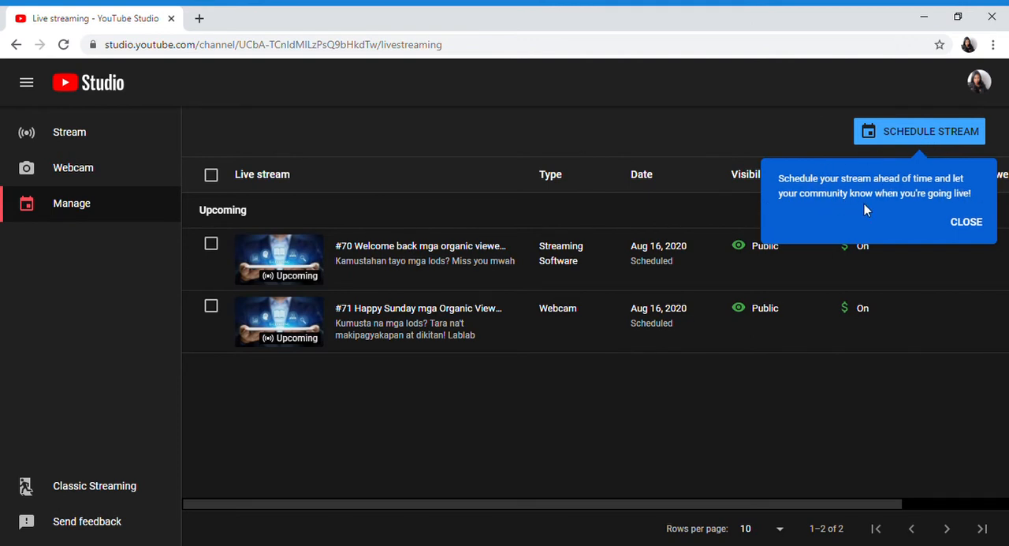
pyautogui.moveTo(922, 210)
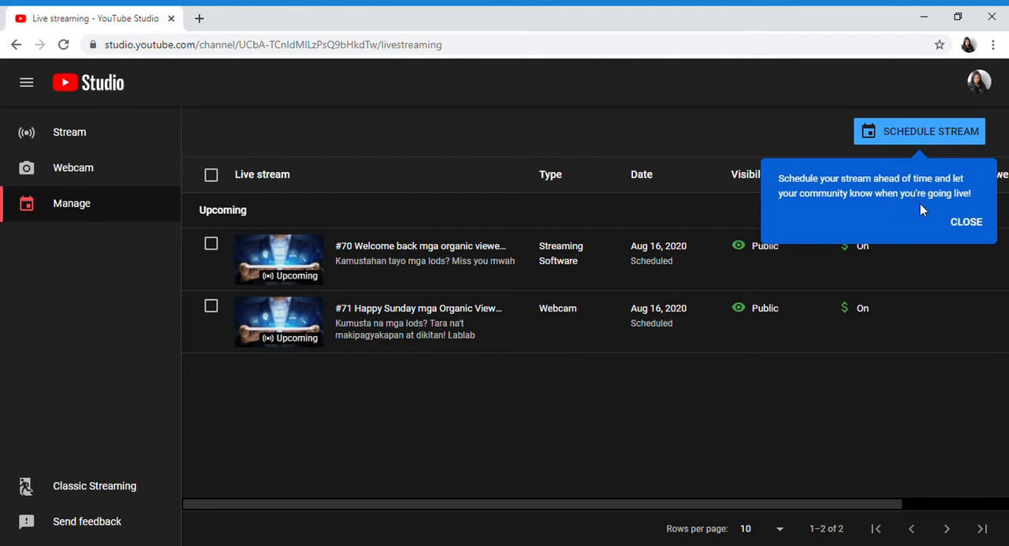
pyautogui.moveTo(600, 312)
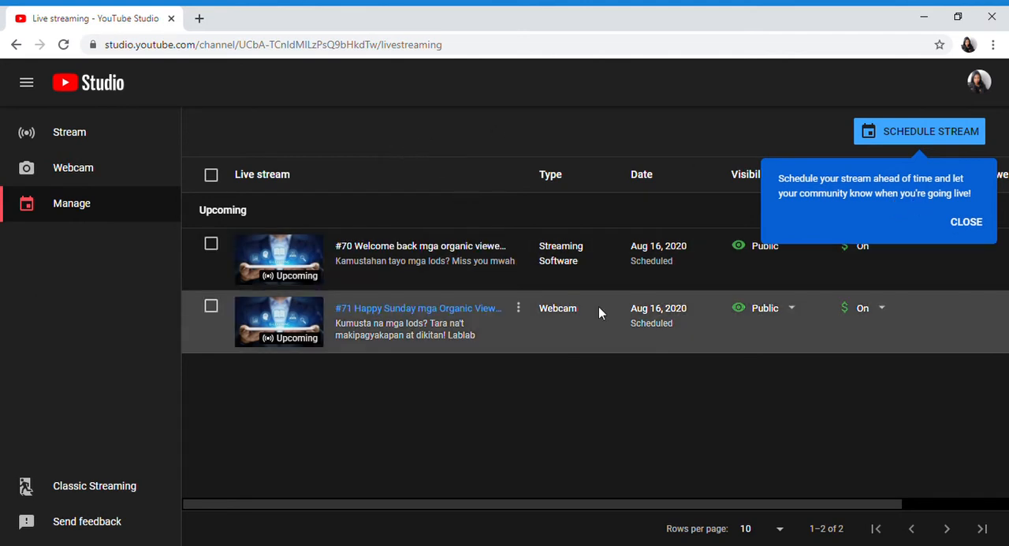
pyautogui.moveTo(299, 276)
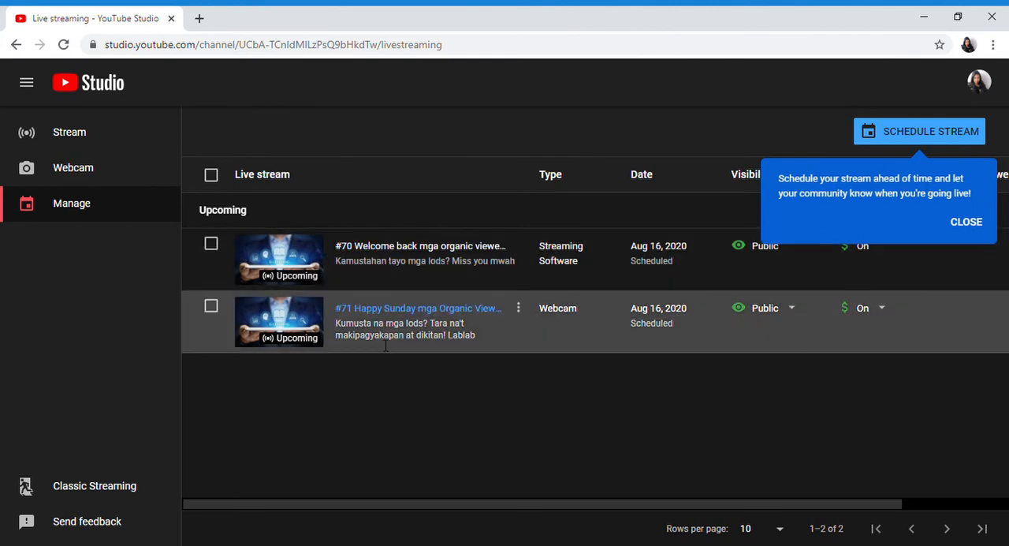
pyautogui.moveTo(392, 363)
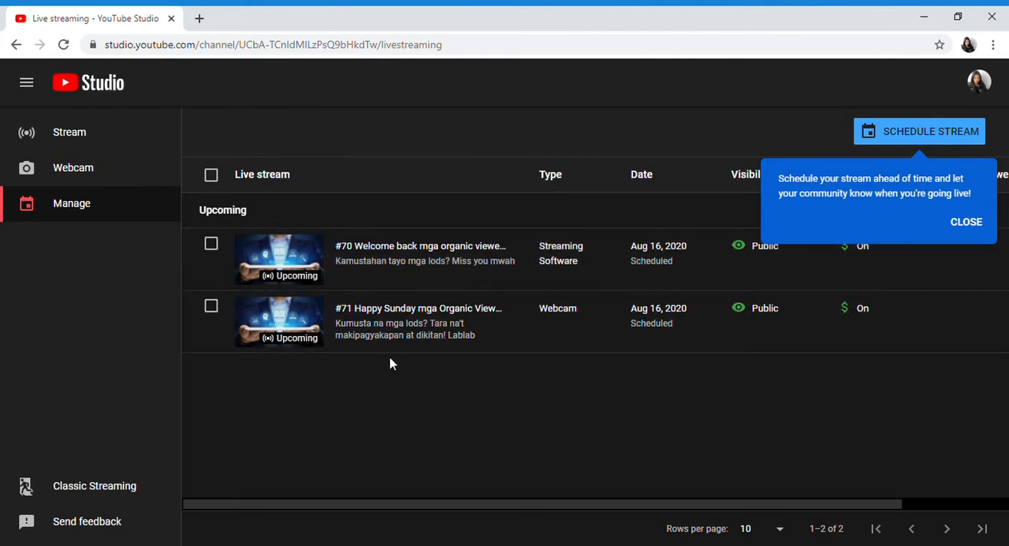
pyautogui.moveTo(394, 260)
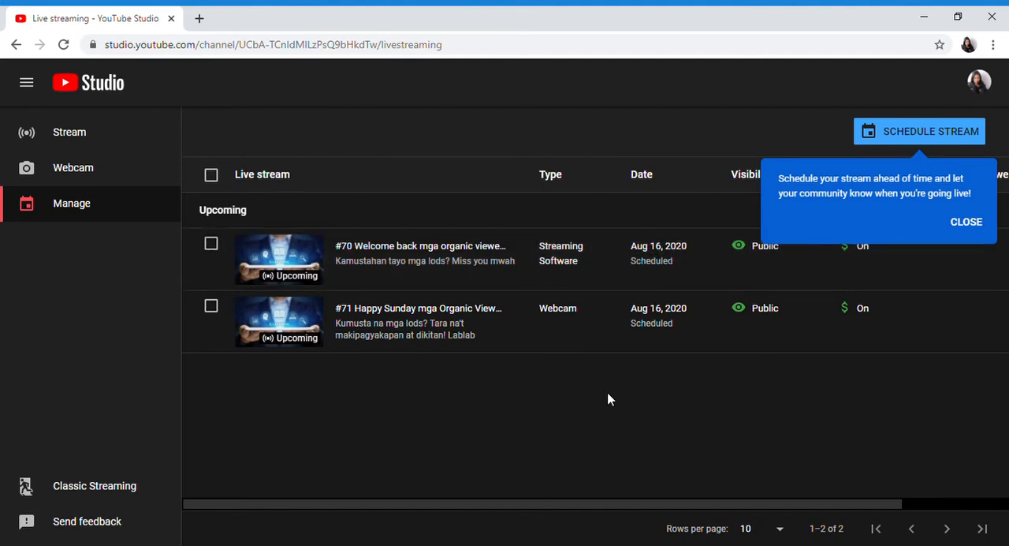
pyautogui.moveTo(418, 308)
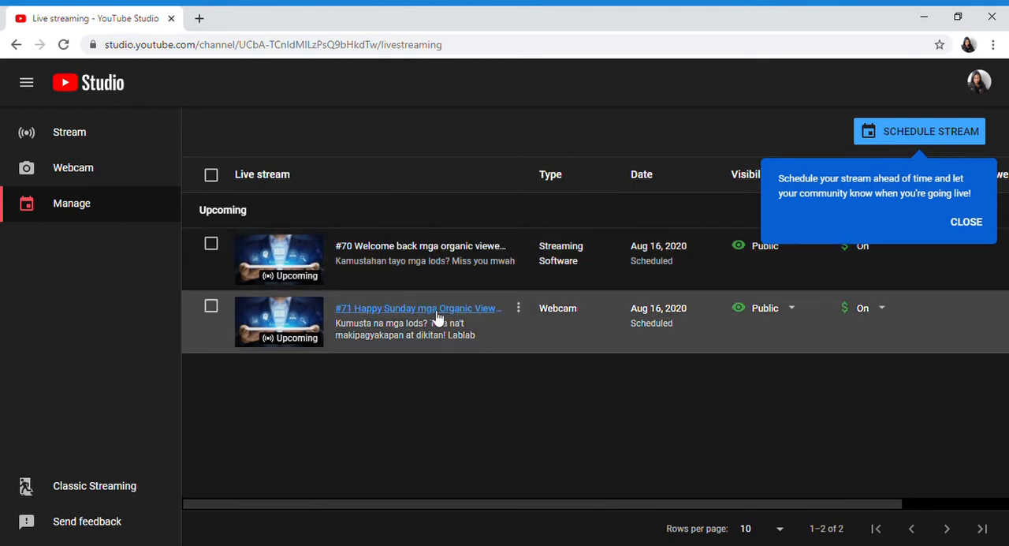
pyautogui.moveTo(418, 308)
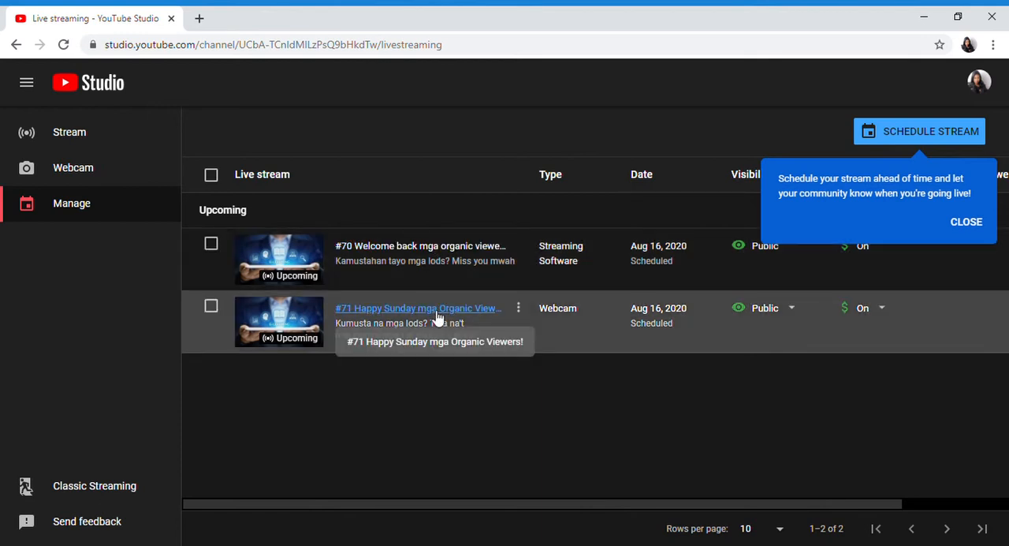
pyautogui.moveTo(343, 383)
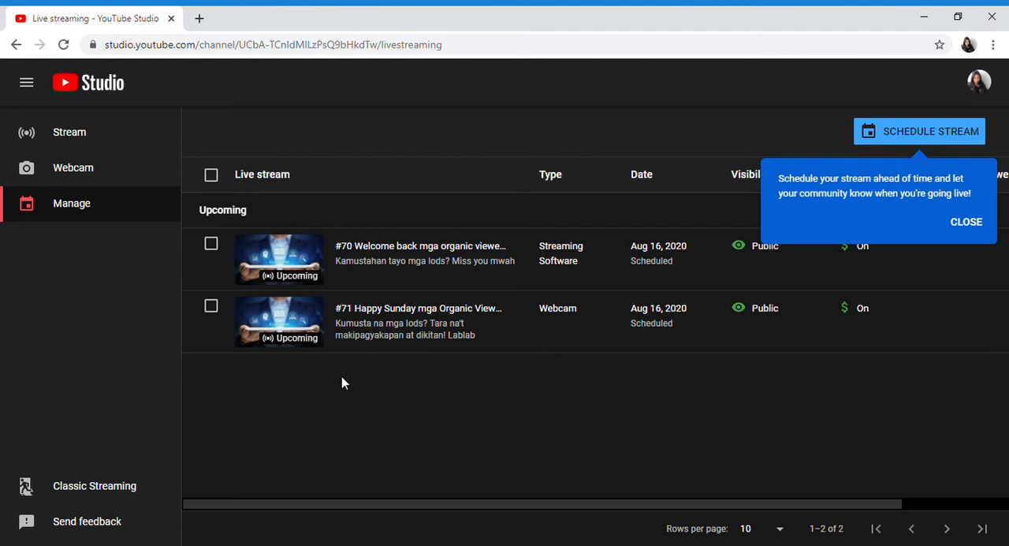
pyautogui.moveTo(205, 331)
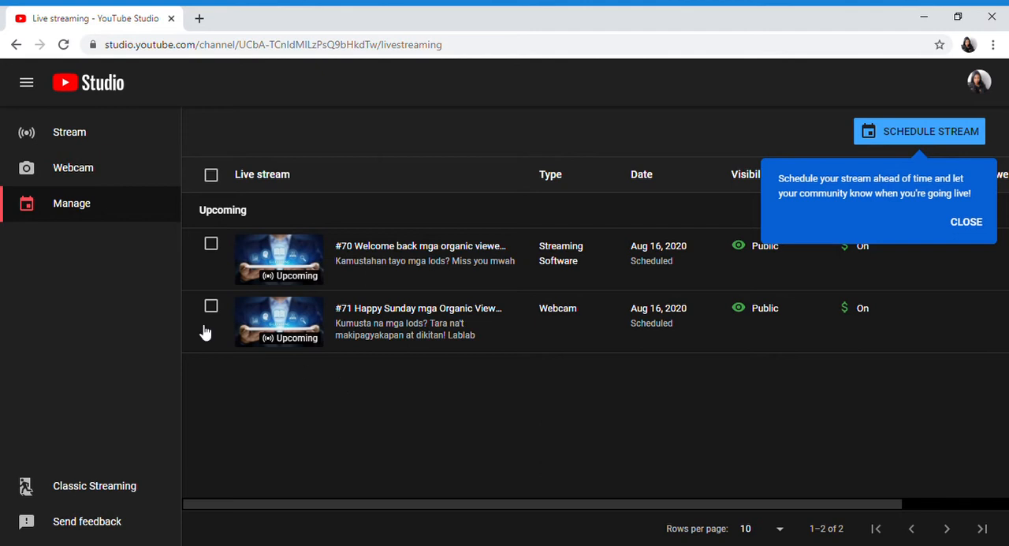
pyautogui.click(73, 167)
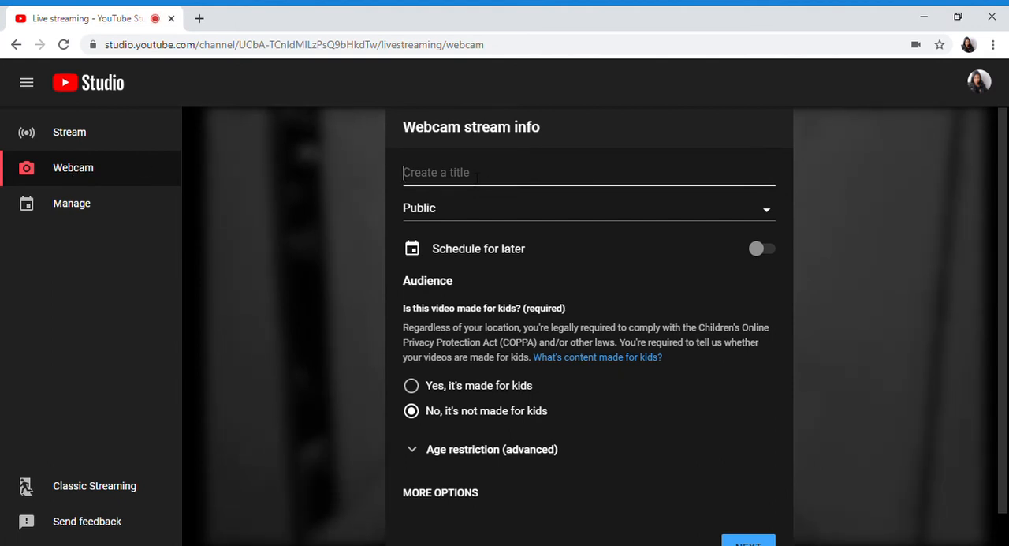
# Enter the title '#70 Happy and Blessed Organic Viewers', correcting a mistyped word
pyautogui.write('#')
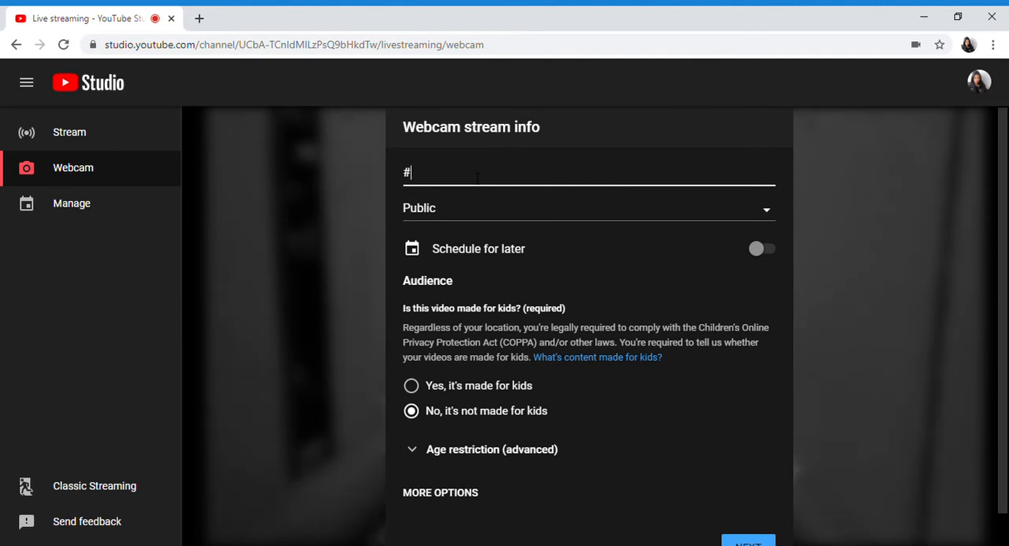
pyautogui.write('70')
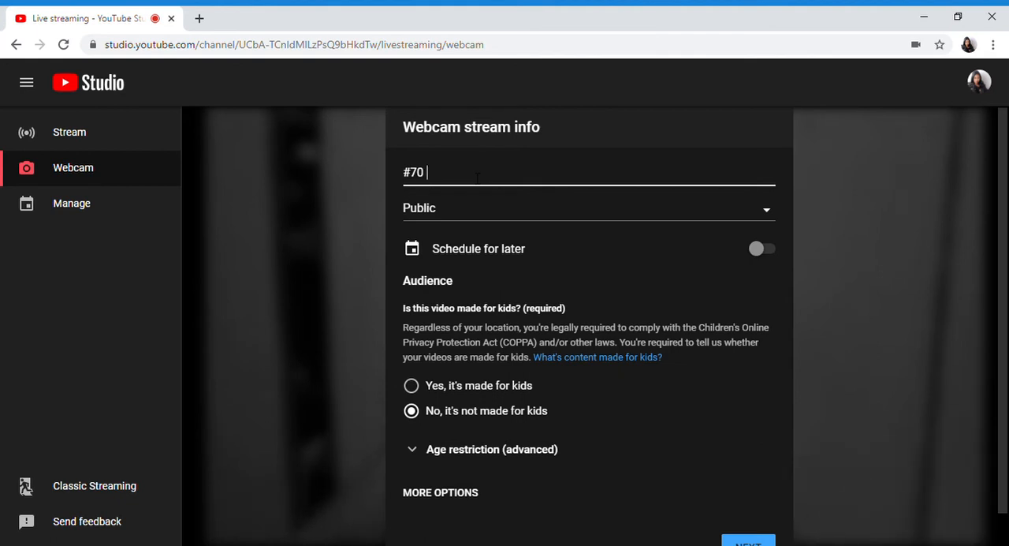
pyautogui.write('H')
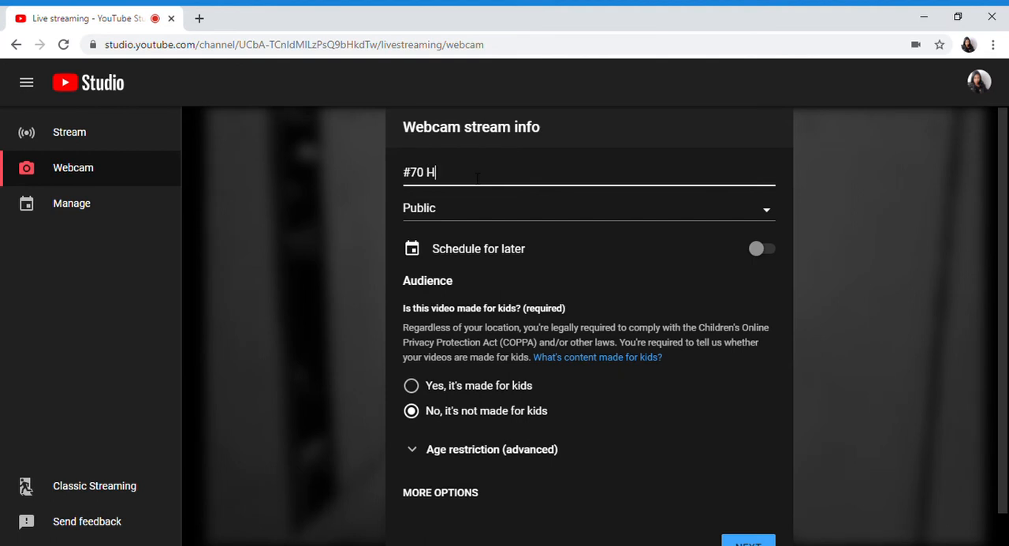
pyautogui.write('appy Mond')
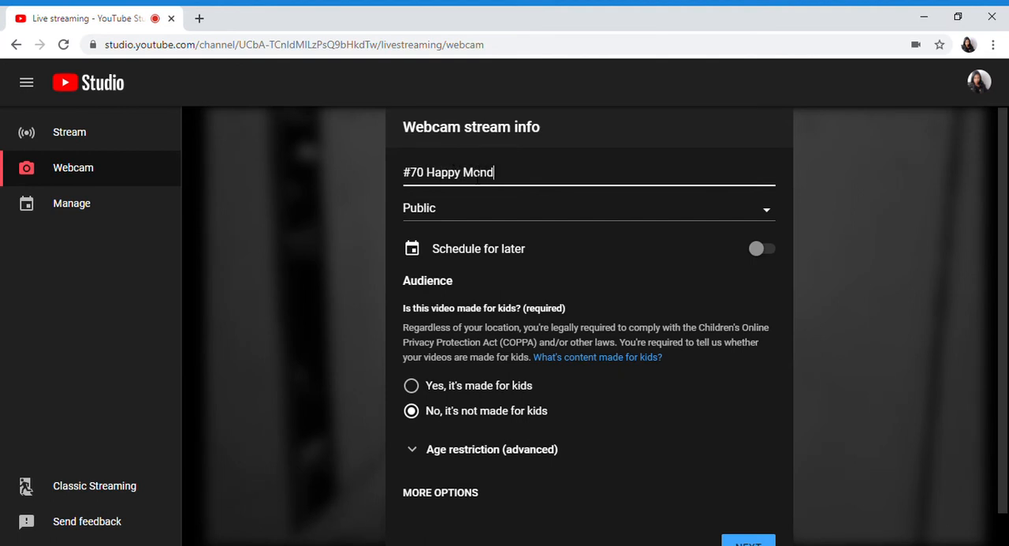
pyautogui.press('Backspace')
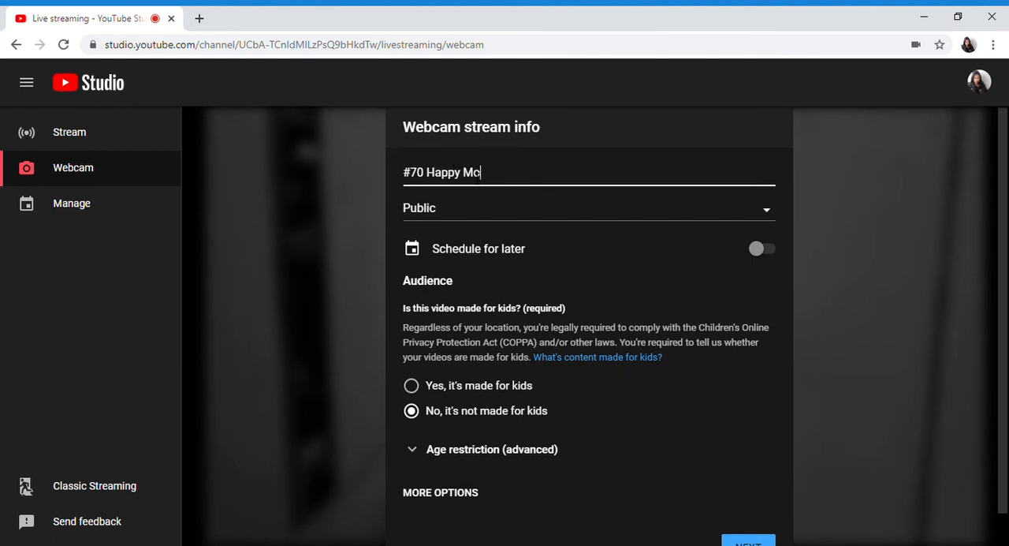
pyautogui.write('Day')
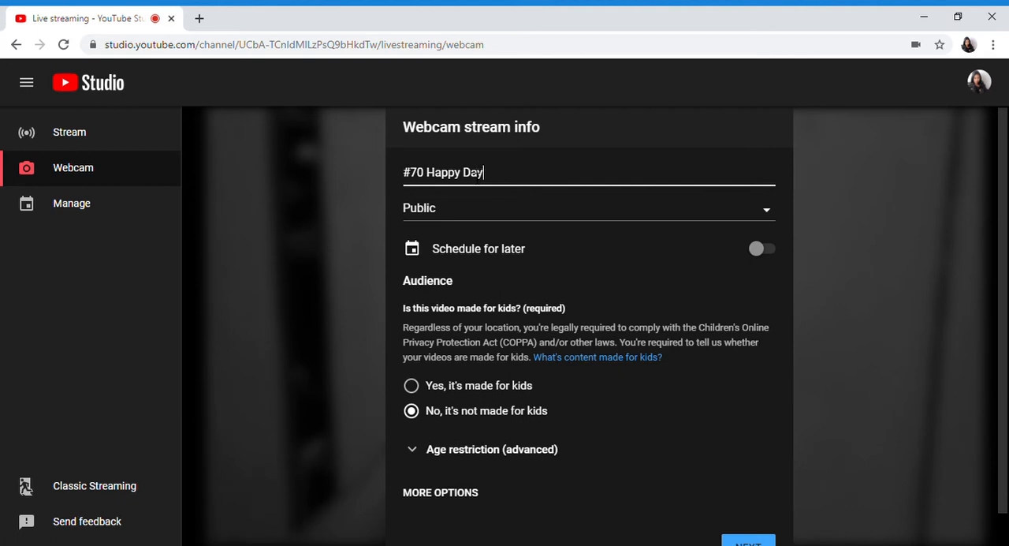
pyautogui.write('and Bl')
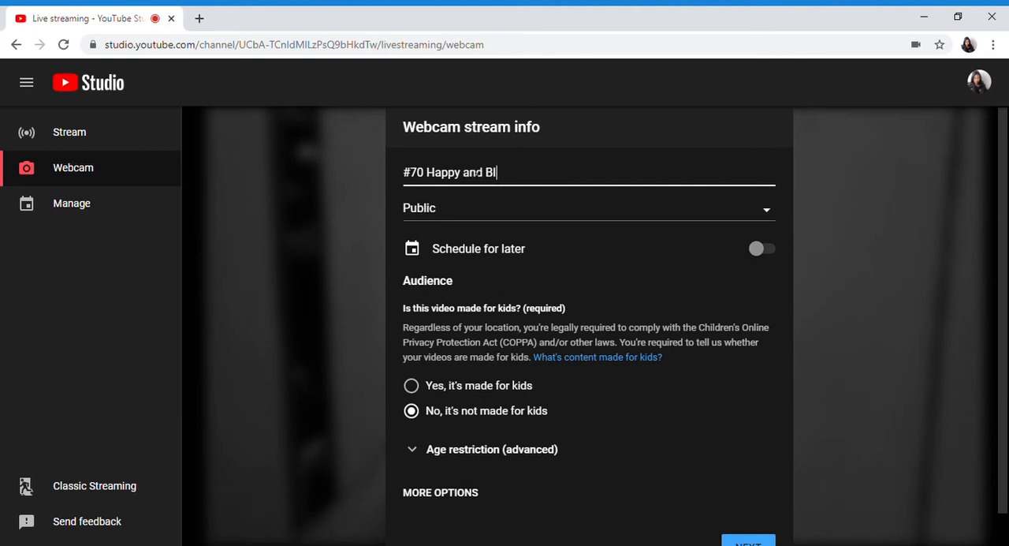
pyautogui.write('essed Org')
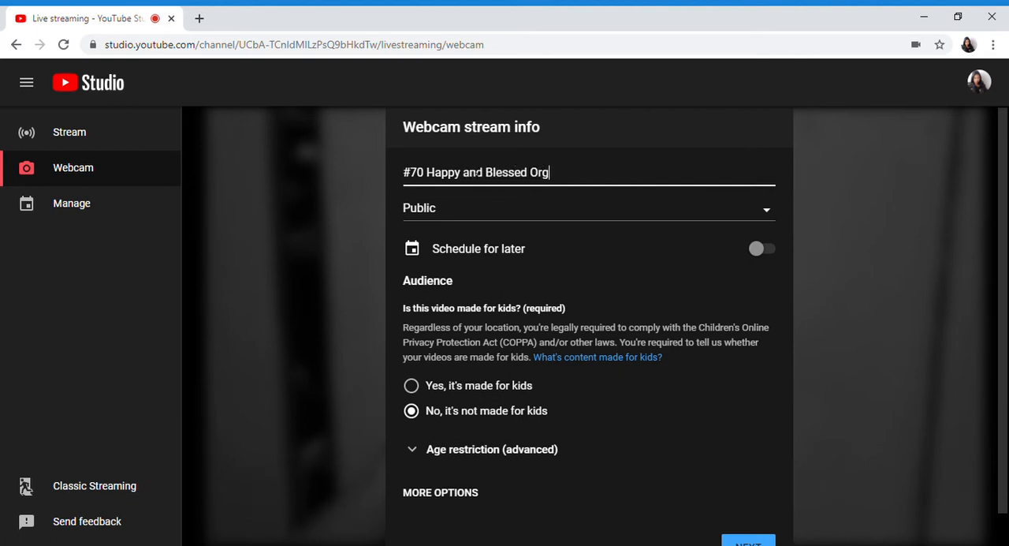
pyautogui.write('anic Vi')
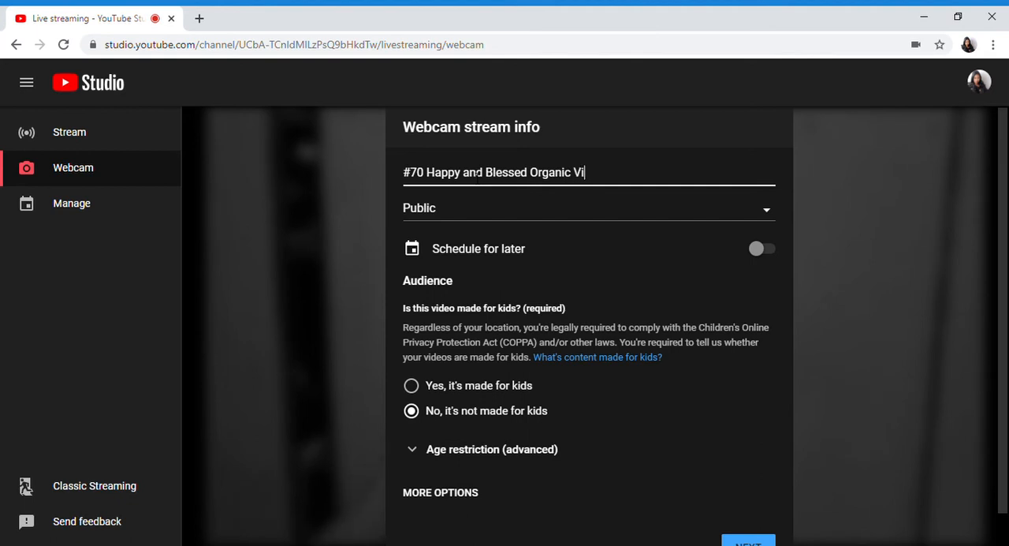
pyautogui.write('ewers')
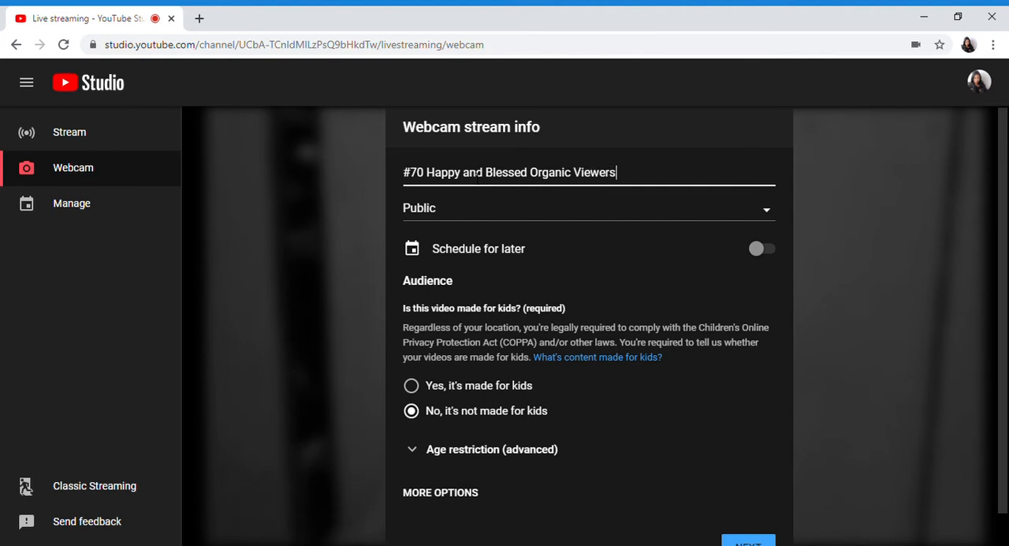
# Append '! Lablab' to the stream title, leaving visibility on Public
pyautogui.write('! Lsb')
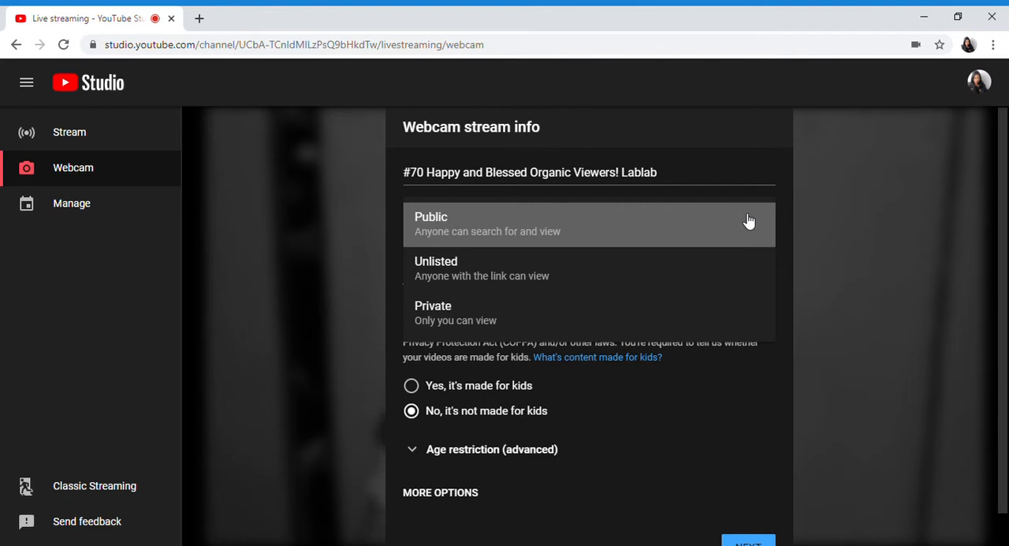
pyautogui.moveTo(694, 225)
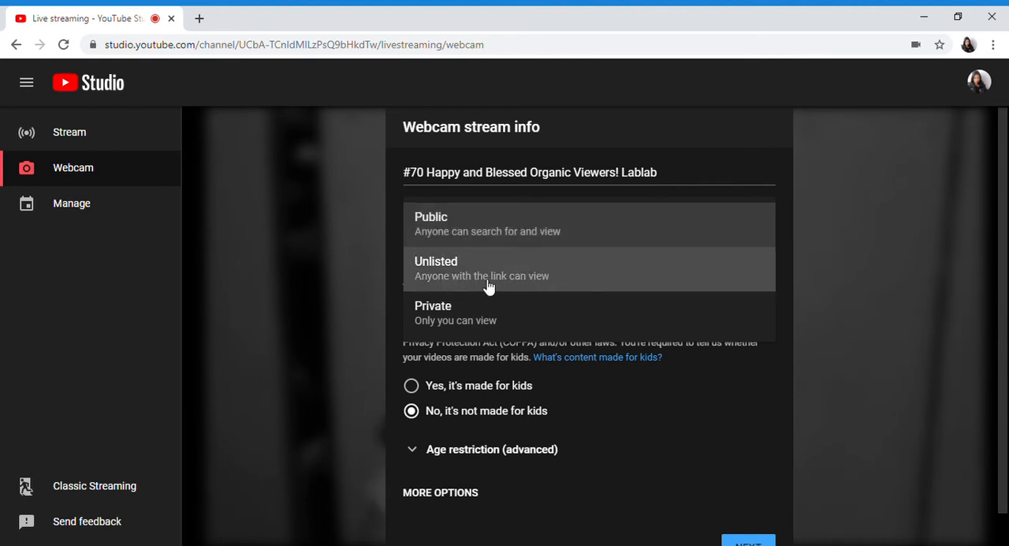
pyautogui.moveTo(498, 291)
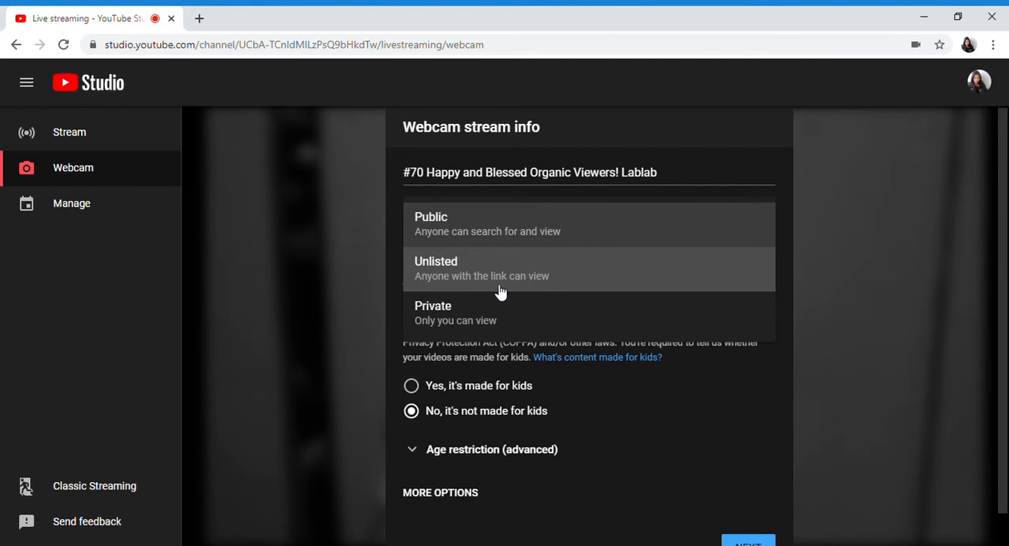
pyautogui.moveTo(519, 289)
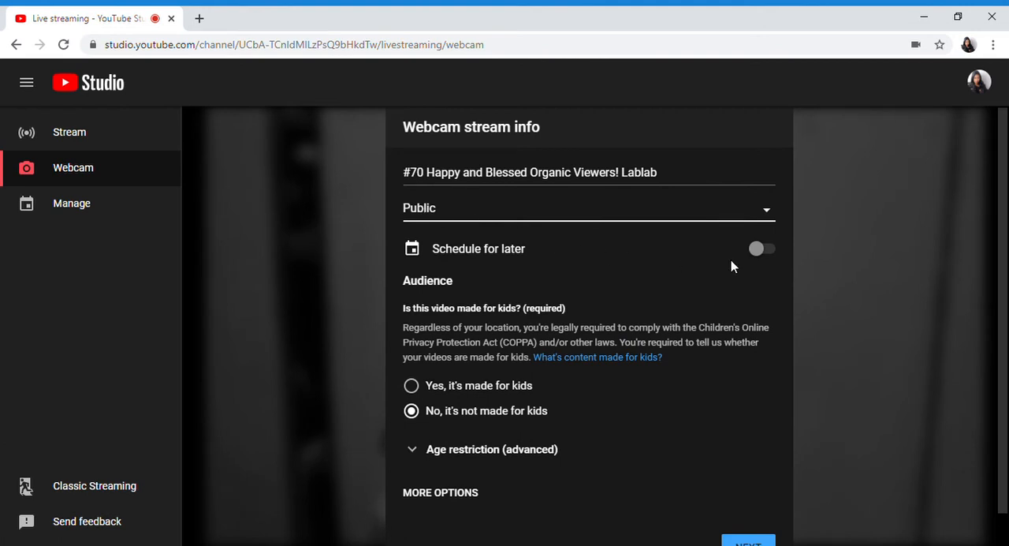
pyautogui.moveTo(490, 254)
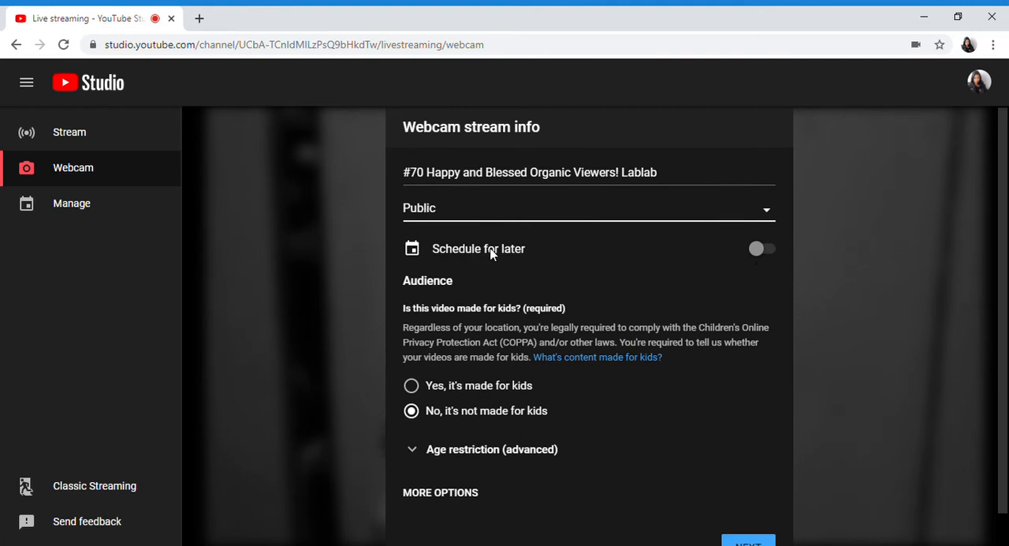
pyautogui.moveTo(767, 253)
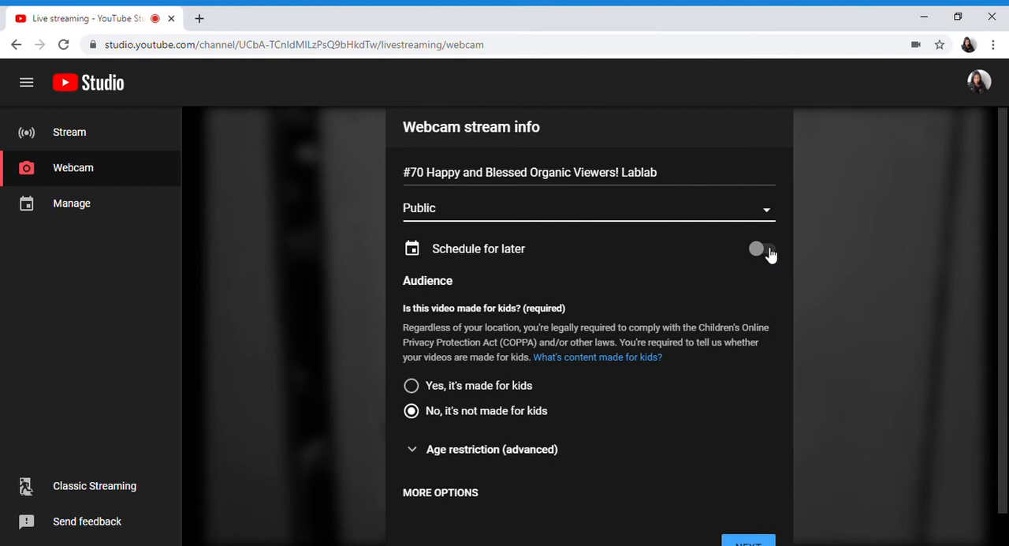
# Enable Schedule for later and set the start to Mon, Aug 17 at 5:30 PM
pyautogui.click(759, 248)
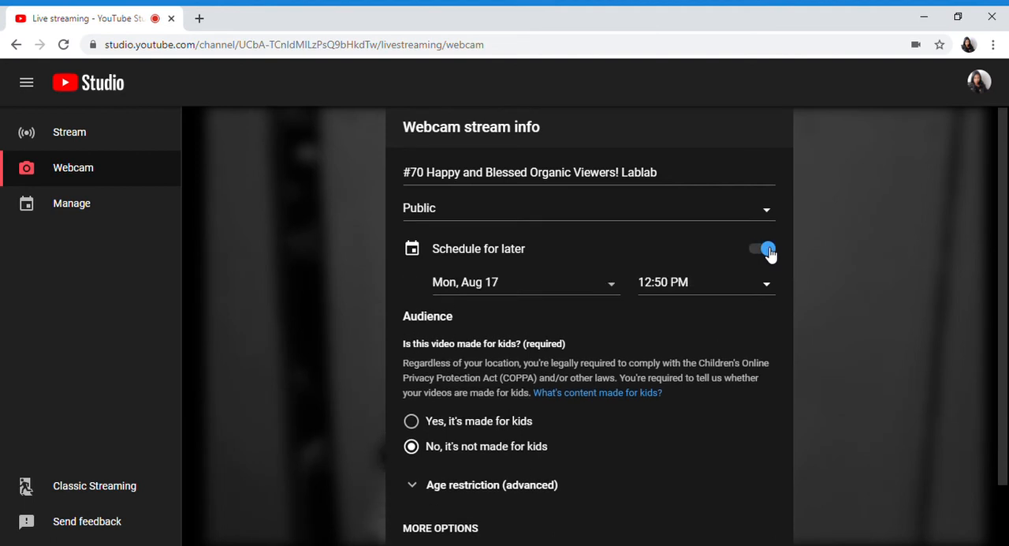
pyautogui.click(761, 249)
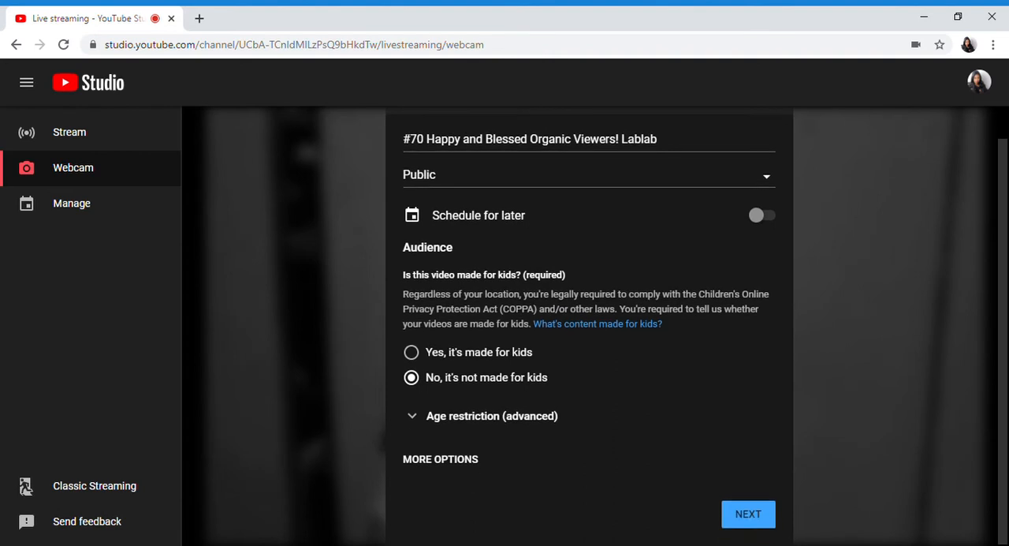
pyautogui.moveTo(761, 215)
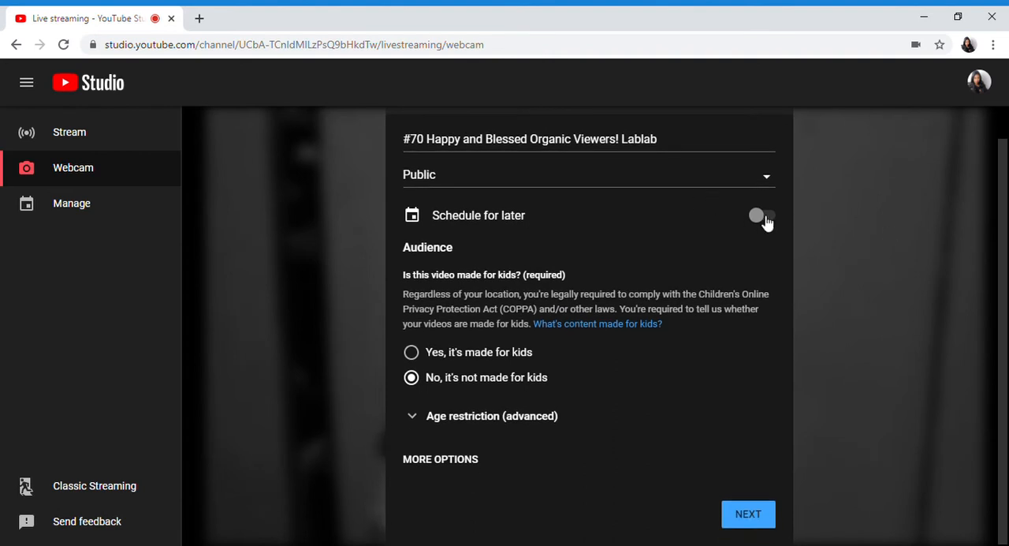
pyautogui.click(761, 215)
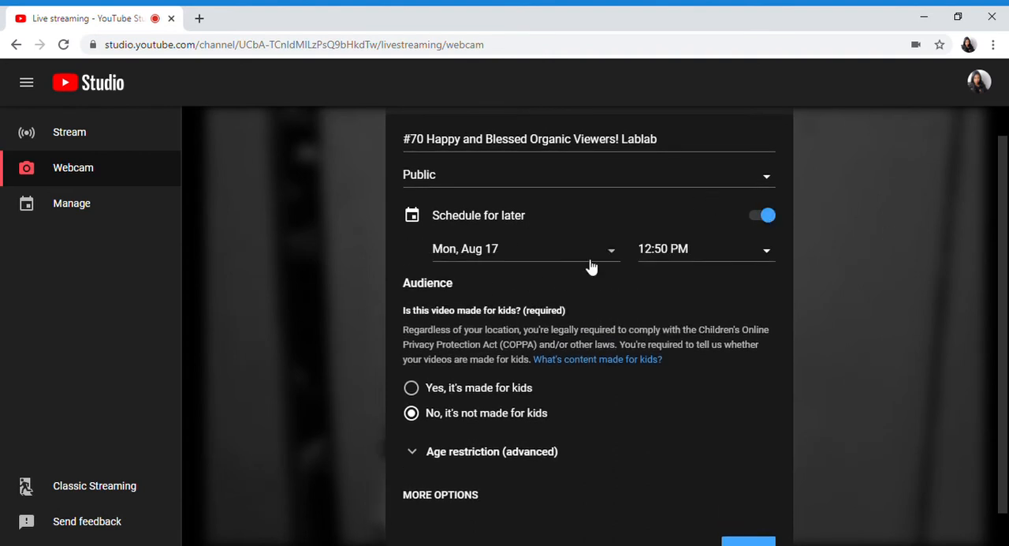
pyautogui.moveTo(606, 262)
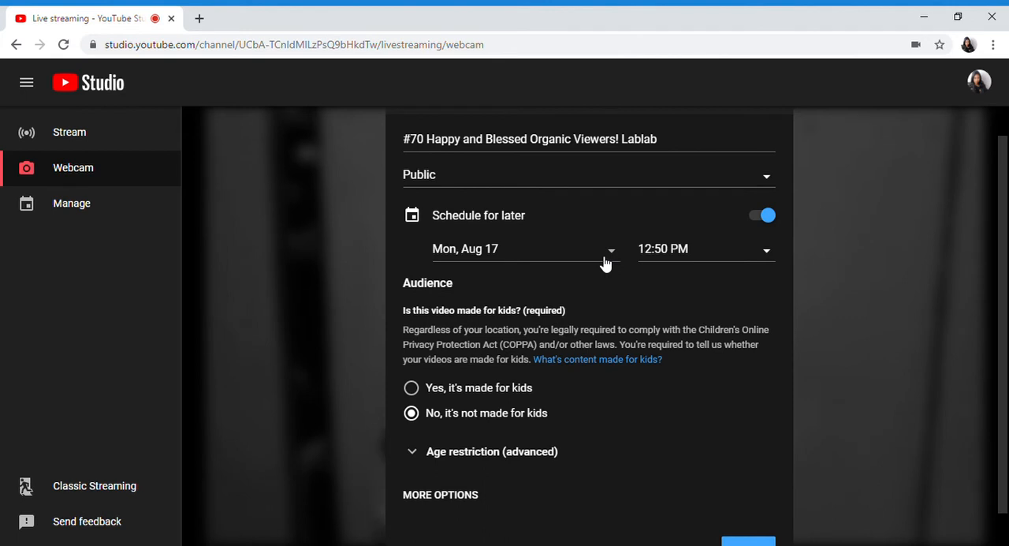
pyautogui.click(524, 248)
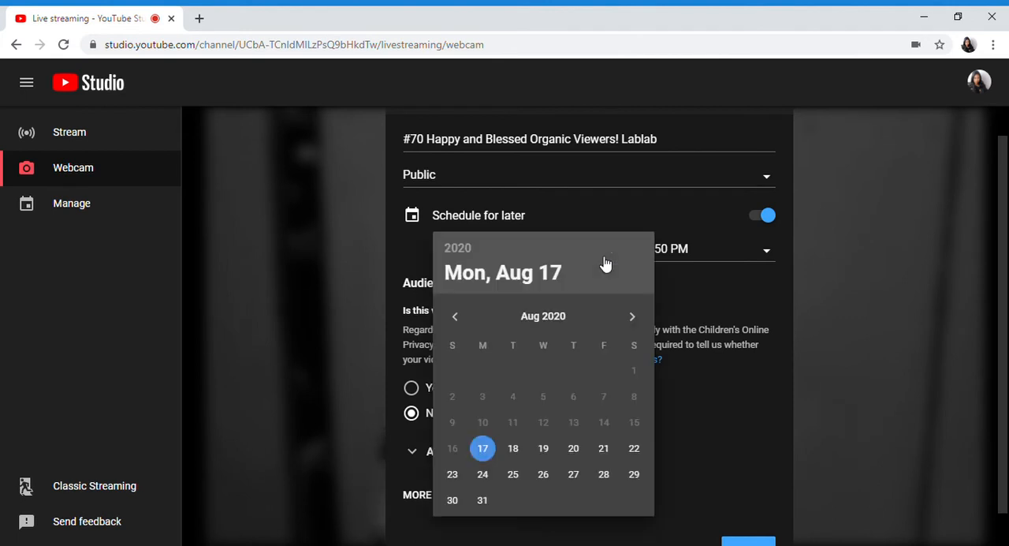
pyautogui.click(764, 248)
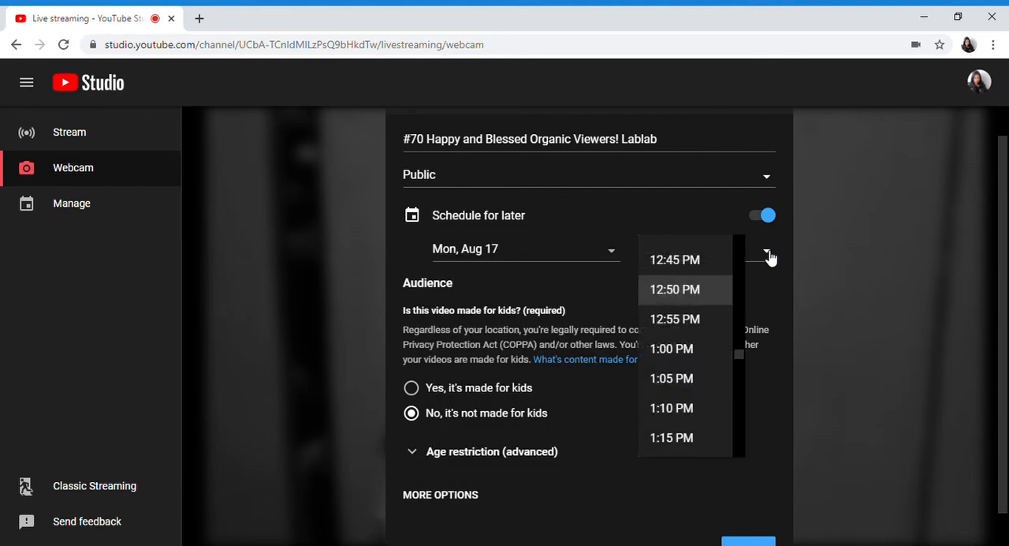
pyautogui.scroll(-3)
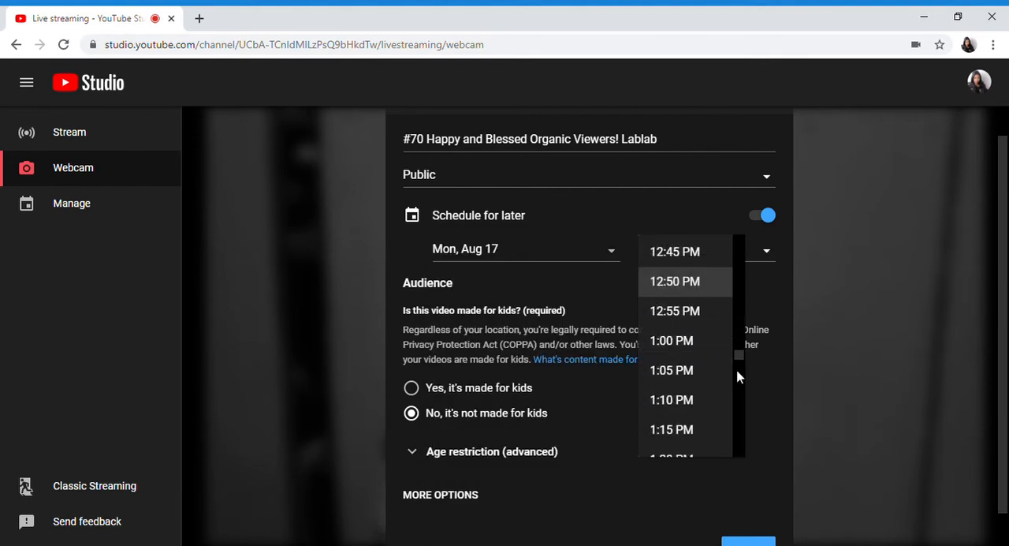
pyautogui.scroll(-3)
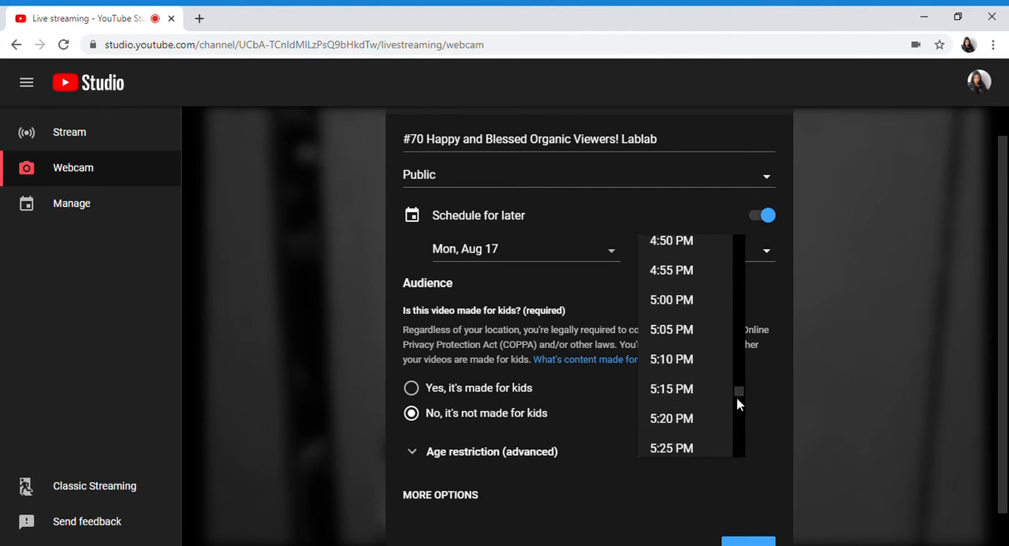
pyautogui.scroll(-3)
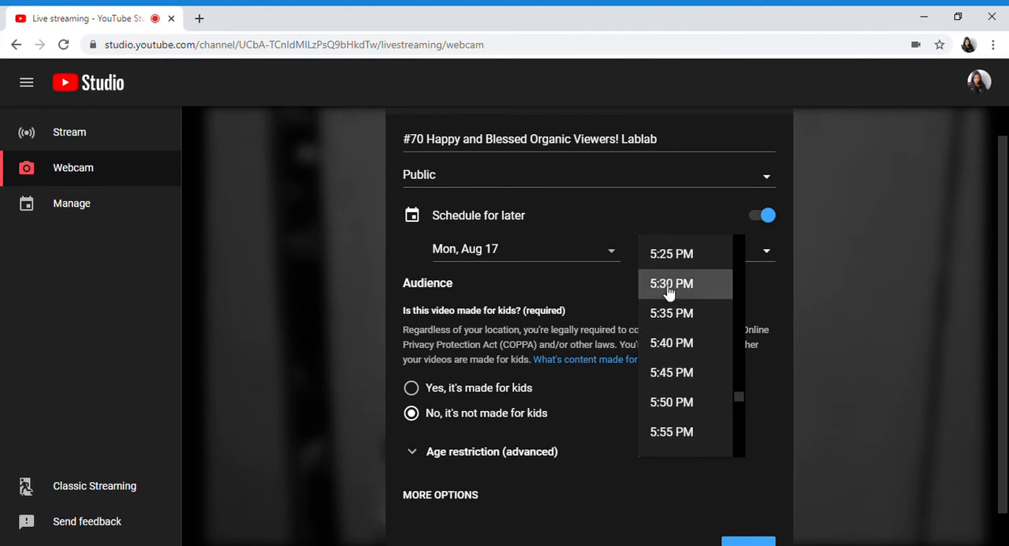
pyautogui.click(672, 284)
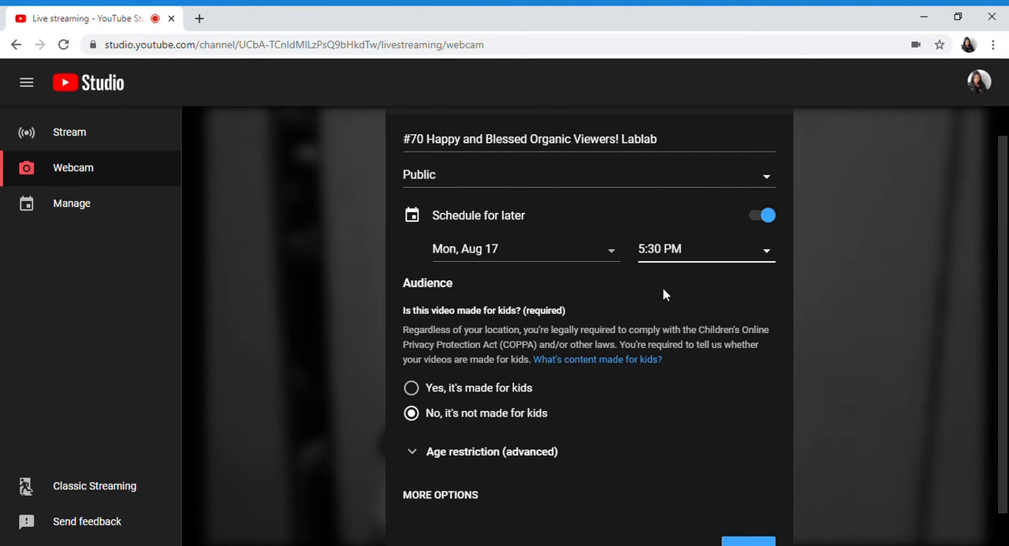
pyautogui.scroll(-3)
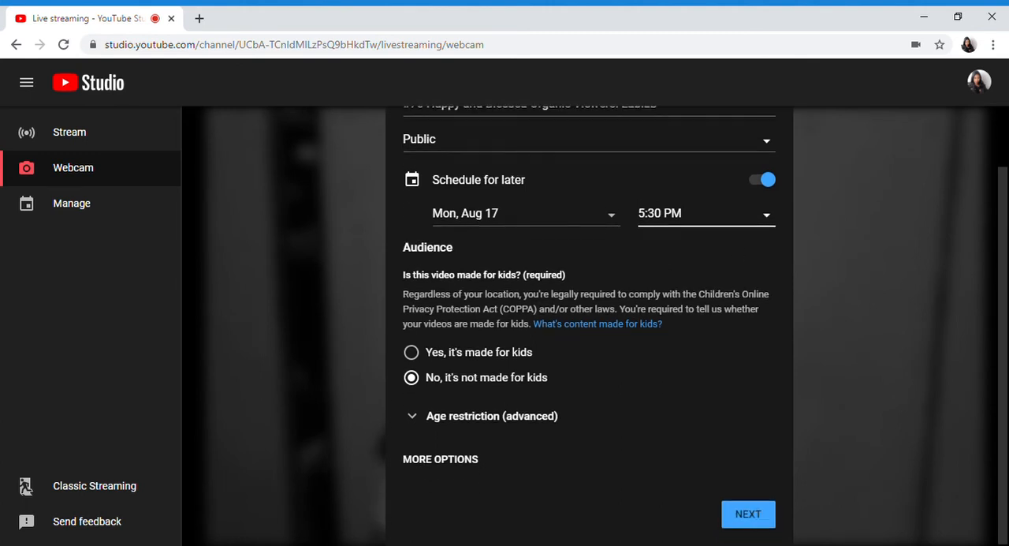
pyautogui.moveTo(627, 246)
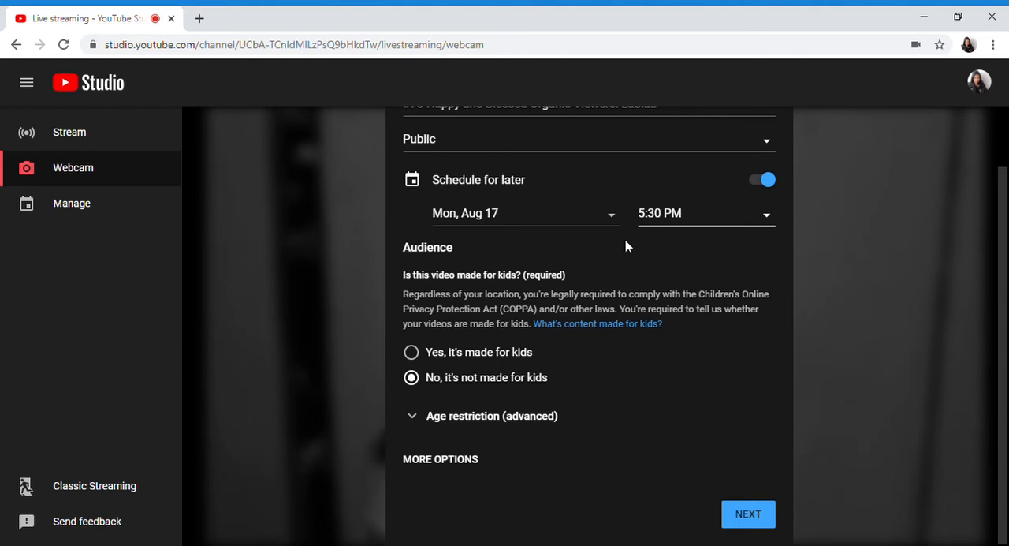
pyautogui.moveTo(677, 215)
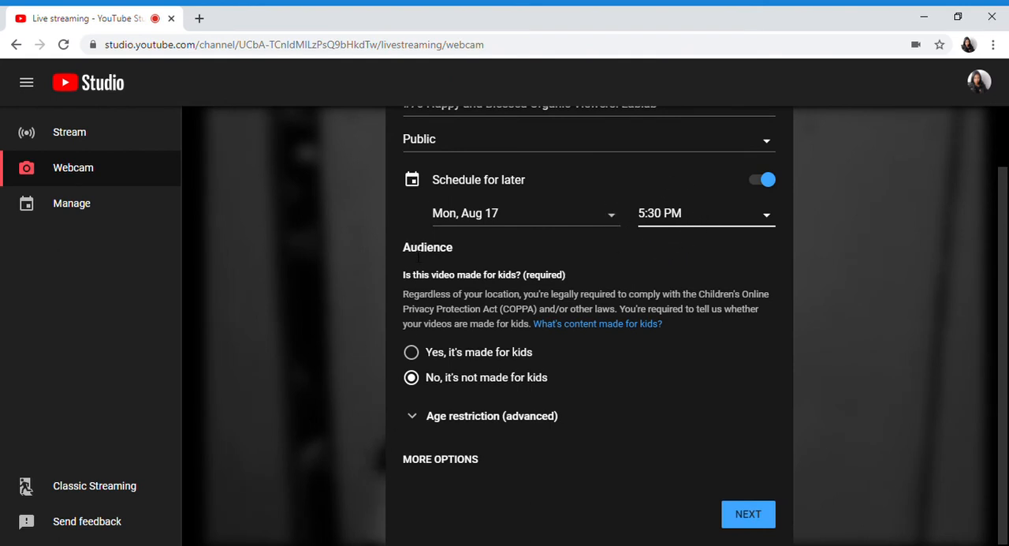
pyautogui.moveTo(465, 292)
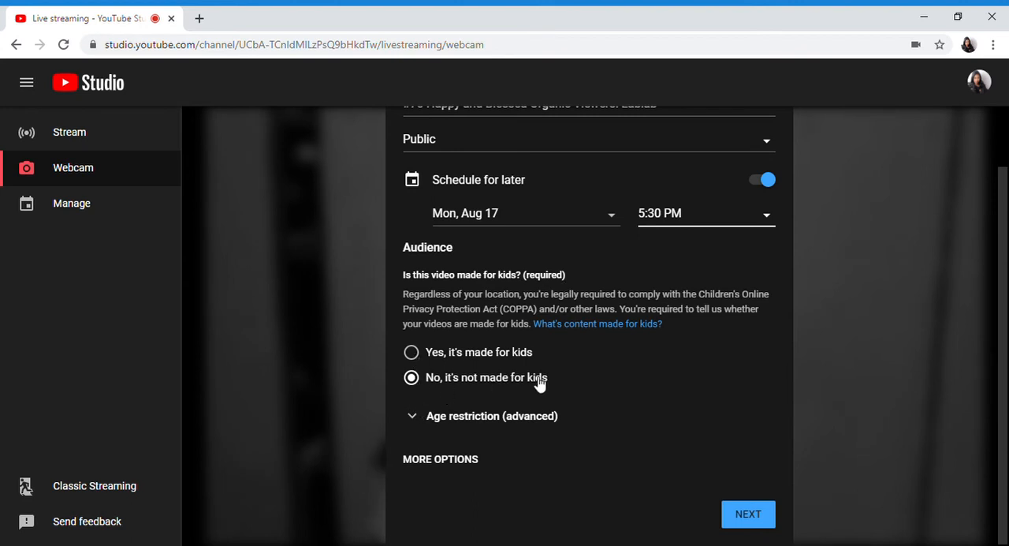
pyautogui.moveTo(419, 426)
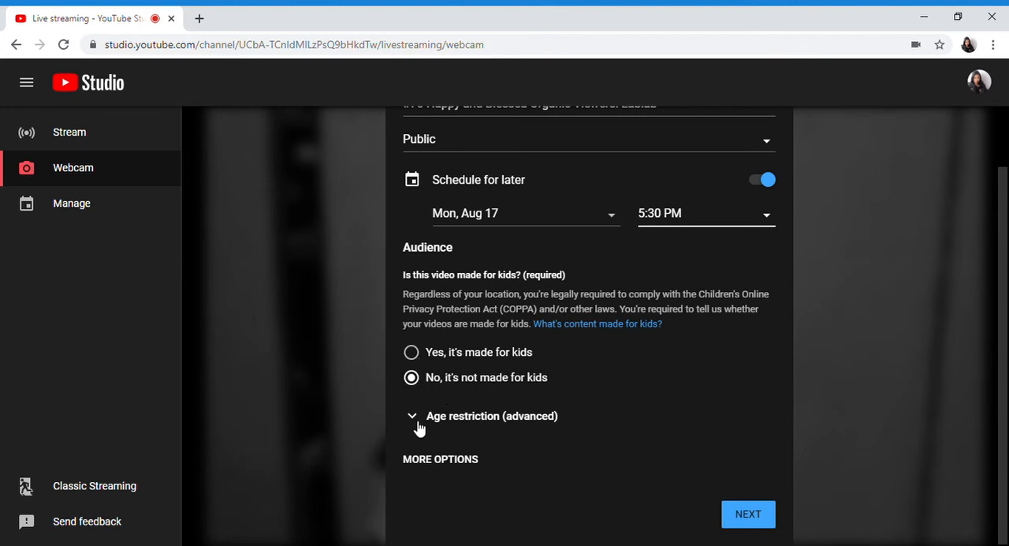
pyautogui.click(492, 415)
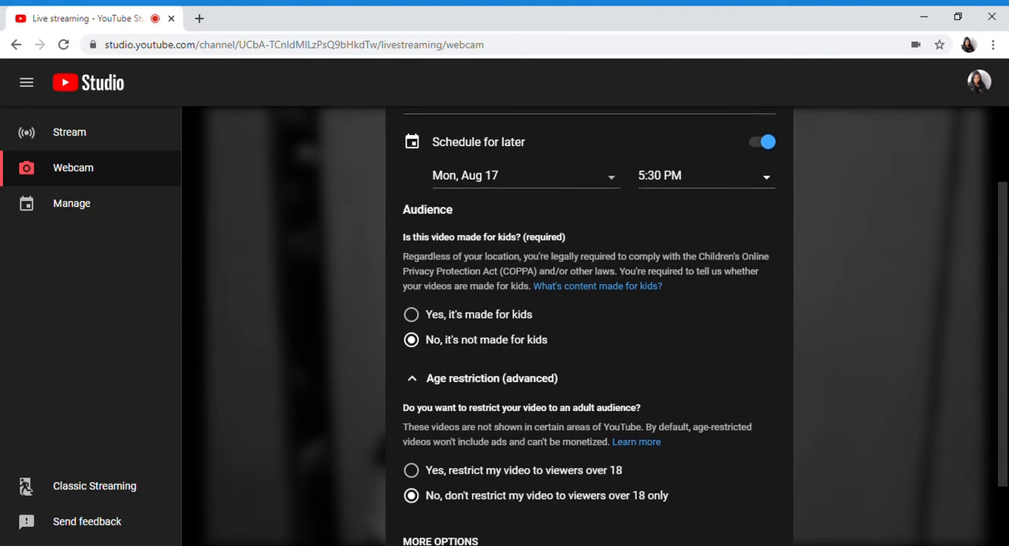
pyautogui.scroll(-3)
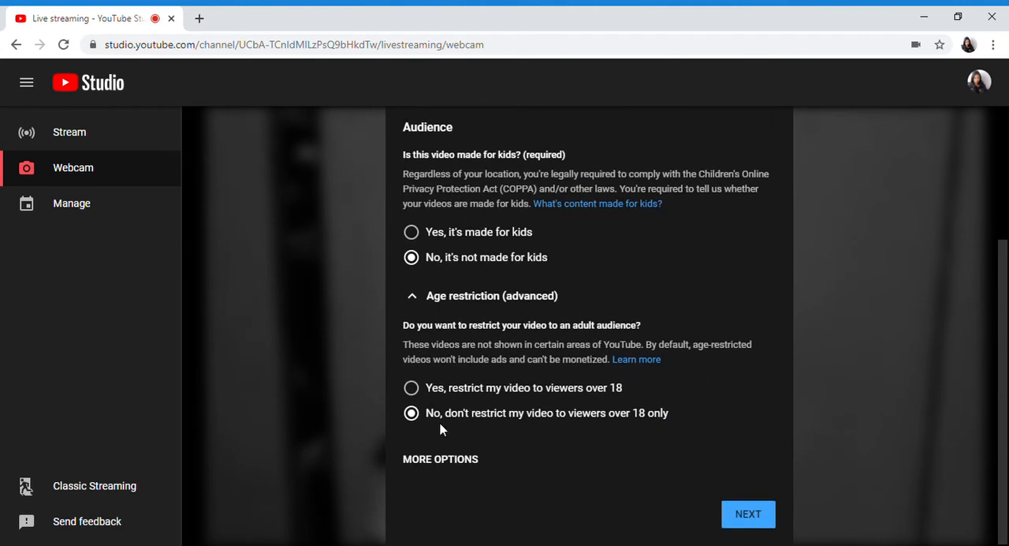
pyautogui.moveTo(384, 373)
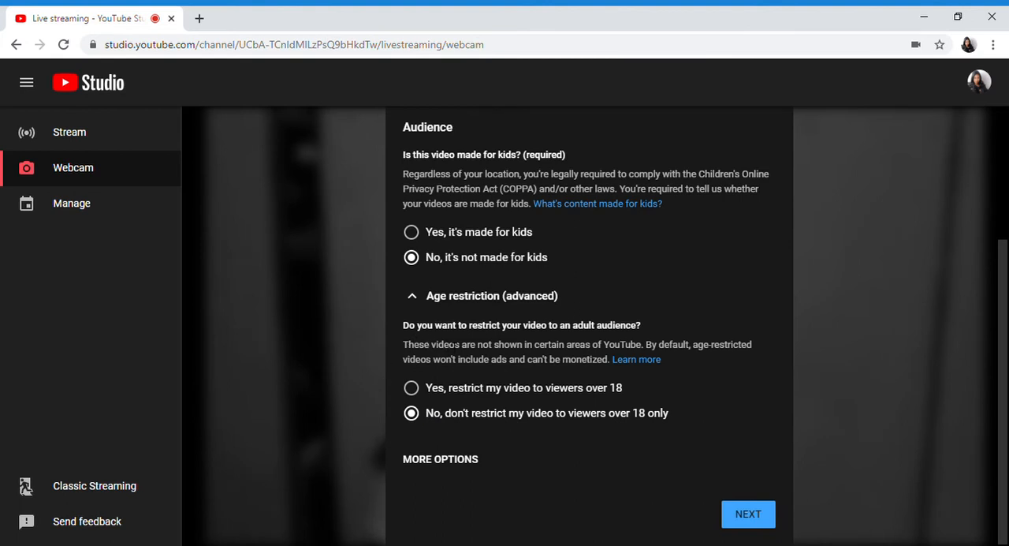
pyautogui.moveTo(424, 426)
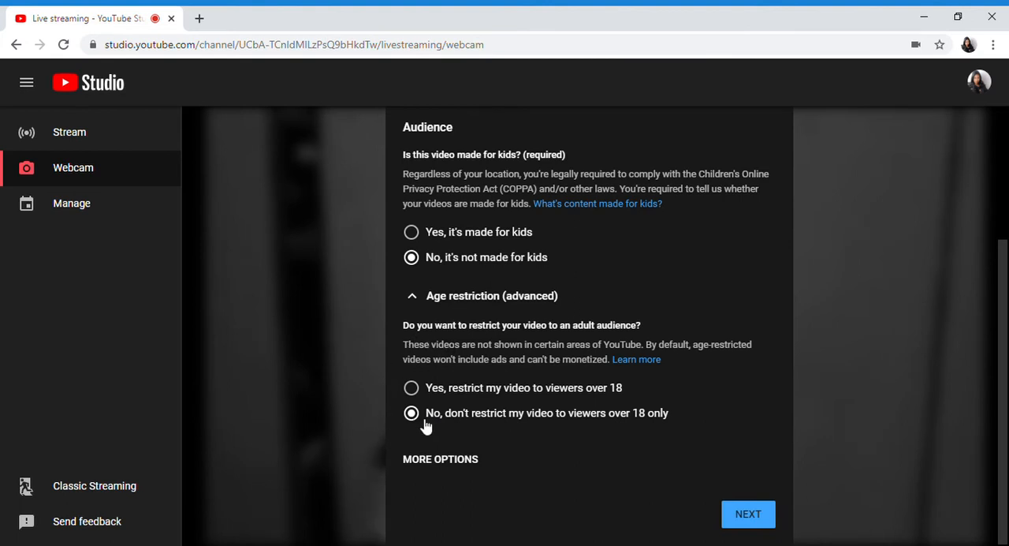
pyautogui.moveTo(564, 426)
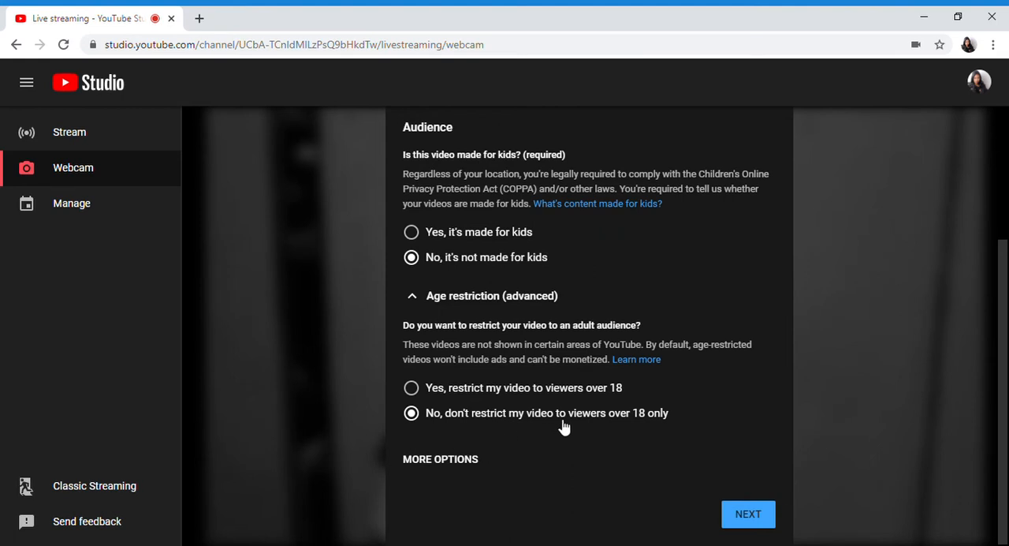
pyautogui.moveTo(659, 428)
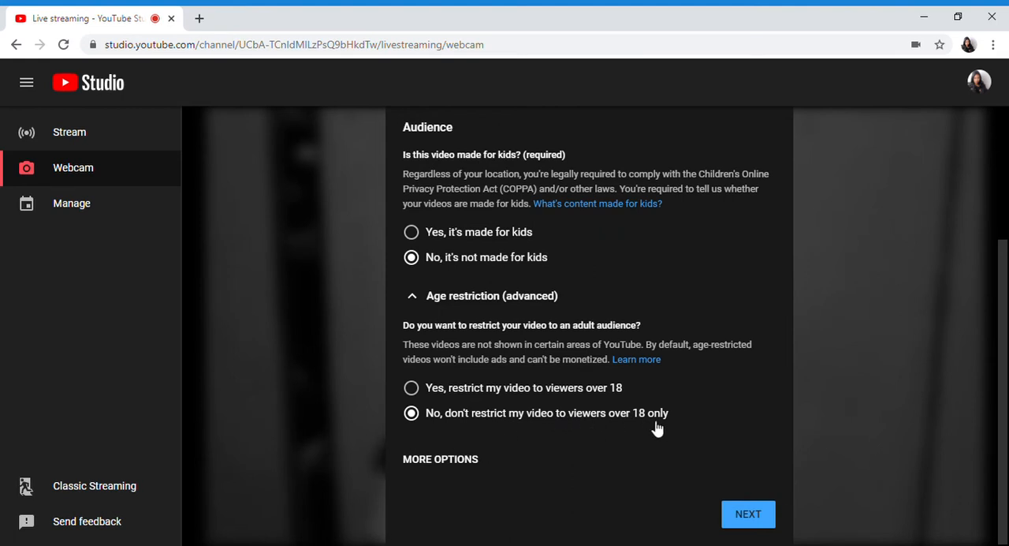
pyautogui.moveTo(451, 463)
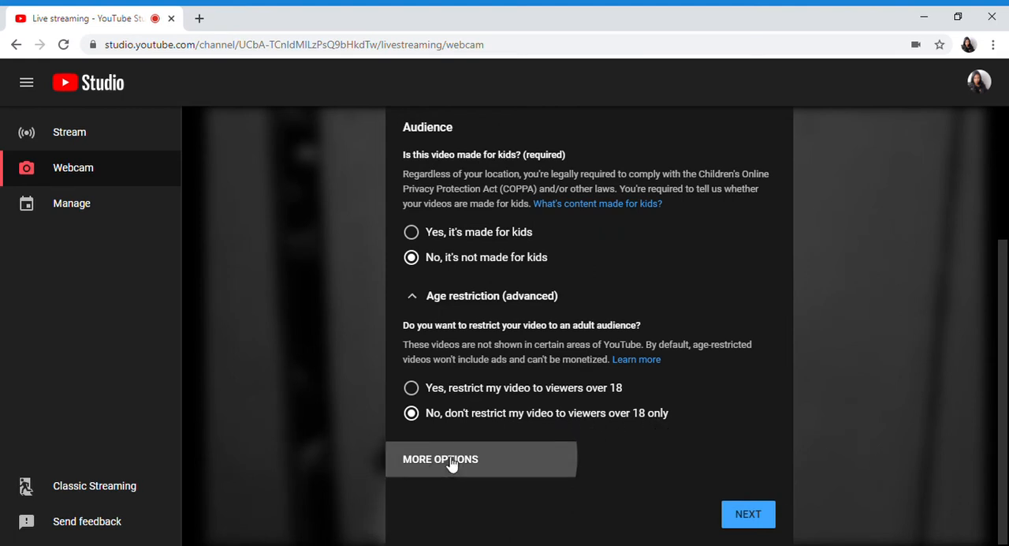
# Expand MORE OPTIONS and scroll down to the description field
pyautogui.click(440, 458)
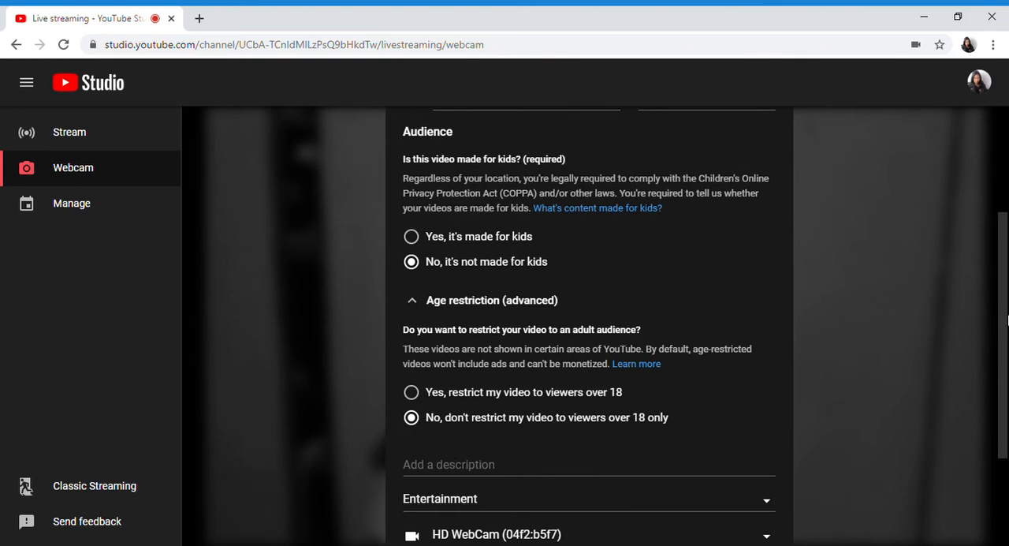
pyautogui.scroll(-3)
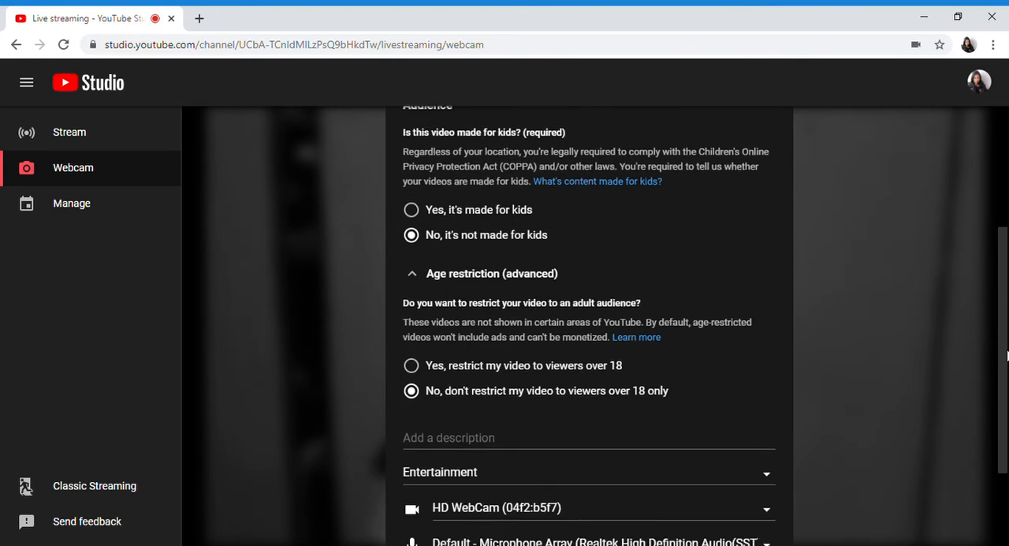
pyautogui.scroll(-3)
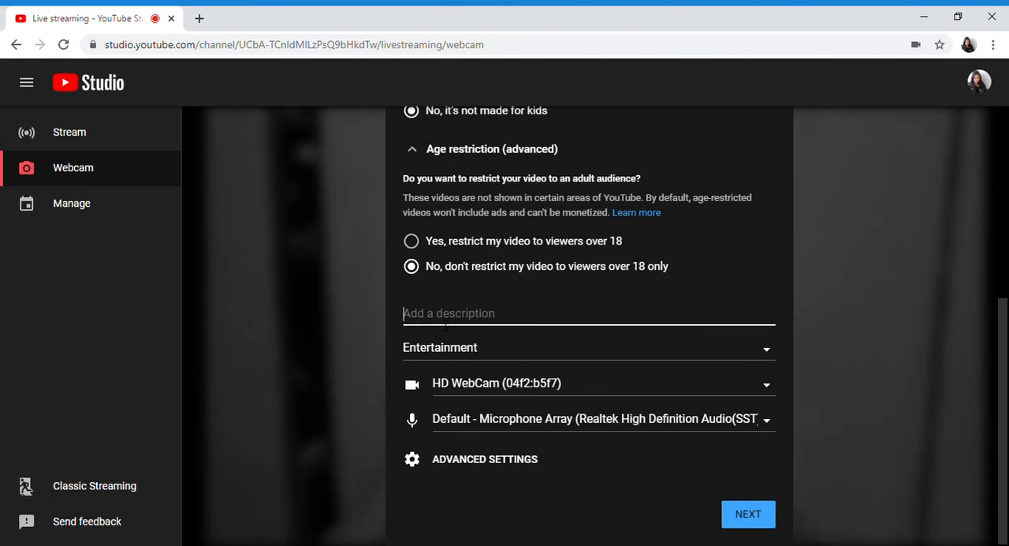
# Type the description 'Yakapan at dikitan ng makarami..'
pyautogui.write('Yakapan at di')
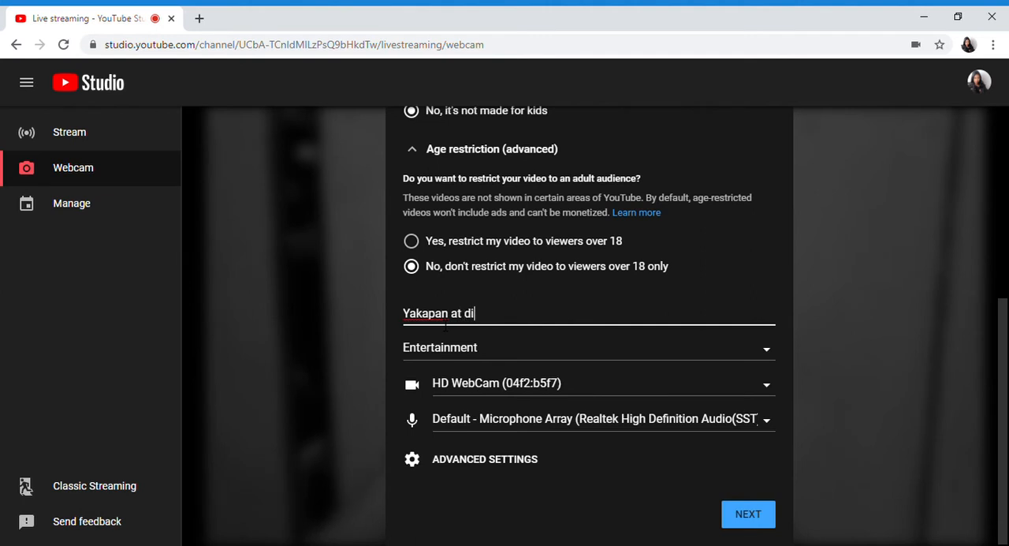
pyautogui.write('kitan')
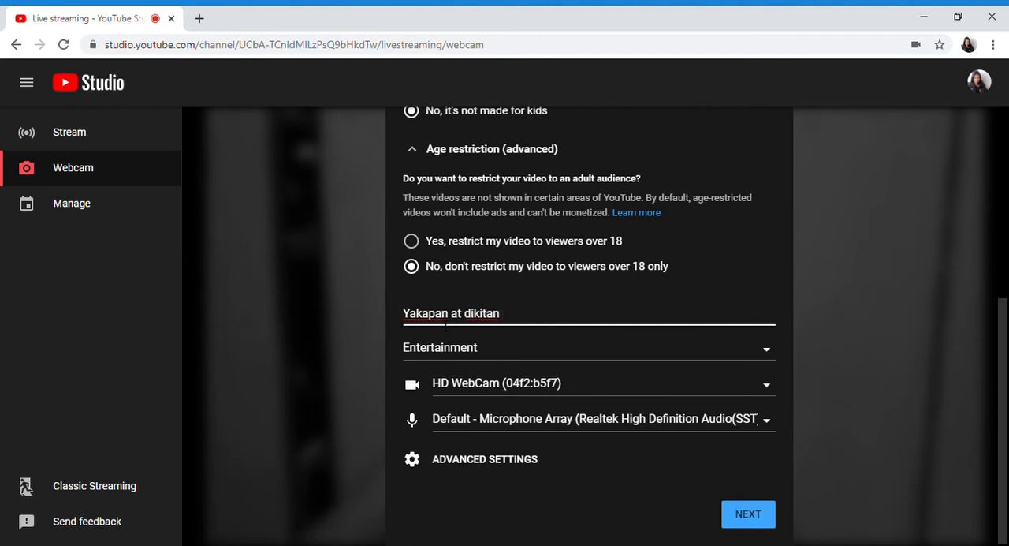
pyautogui.write('ng m')
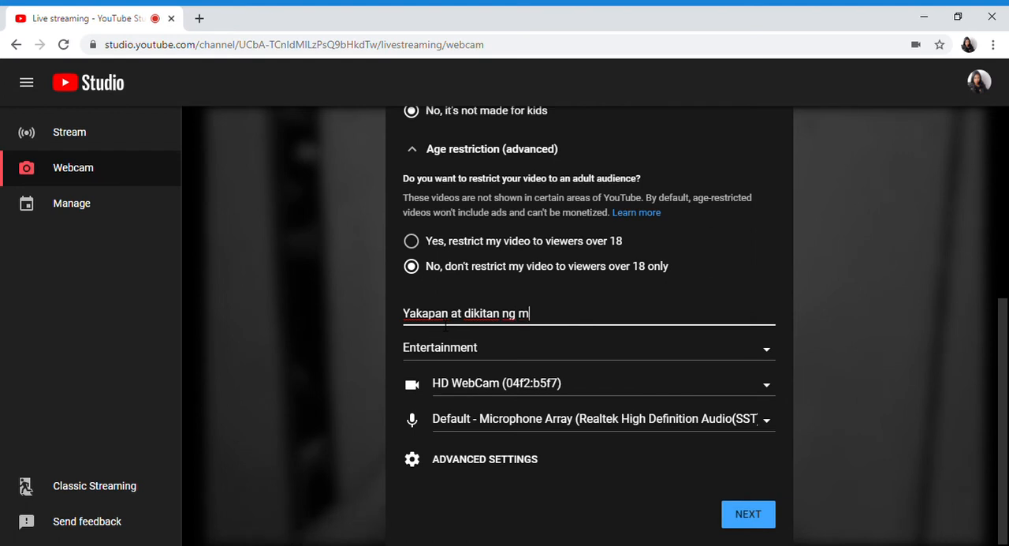
pyautogui.press('Backspace')
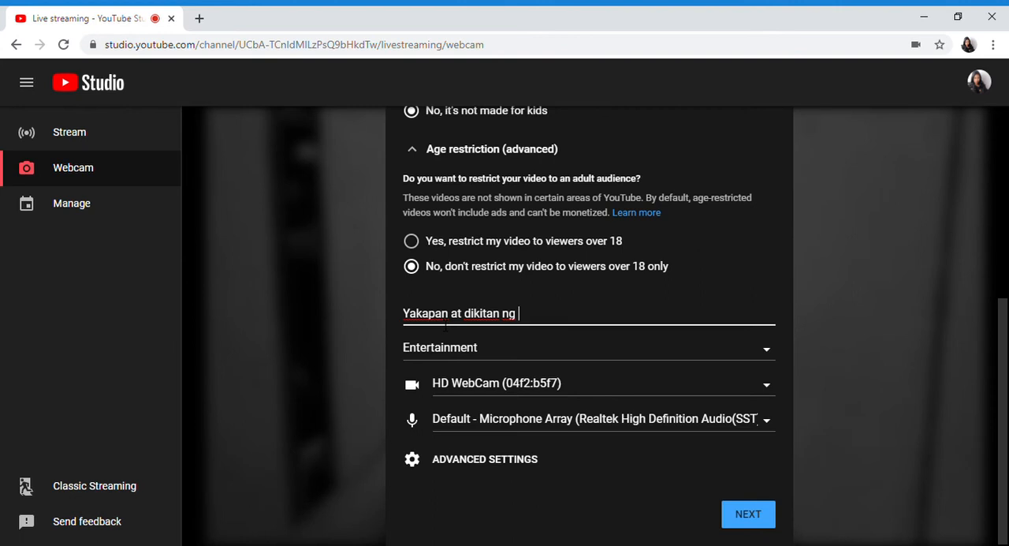
pyautogui.write('maka')
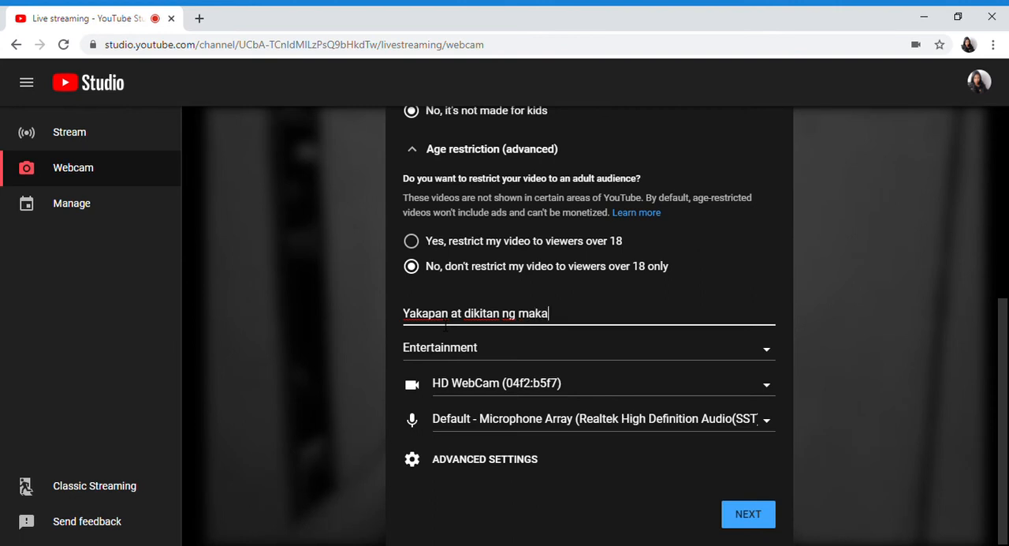
pyautogui.write('rami..')
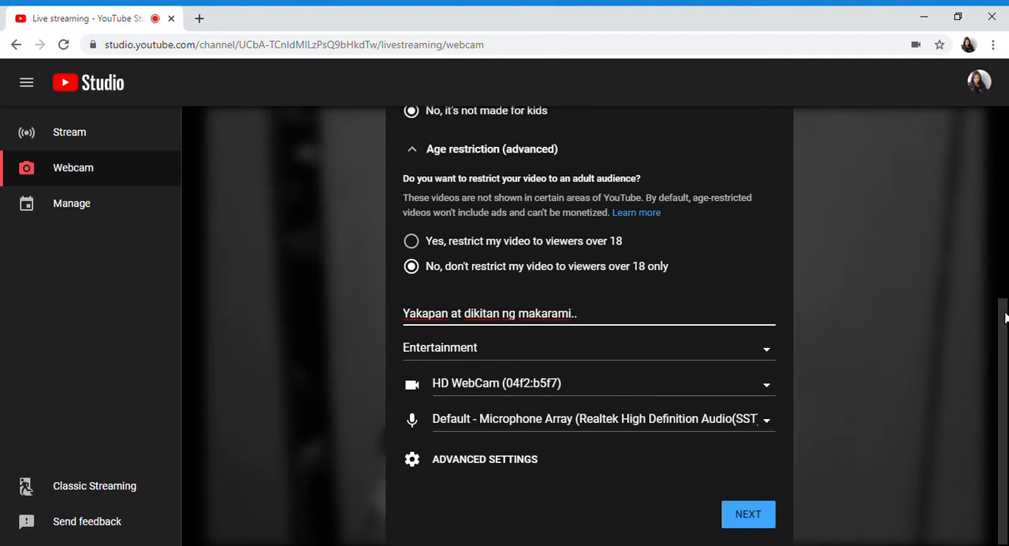
pyautogui.scroll(3)
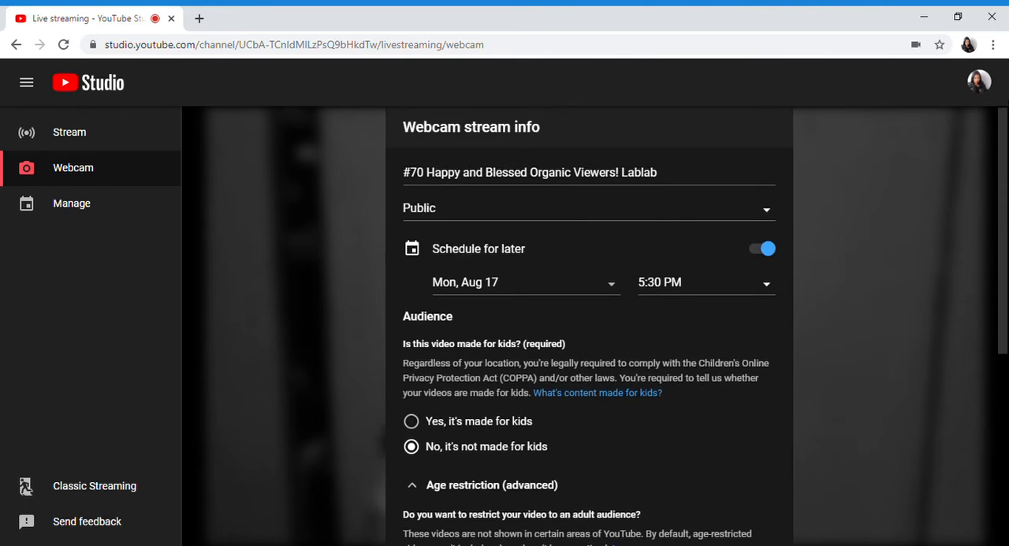
pyautogui.scroll(-3)
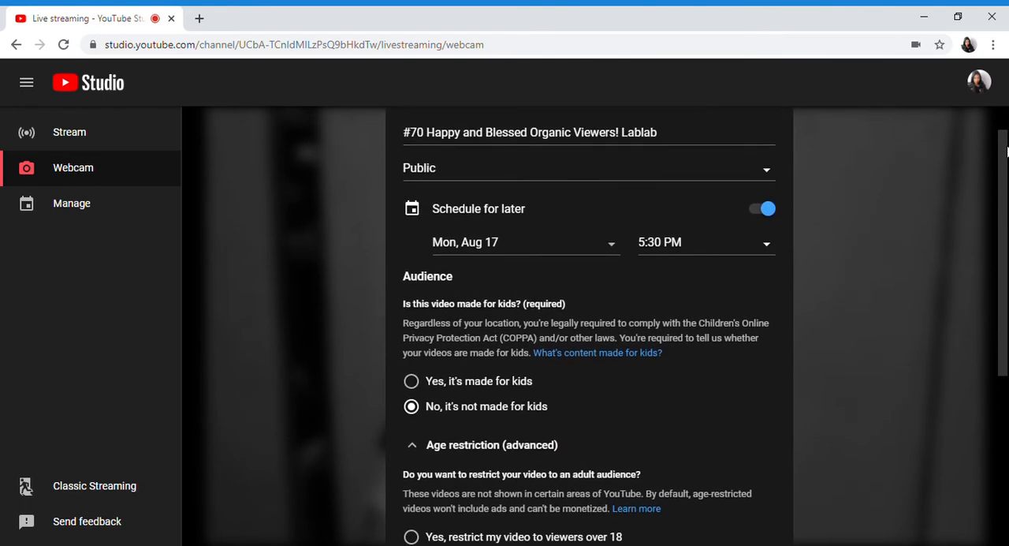
pyautogui.scroll(-3)
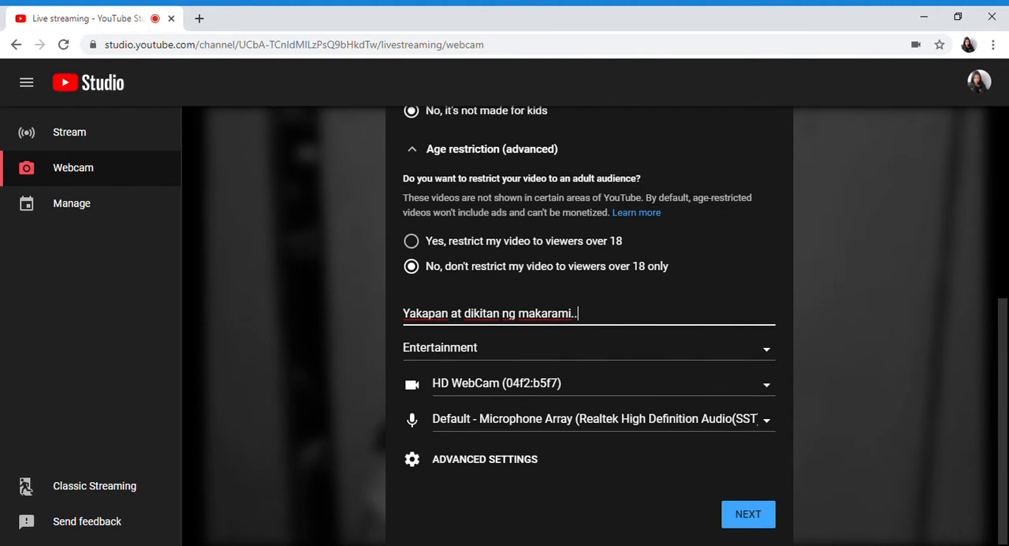
pyautogui.moveTo(949, 311)
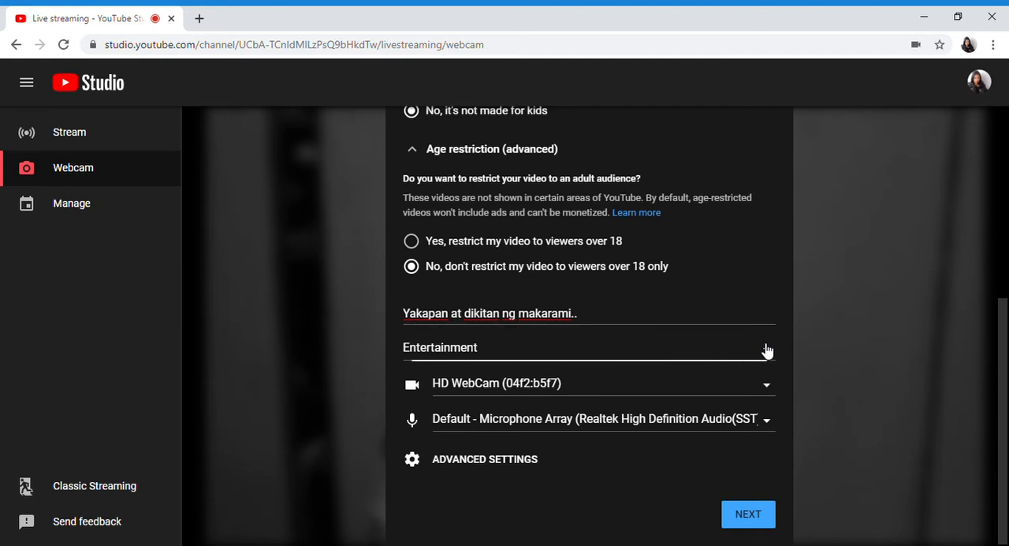
# Leave the stream category on Entertainment and bring up Advanced settings
pyautogui.click(589, 347)
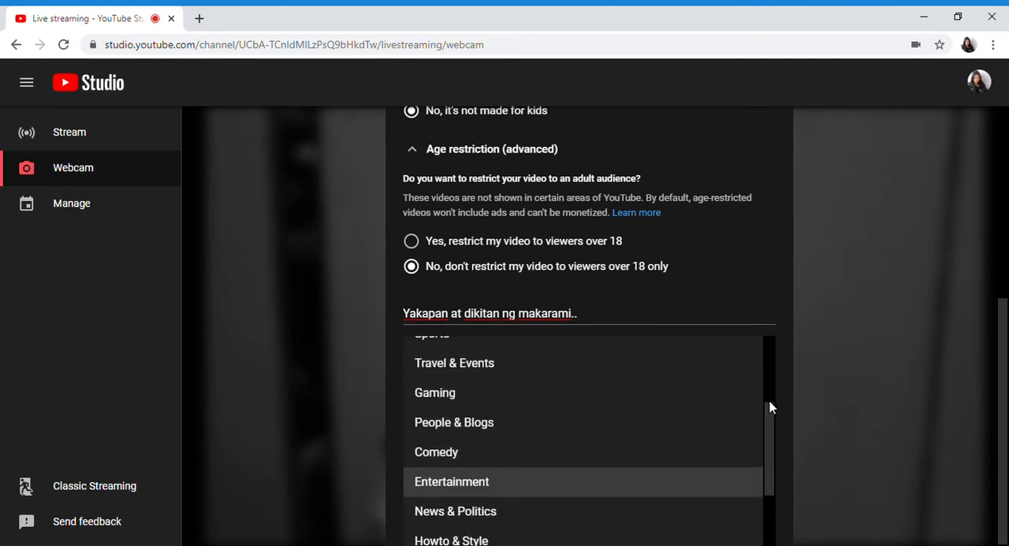
pyautogui.scroll(3)
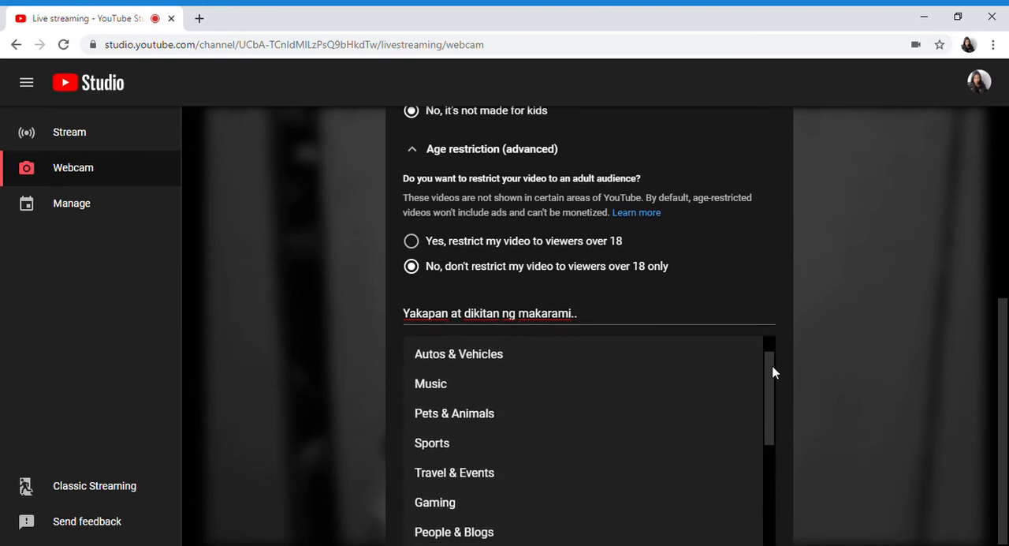
pyautogui.scroll(3)
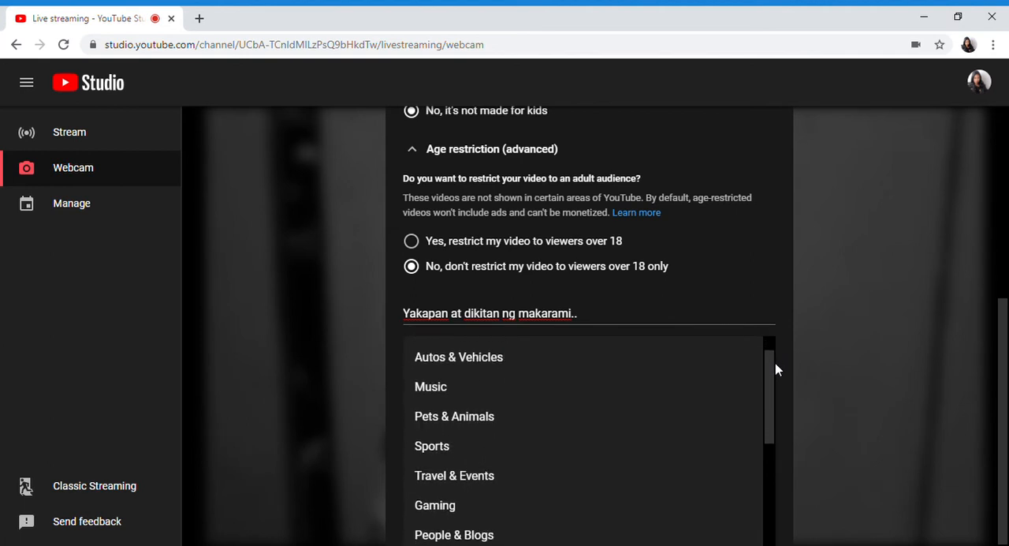
pyautogui.scroll(-3)
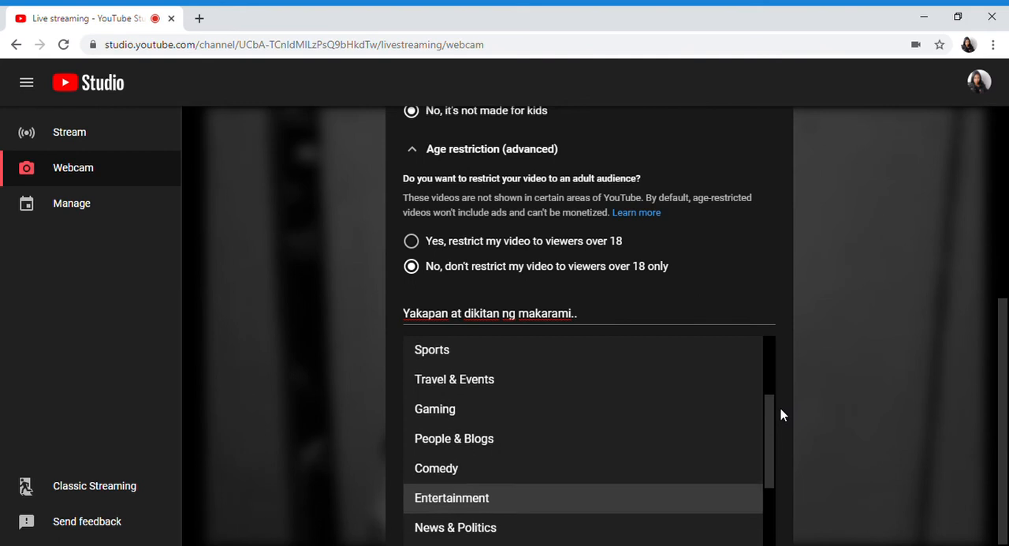
pyautogui.scroll(-3)
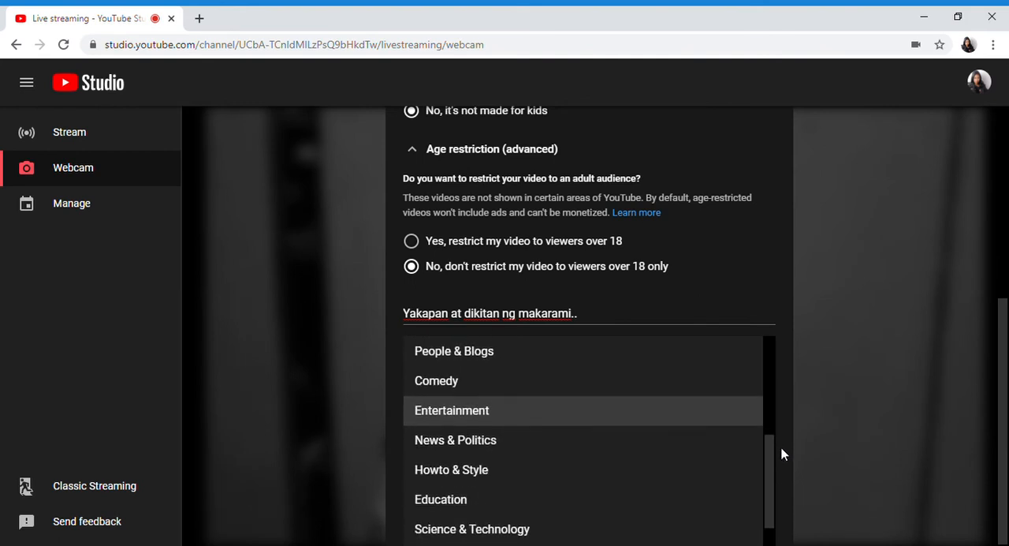
pyautogui.moveTo(505, 410)
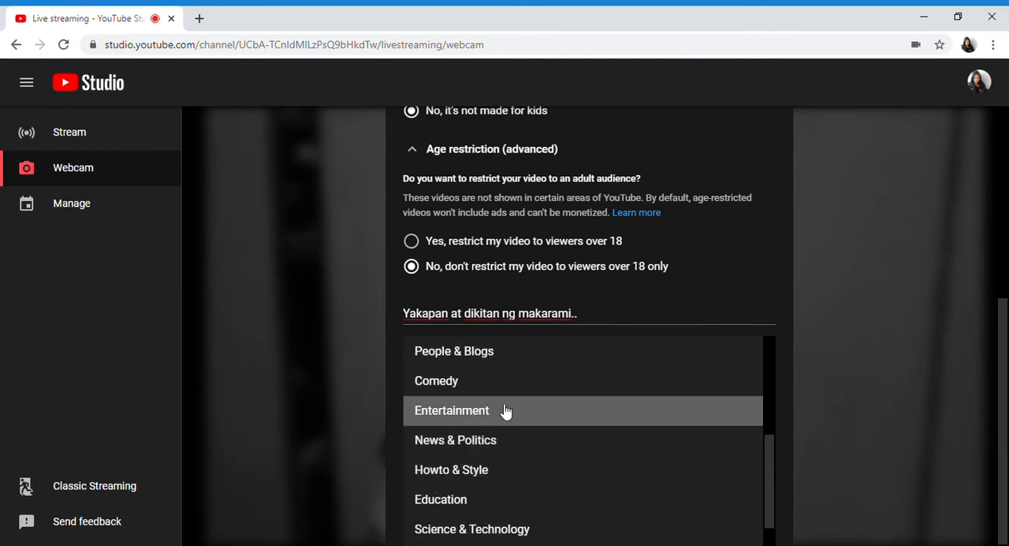
pyautogui.click(452, 410)
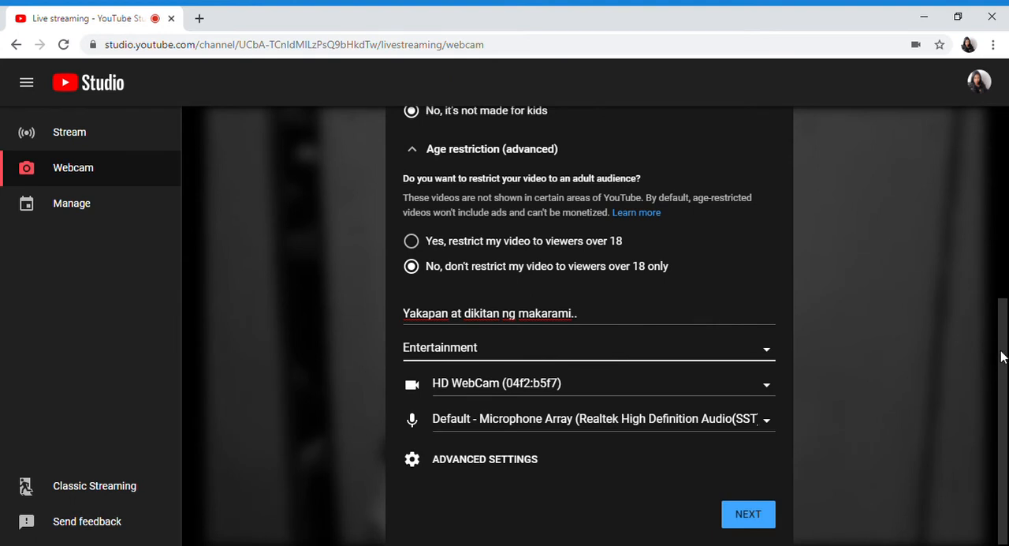
pyautogui.moveTo(776, 397)
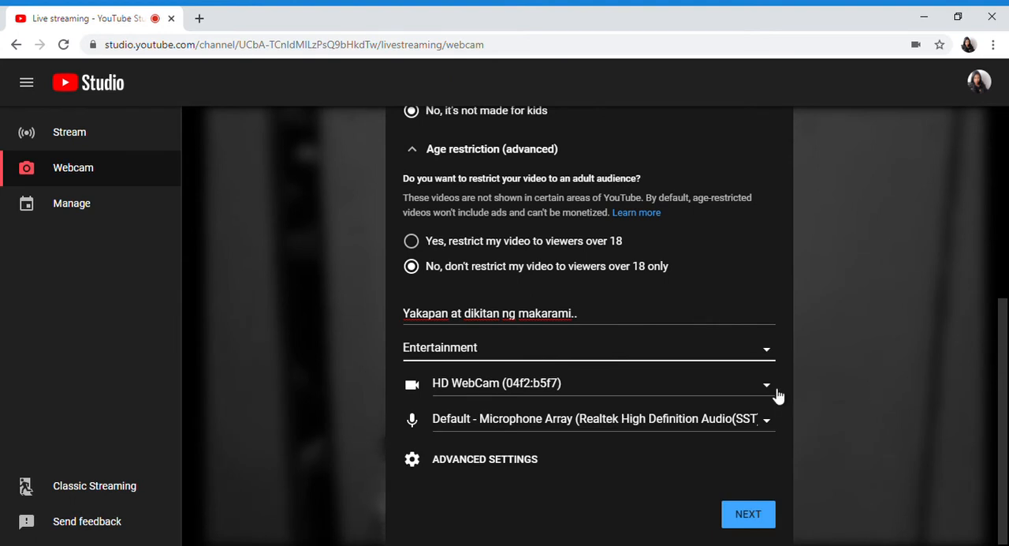
pyautogui.moveTo(769, 390)
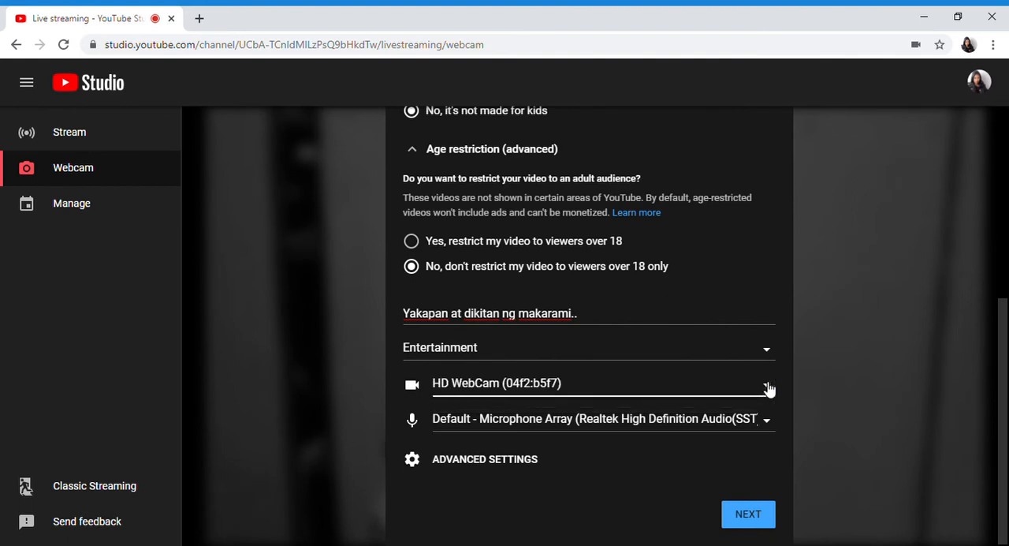
pyautogui.moveTo(772, 418)
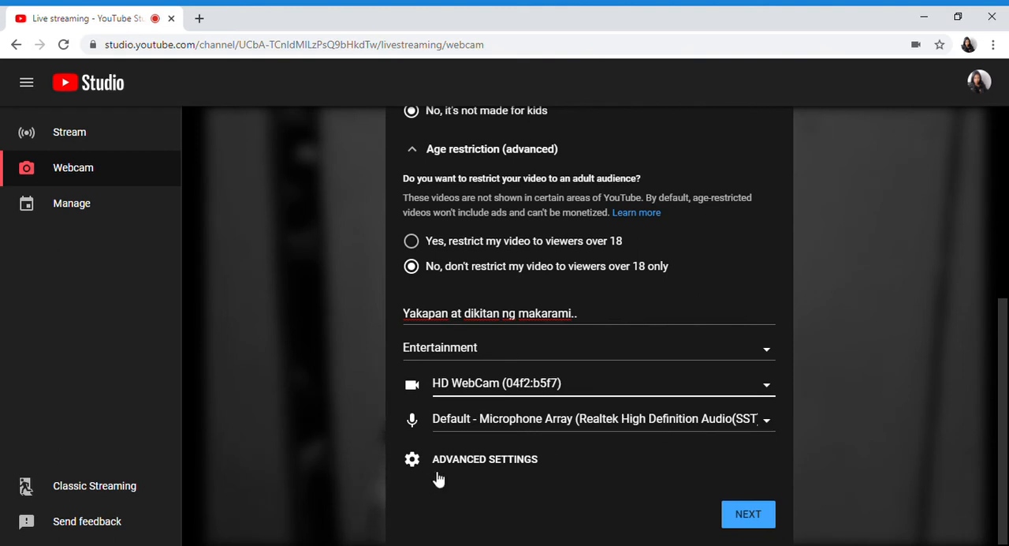
pyautogui.click(484, 459)
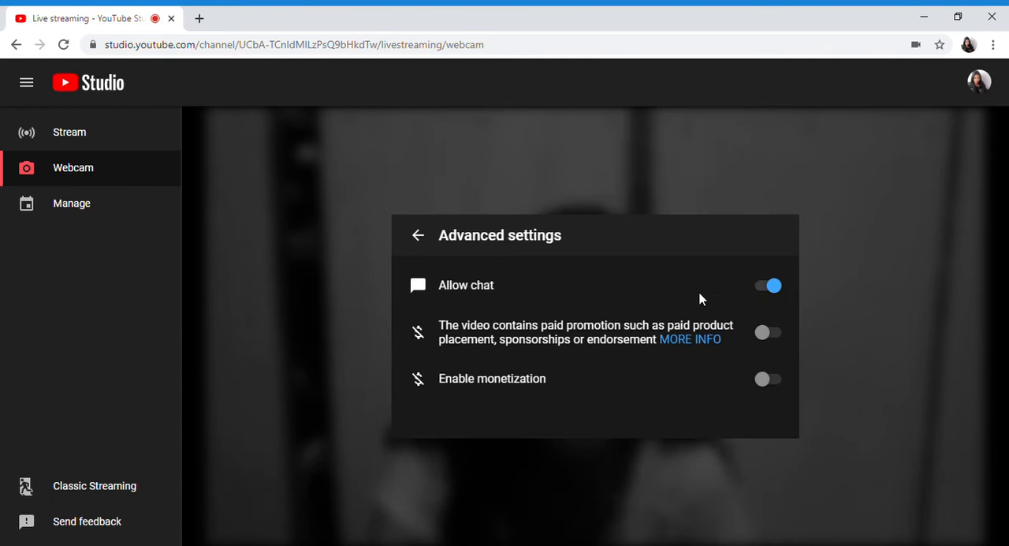
pyautogui.moveTo(747, 377)
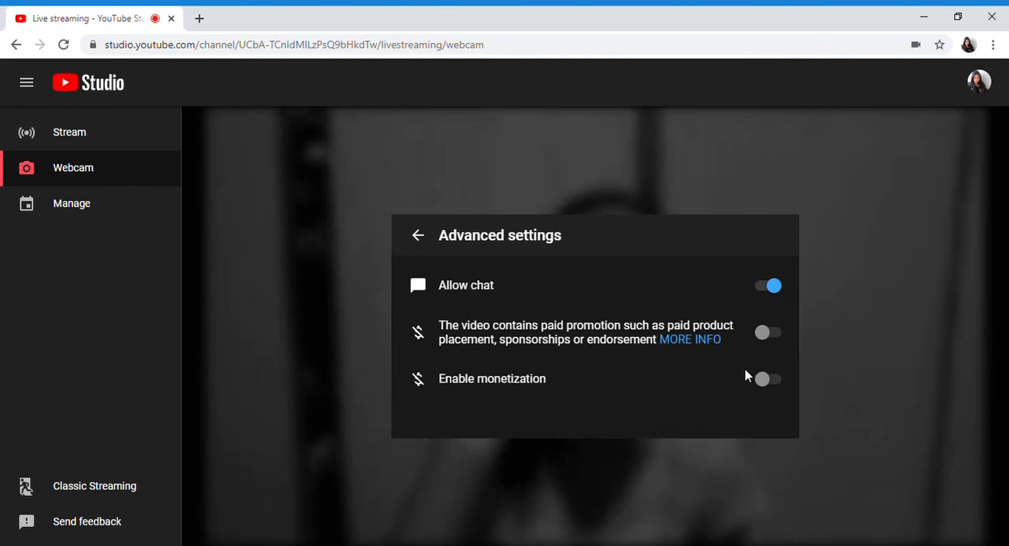
pyautogui.moveTo(688, 377)
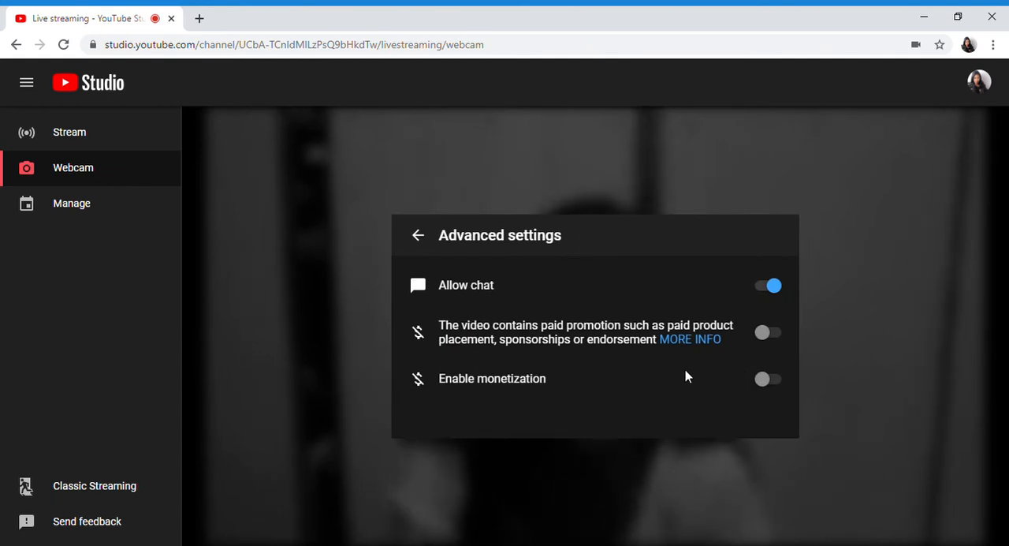
pyautogui.moveTo(768, 379)
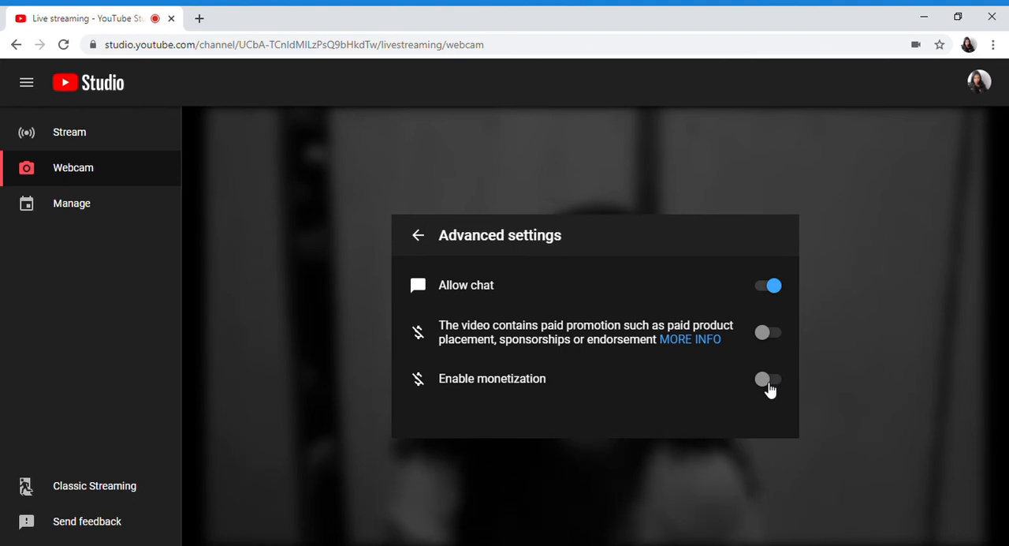
# Switch on Enable monetization, then return to the Webcam stream info form
pyautogui.click(768, 380)
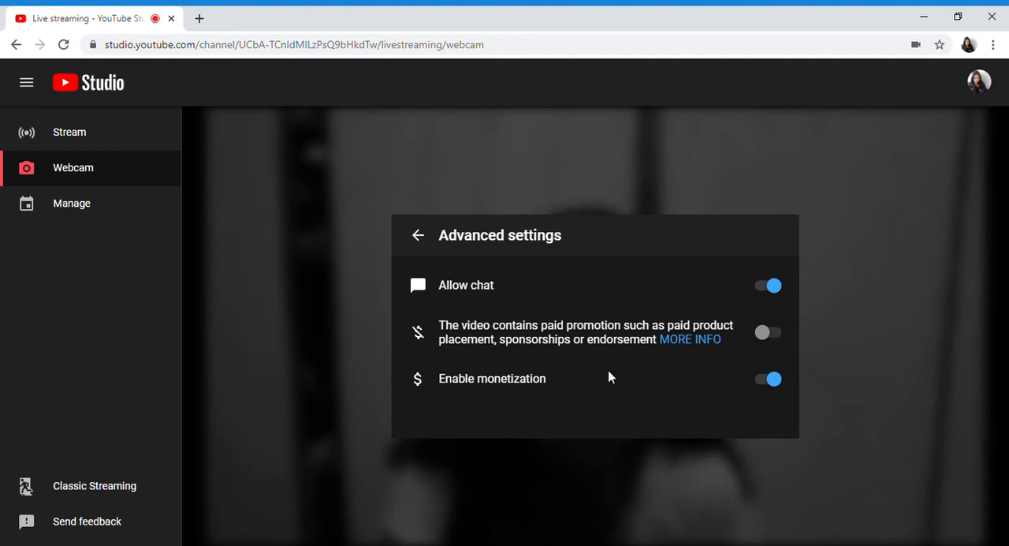
pyautogui.moveTo(485, 373)
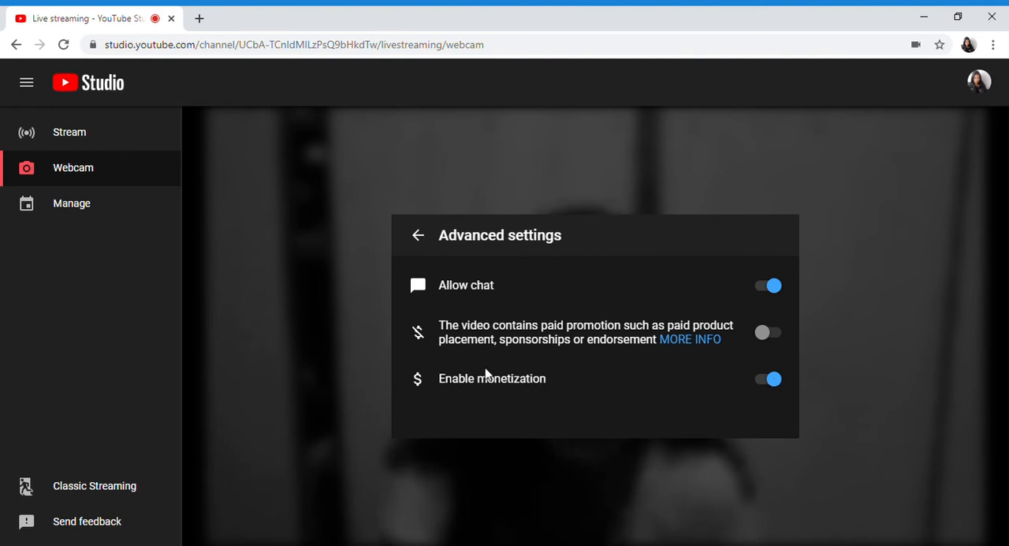
pyautogui.moveTo(449, 333)
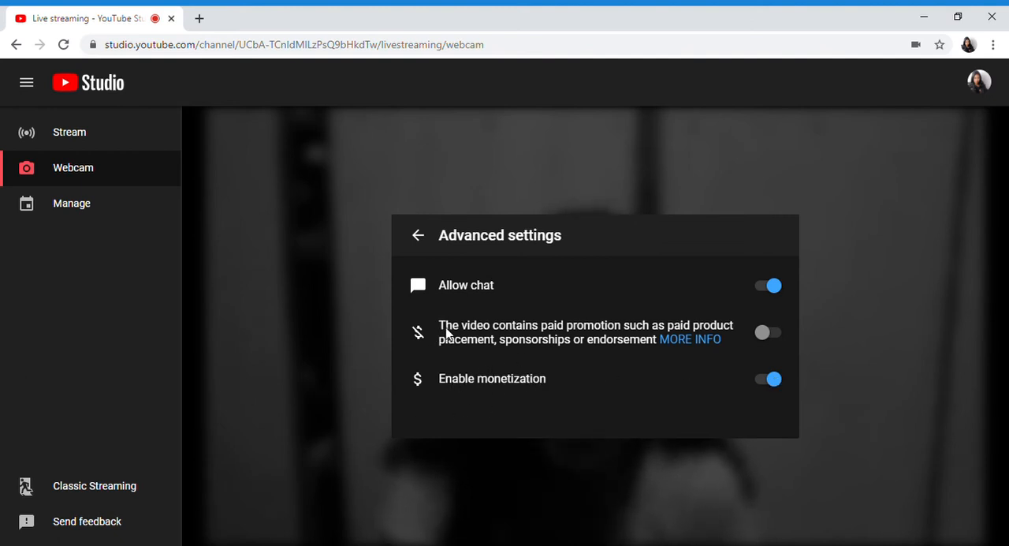
pyautogui.moveTo(755, 321)
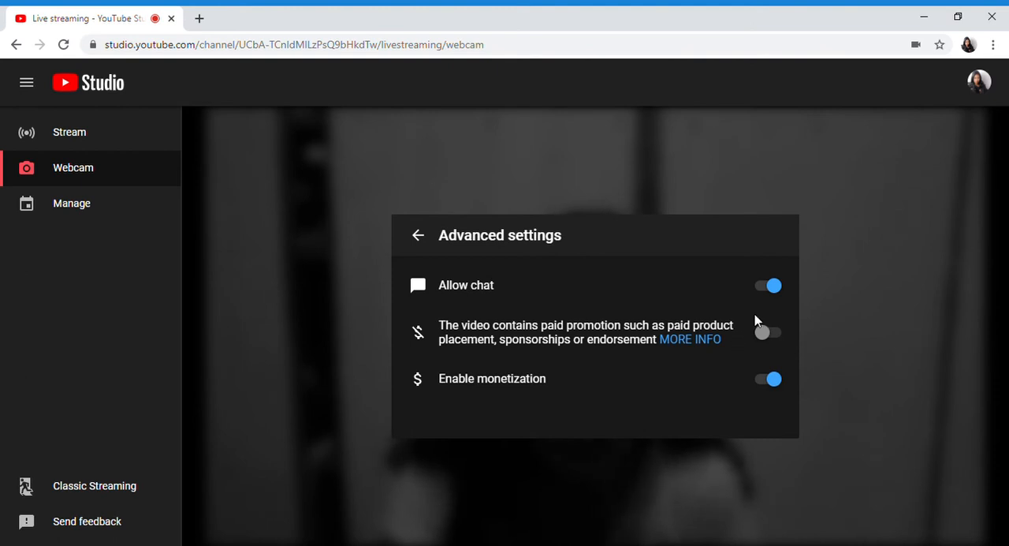
pyautogui.moveTo(521, 340)
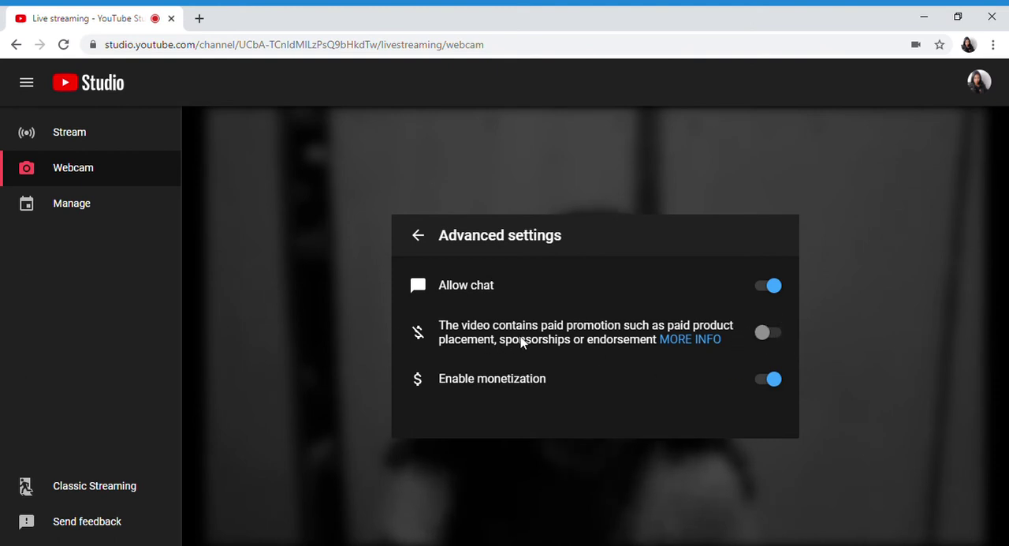
pyautogui.moveTo(631, 335)
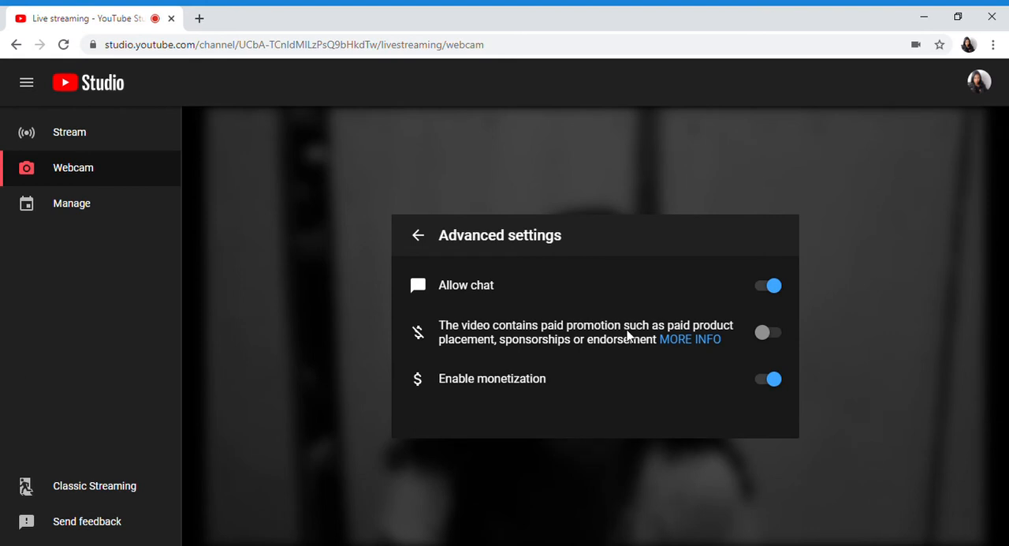
pyautogui.moveTo(440, 292)
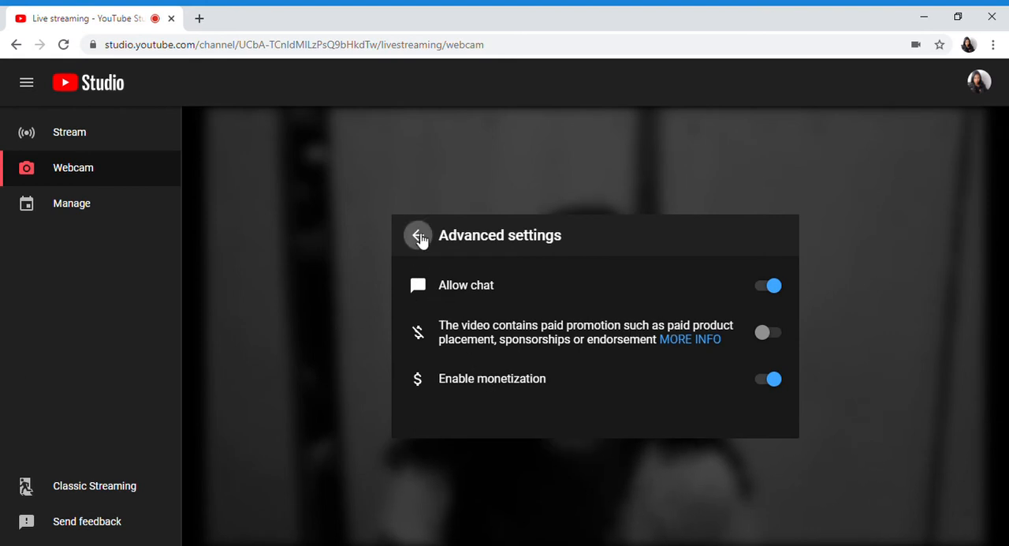
pyautogui.click(419, 235)
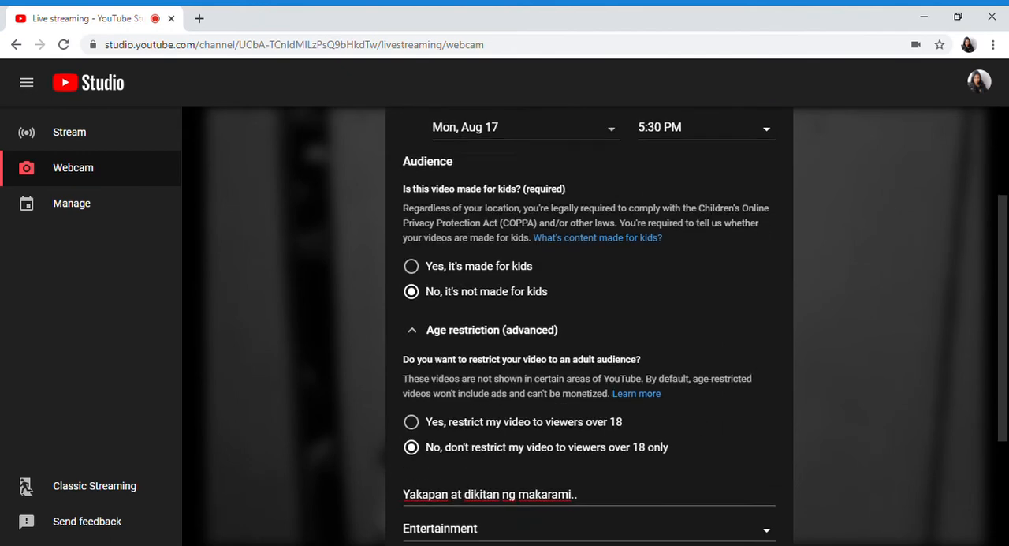
# Scroll through the form checking not-for-kids, no age restriction, Entertainment, webcam and microphone
pyautogui.scroll(-3)
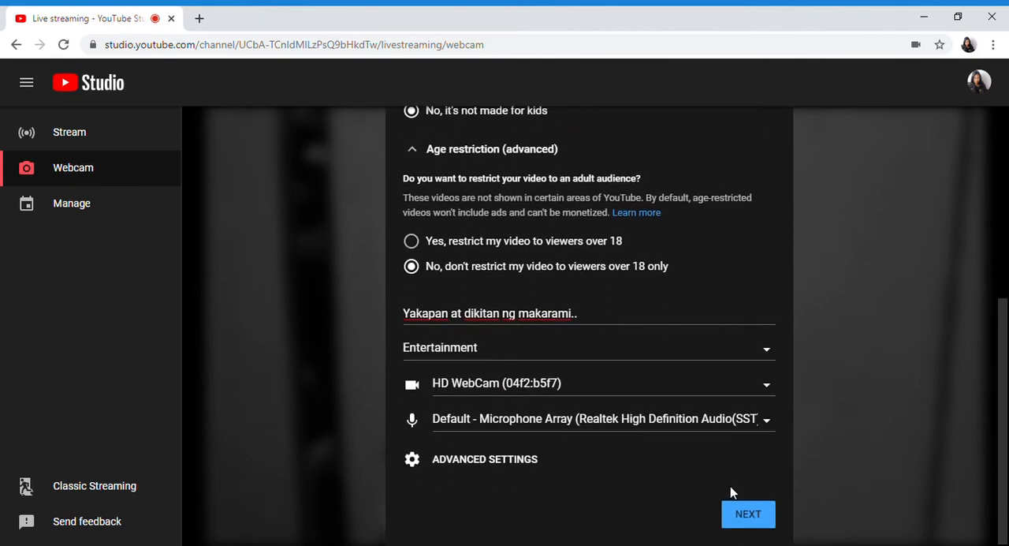
pyautogui.scroll(3)
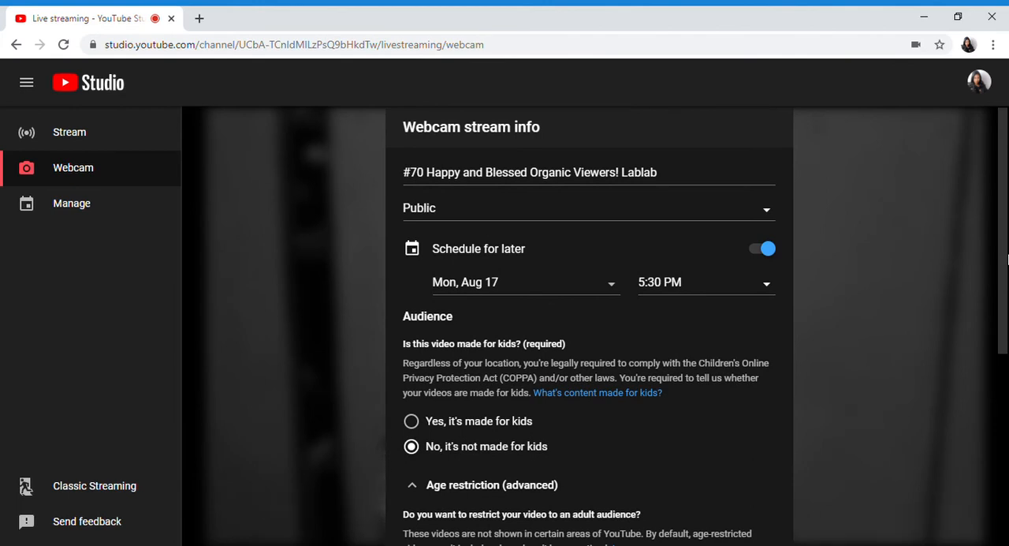
pyautogui.scroll(-3)
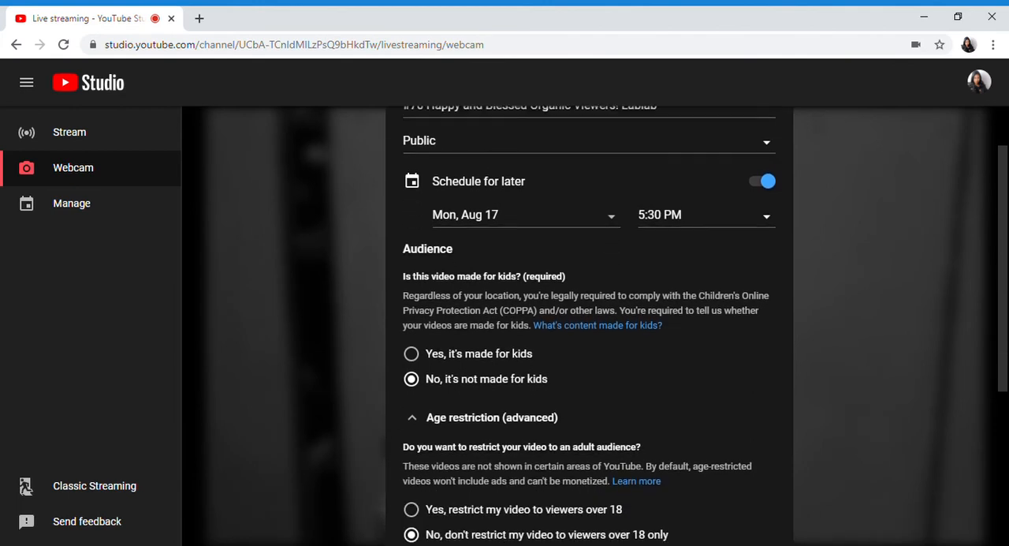
pyautogui.scroll(-3)
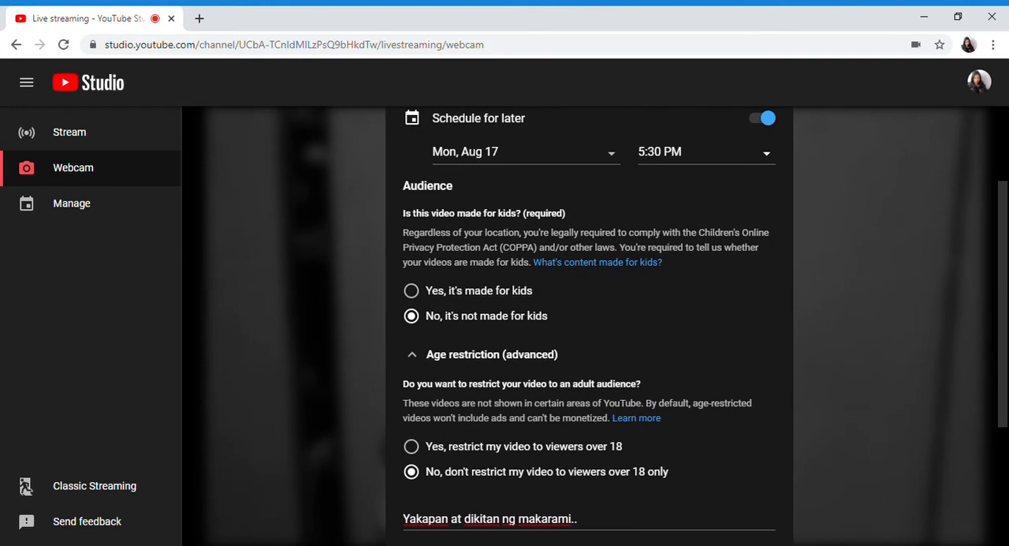
pyautogui.scroll(-3)
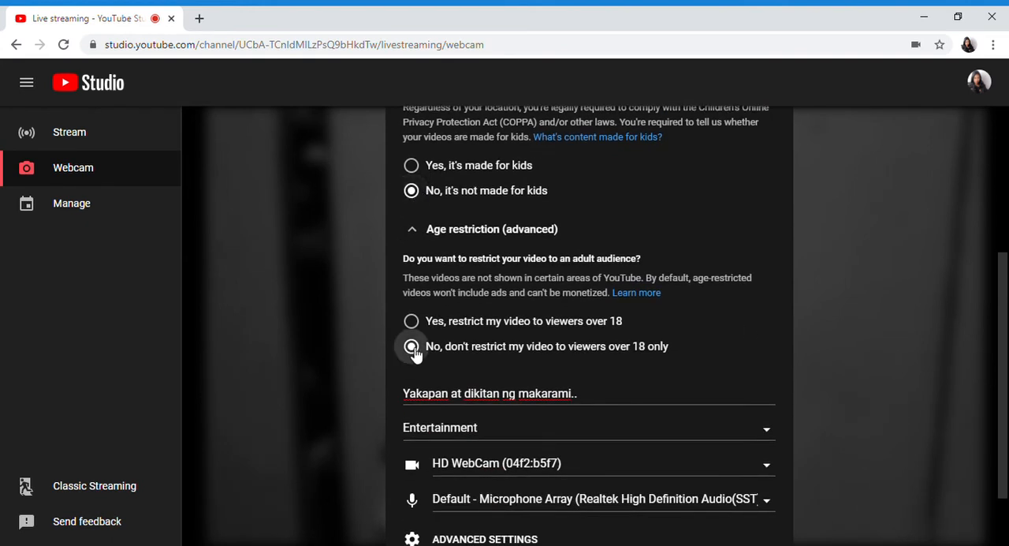
pyautogui.scroll(-3)
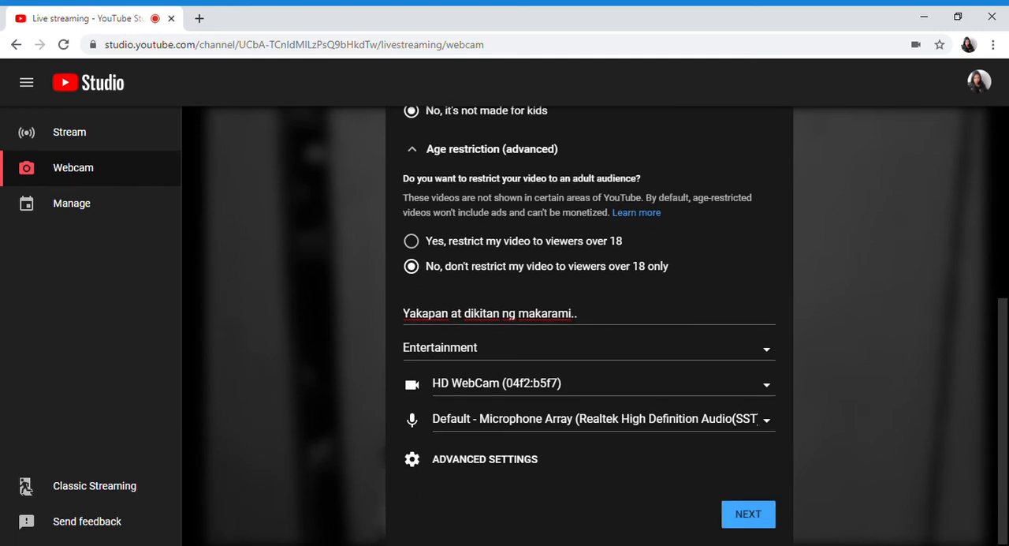
pyautogui.moveTo(367, 359)
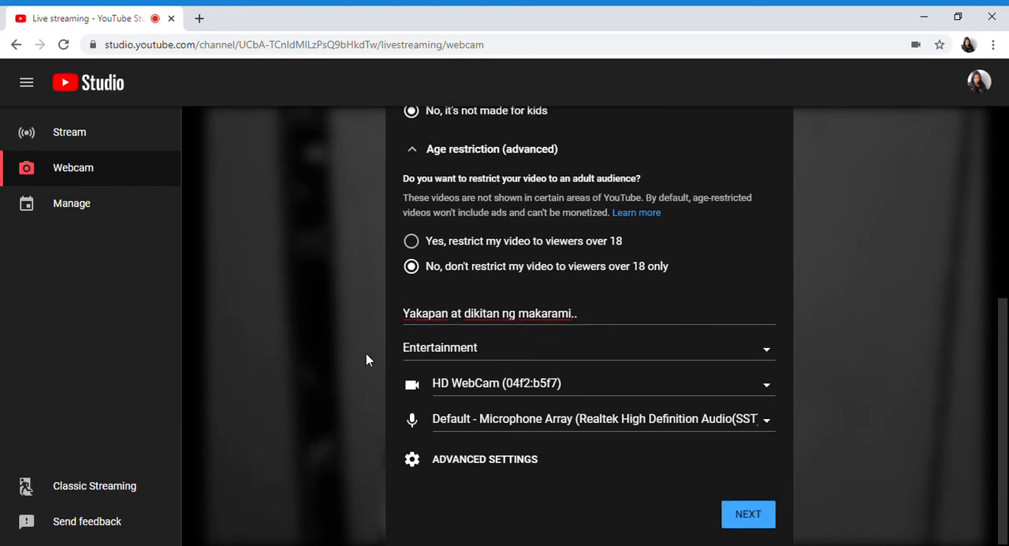
pyautogui.moveTo(447, 424)
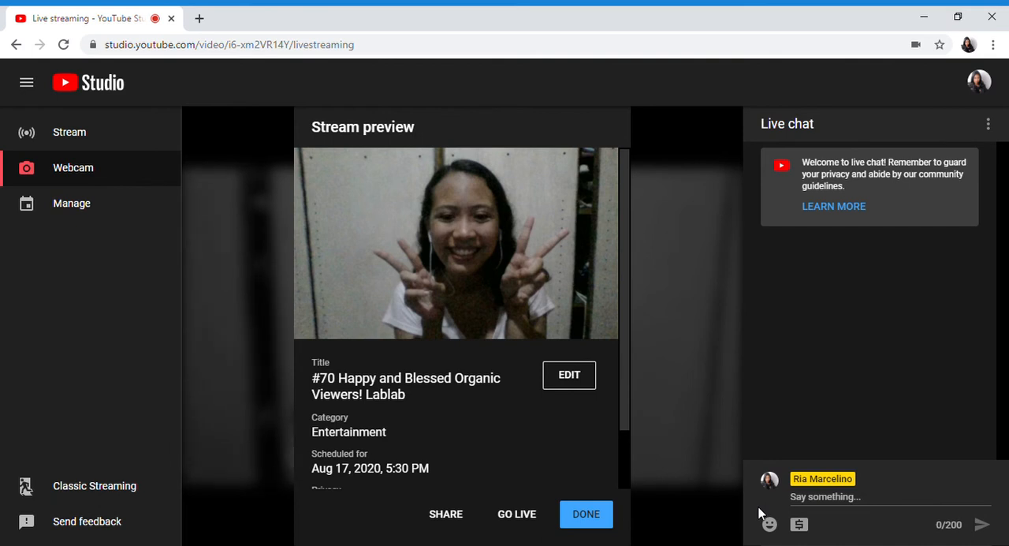
pyautogui.click(456, 242)
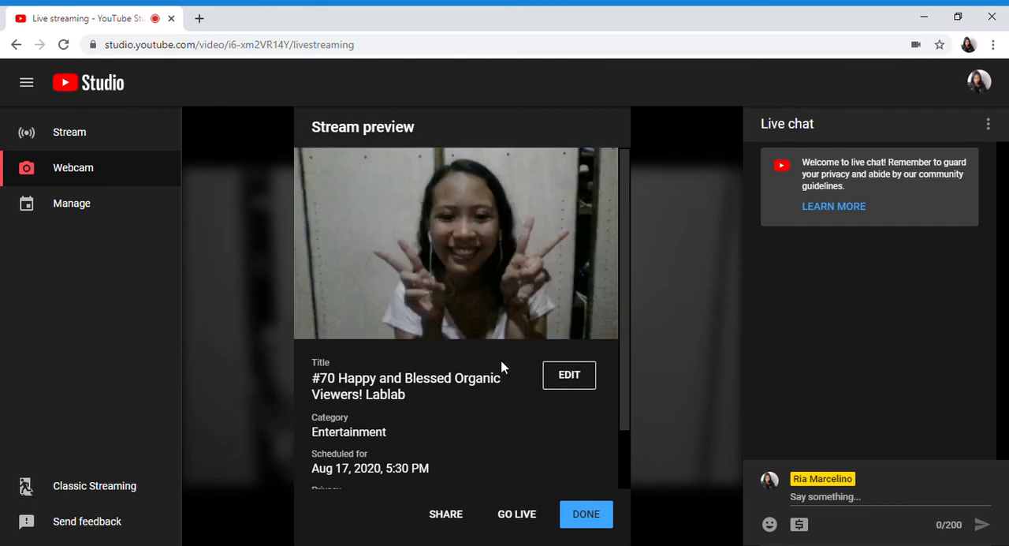
pyautogui.click(456, 243)
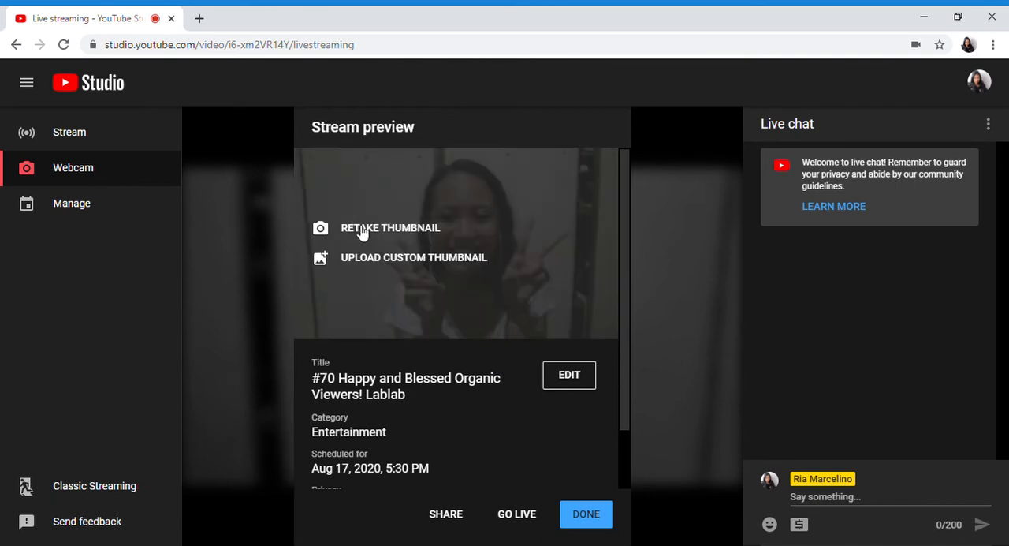
pyautogui.moveTo(370, 272)
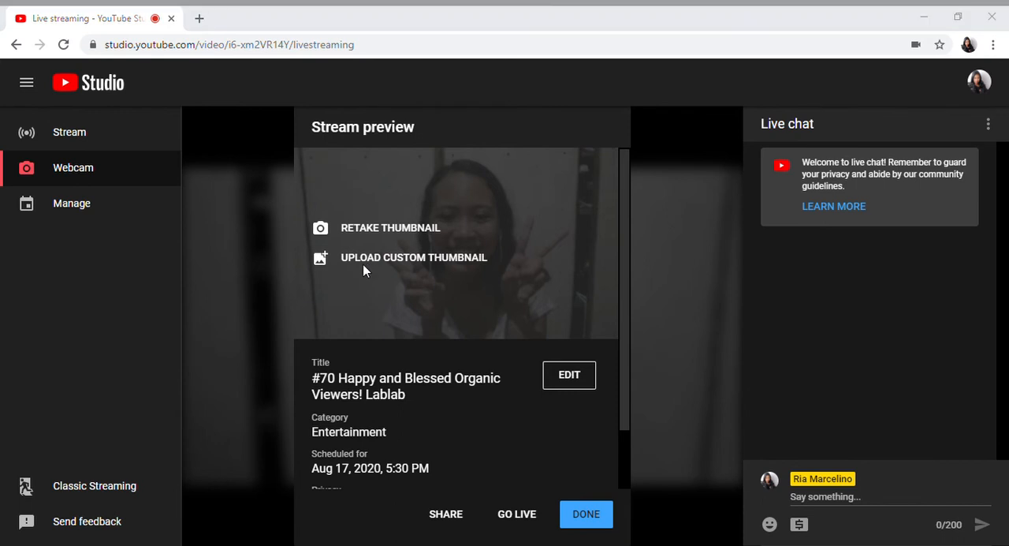
pyautogui.moveTo(47, 162)
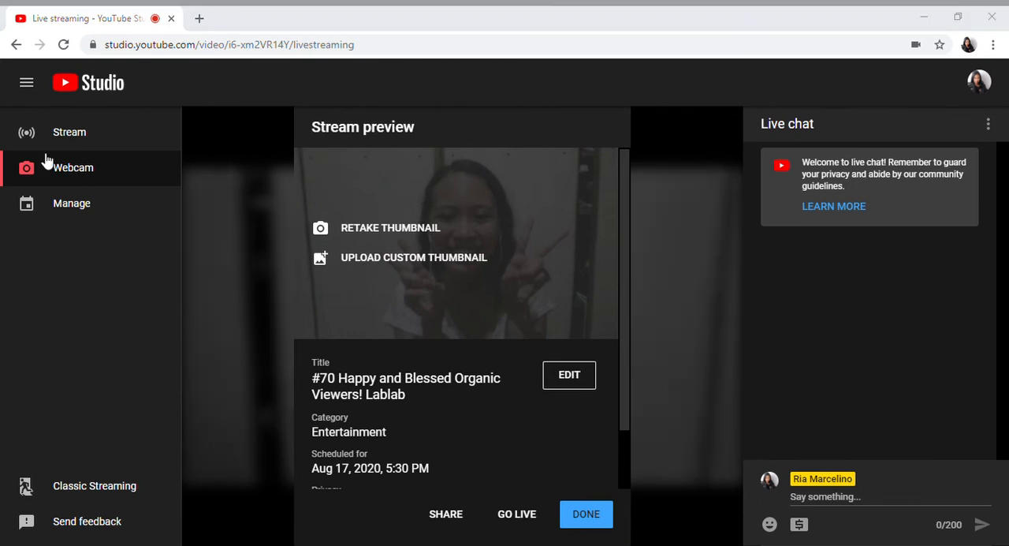
pyautogui.moveTo(84, 149)
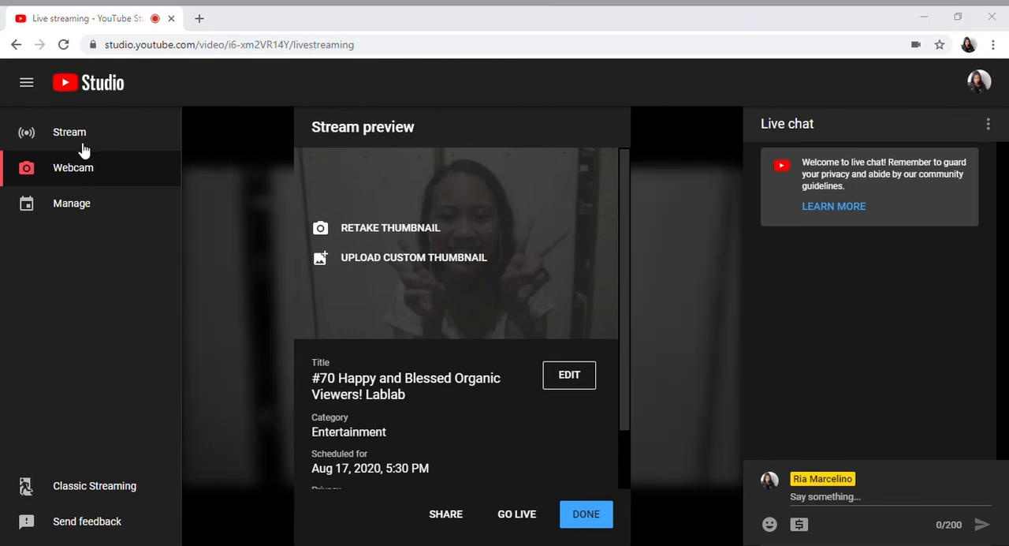
pyautogui.moveTo(122, 101)
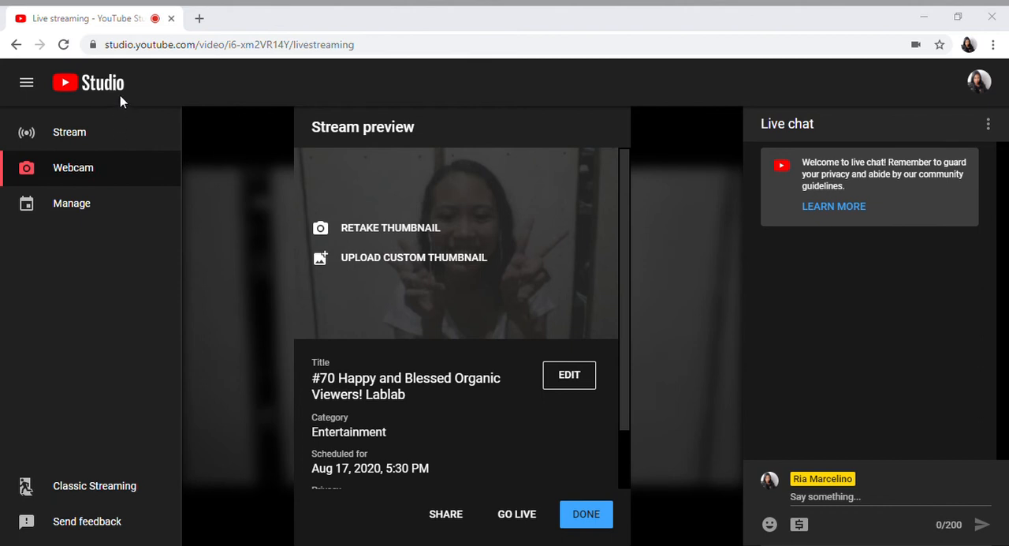
pyautogui.moveTo(76, 128)
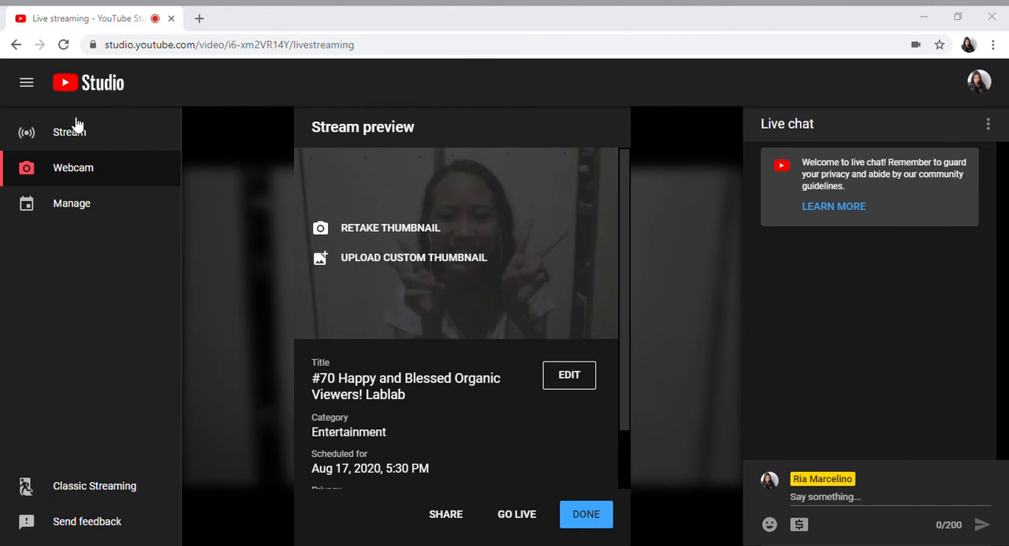
pyautogui.moveTo(141, 124)
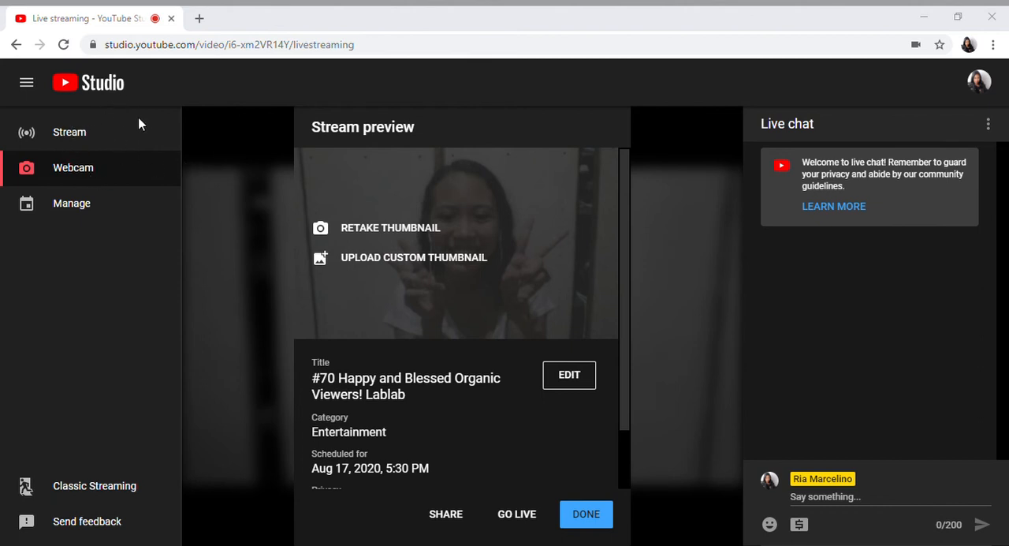
pyautogui.moveTo(69, 132)
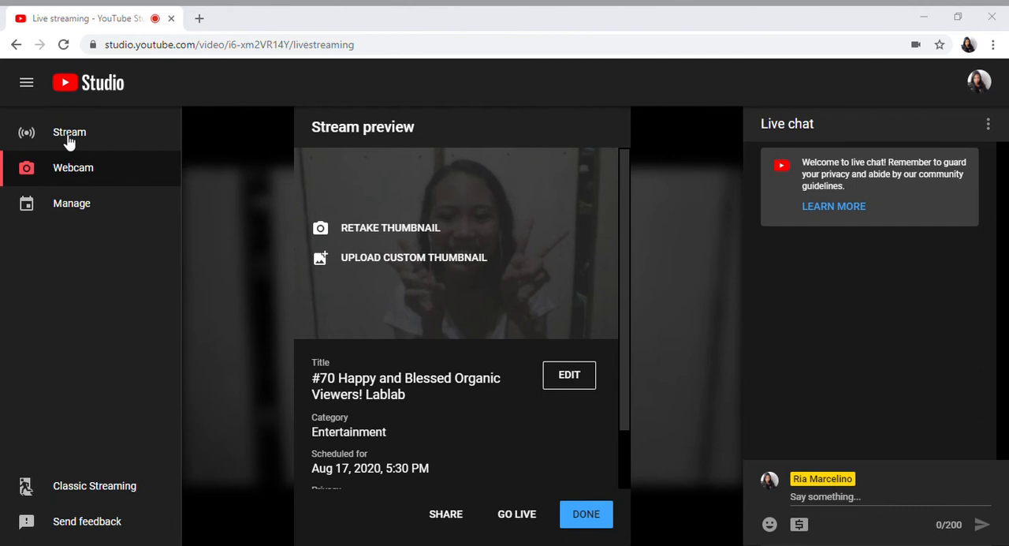
pyautogui.moveTo(883, 252)
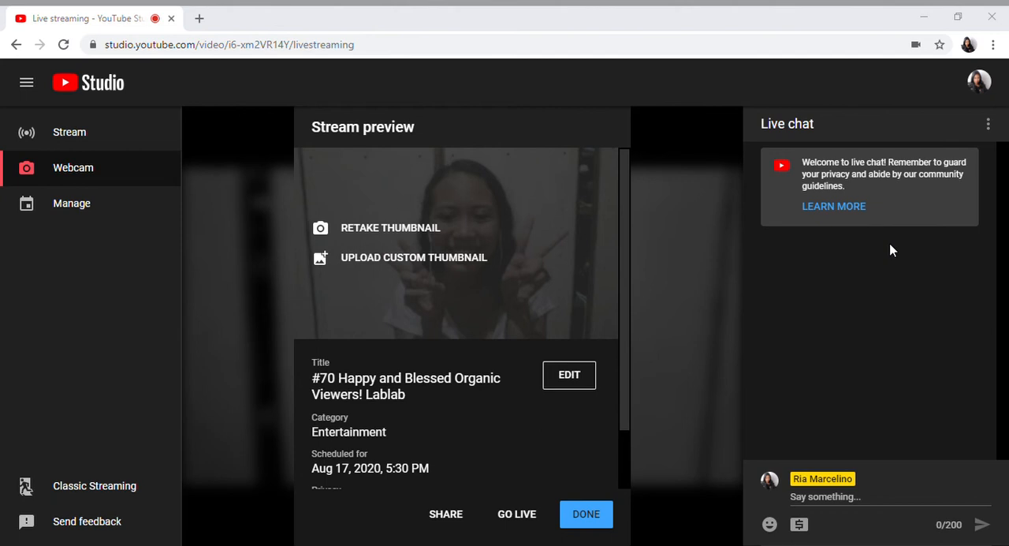
pyautogui.moveTo(897, 323)
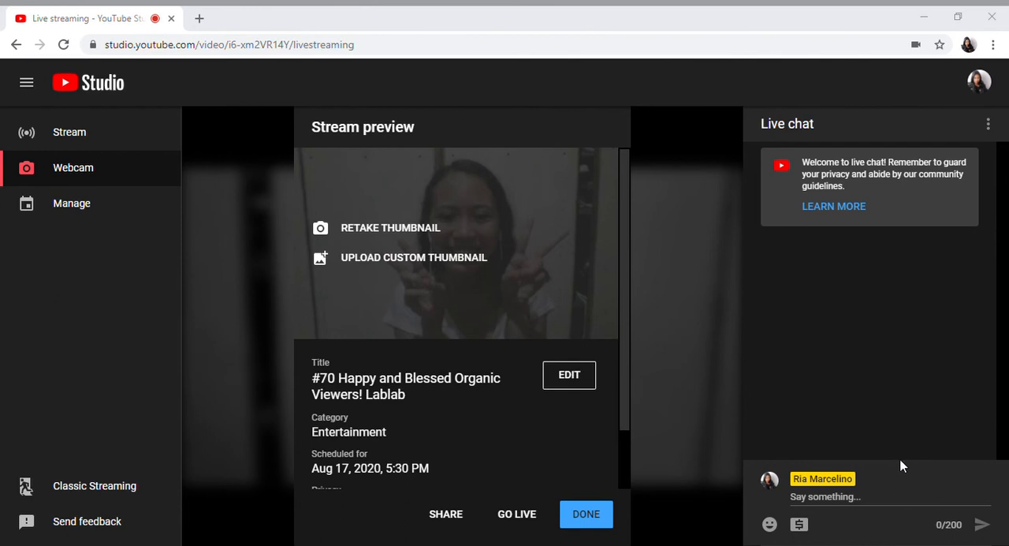
pyautogui.moveTo(777, 347)
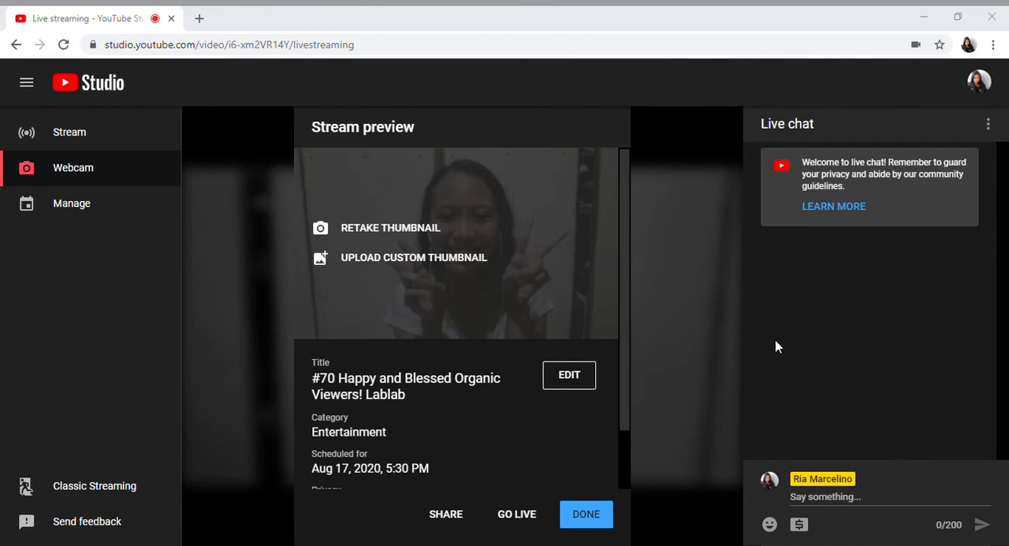
pyautogui.moveTo(887, 244)
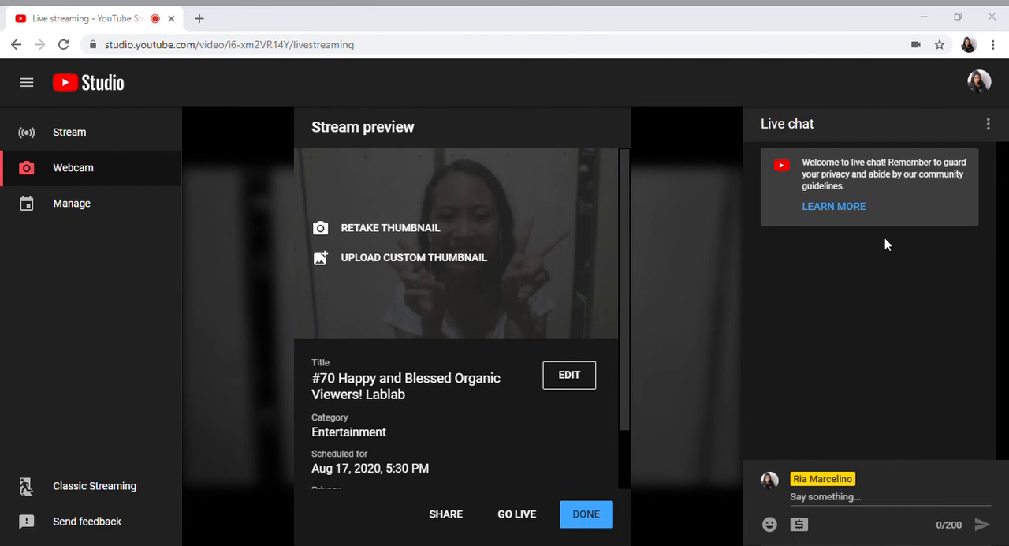
pyautogui.moveTo(888, 154)
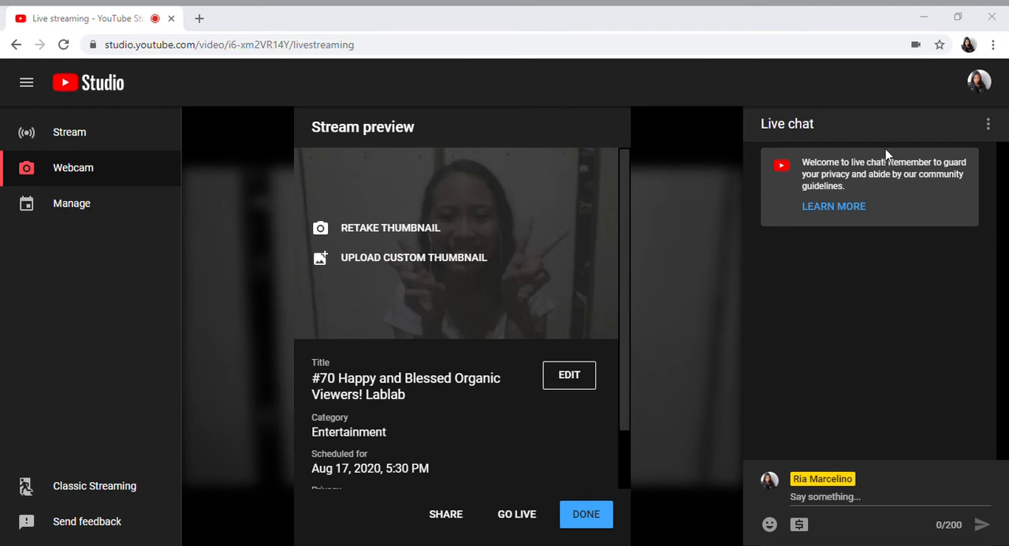
pyautogui.moveTo(392, 214)
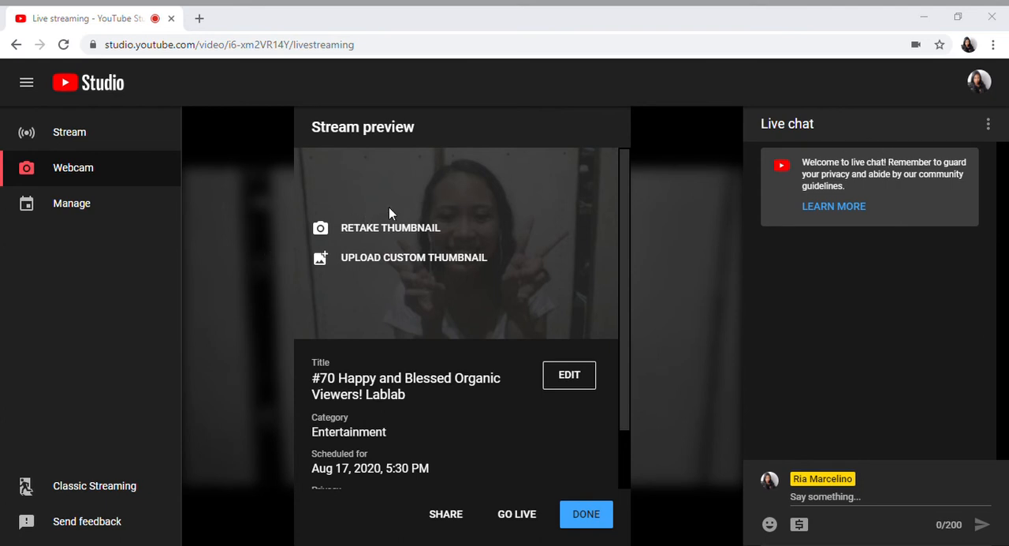
pyautogui.moveTo(741, 453)
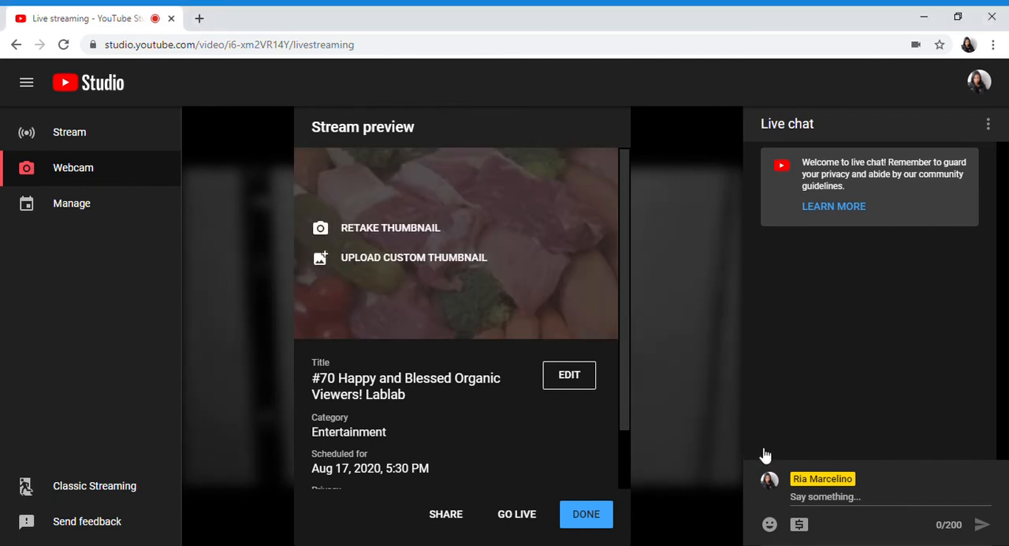
pyautogui.moveTo(623, 277)
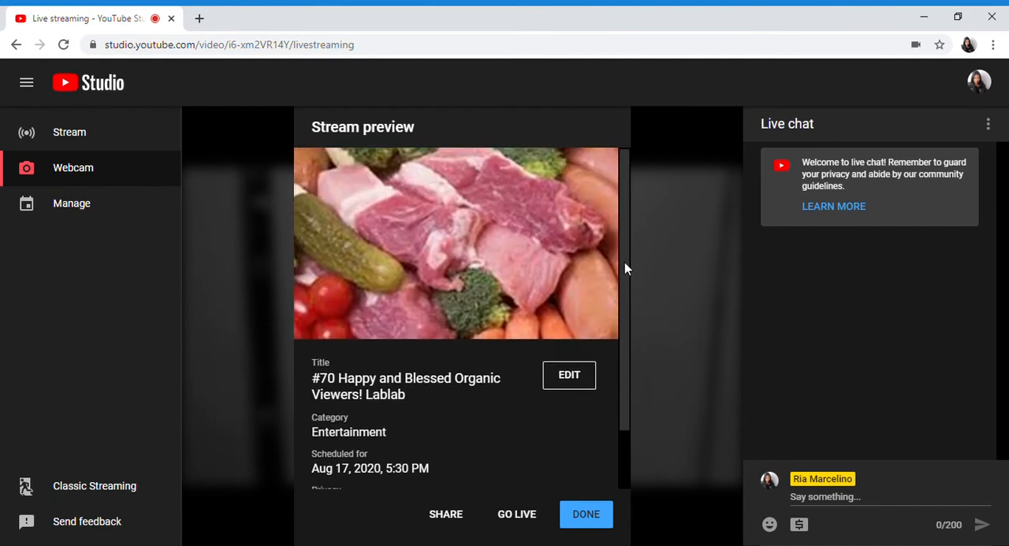
pyautogui.moveTo(629, 282)
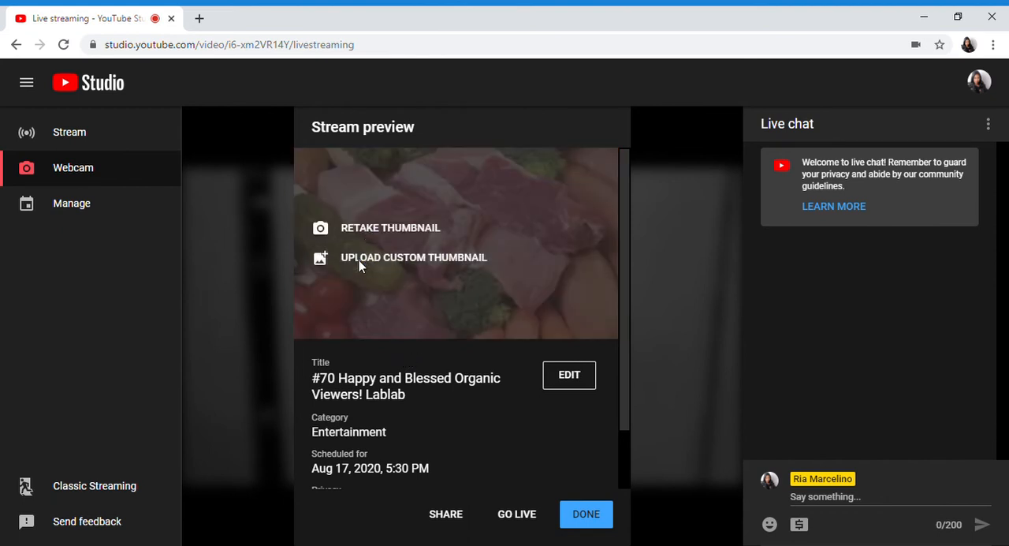
pyautogui.moveTo(883, 158)
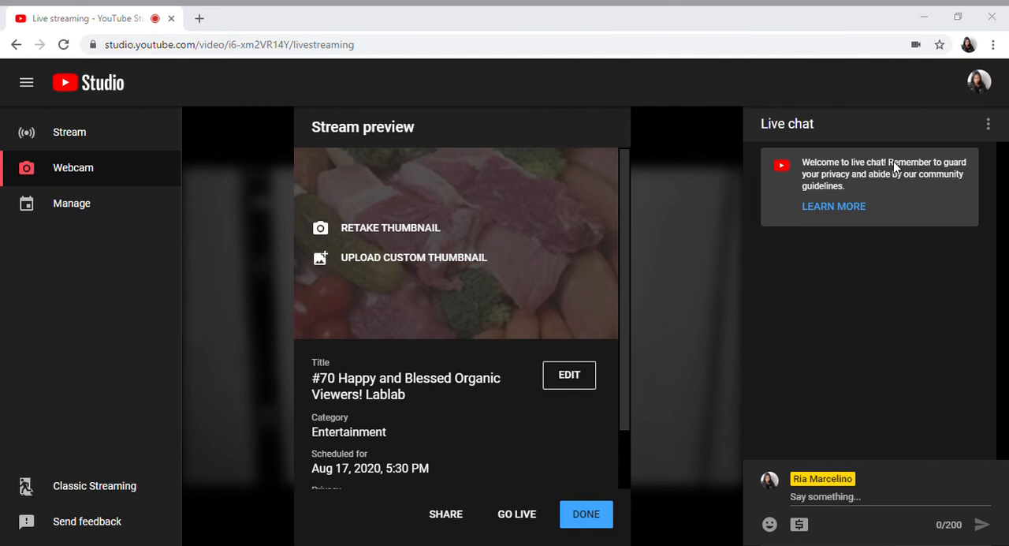
pyautogui.moveTo(891, 365)
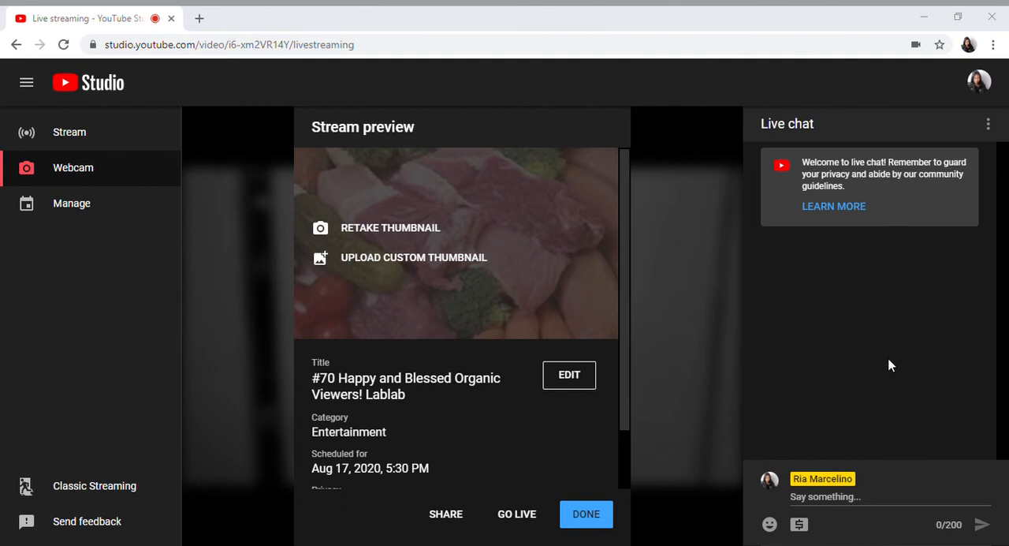
pyautogui.moveTo(766, 461)
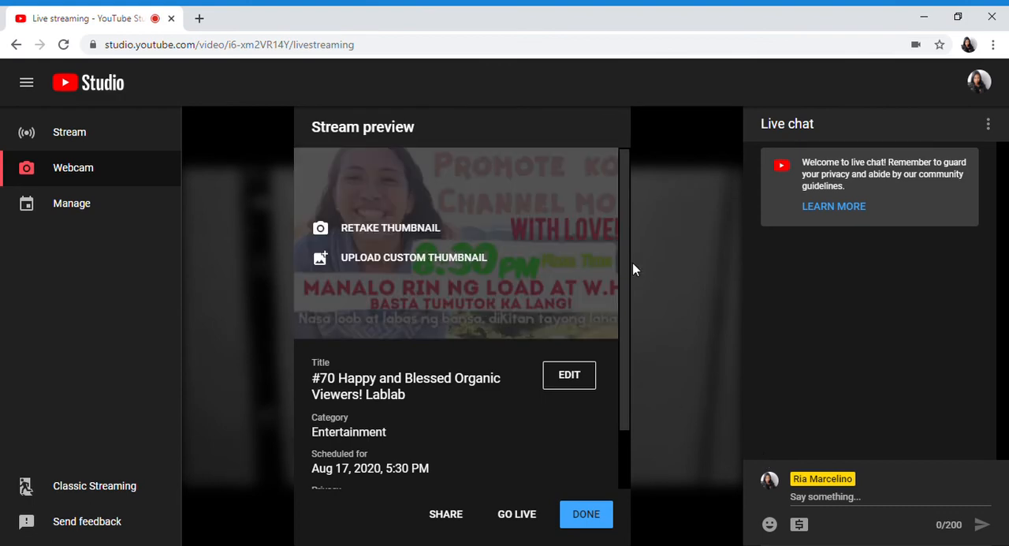
pyautogui.moveTo(607, 330)
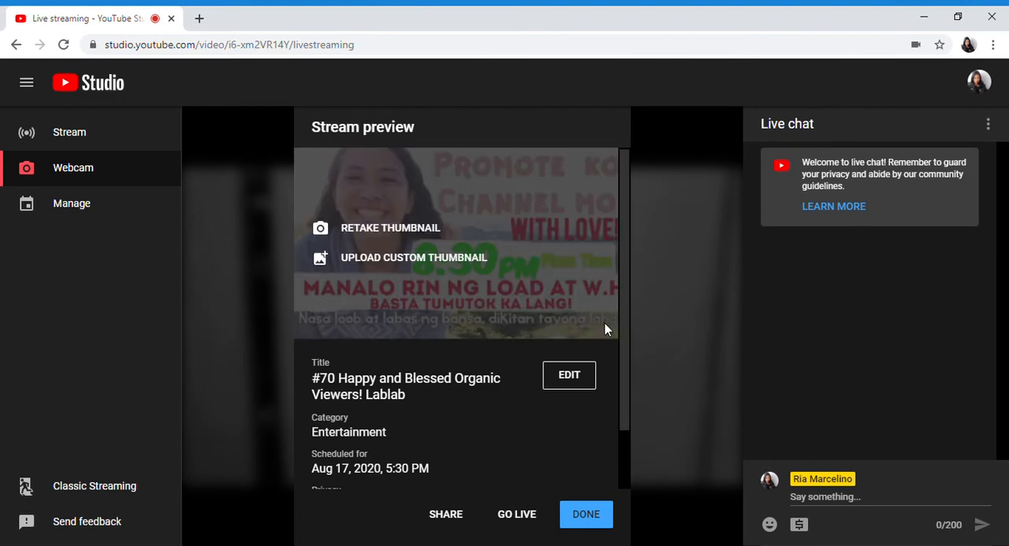
# Scroll down the preview and open the #70 stream's Edit form
pyautogui.scroll(-3)
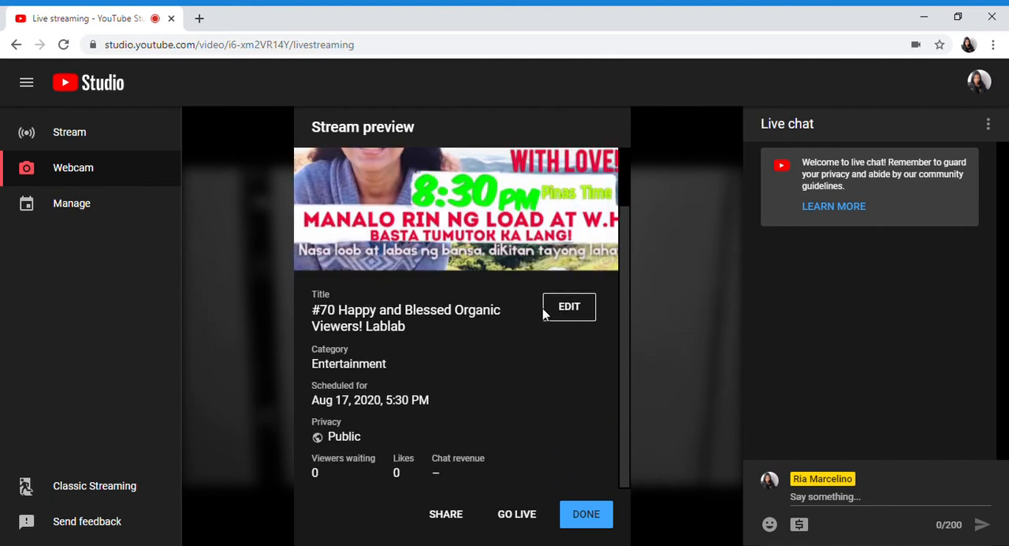
pyautogui.click(569, 306)
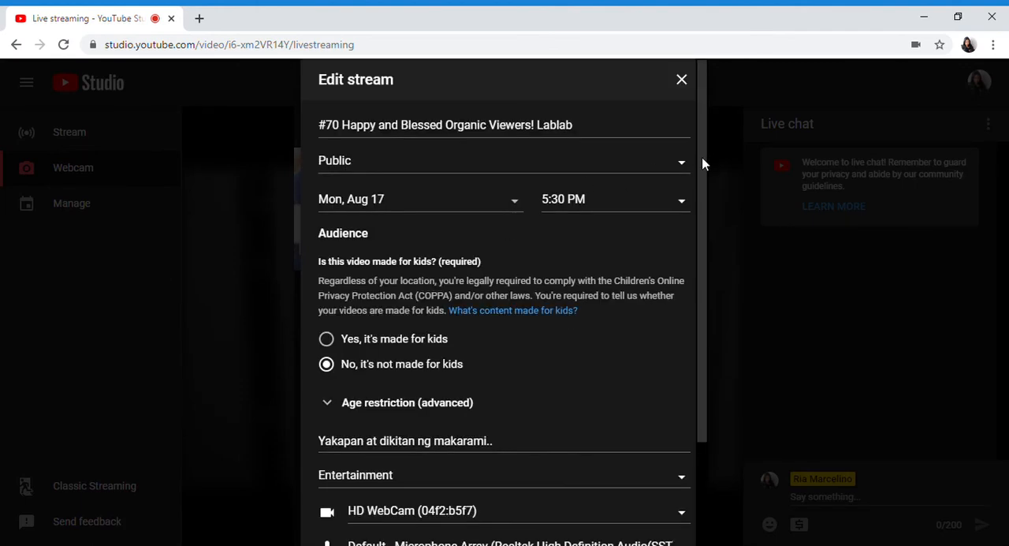
# Append 'Lablab' to the description ending 'makarami..' and save the edit
pyautogui.scroll(-3)
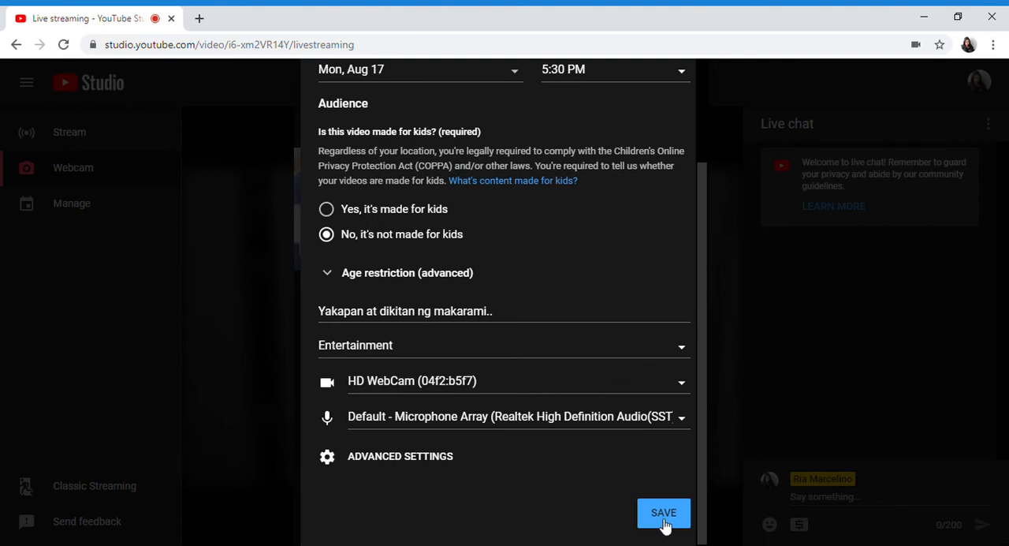
pyautogui.scroll(3)
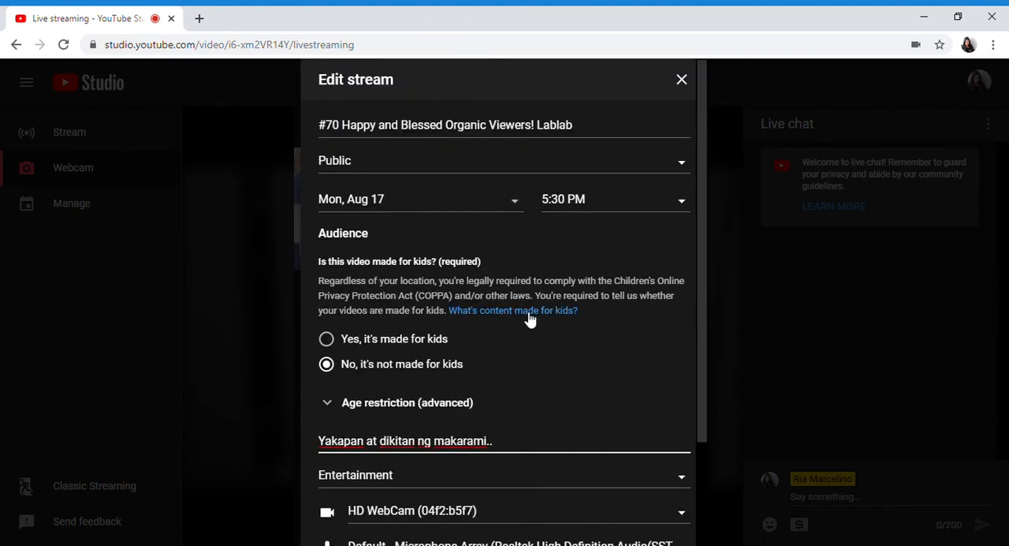
pyautogui.write('Lablab')
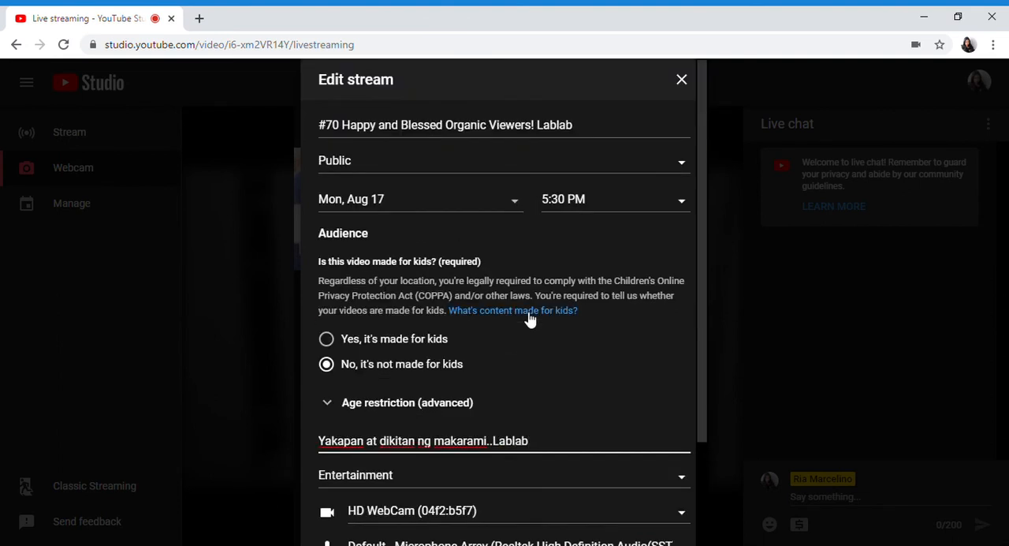
pyautogui.scroll(-3)
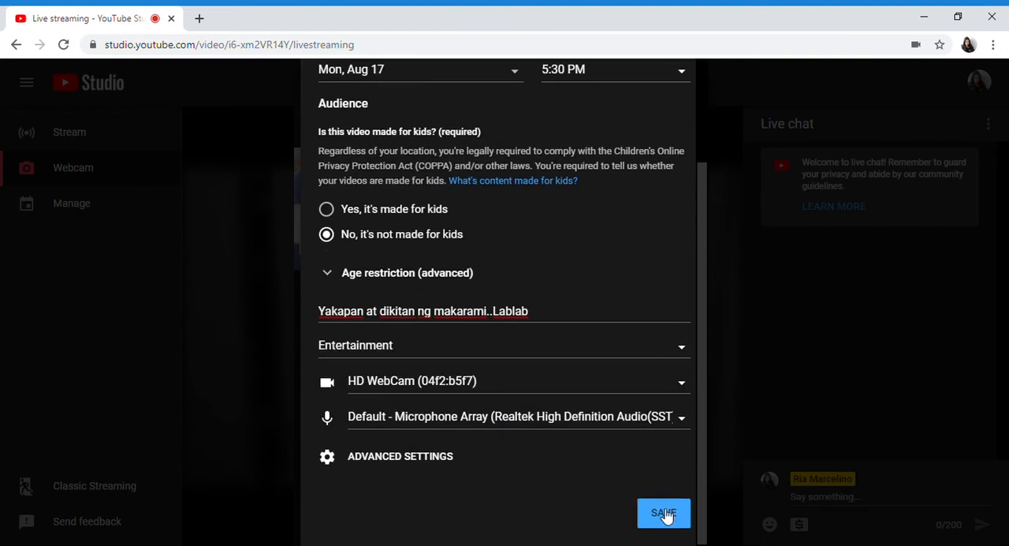
pyautogui.click(663, 513)
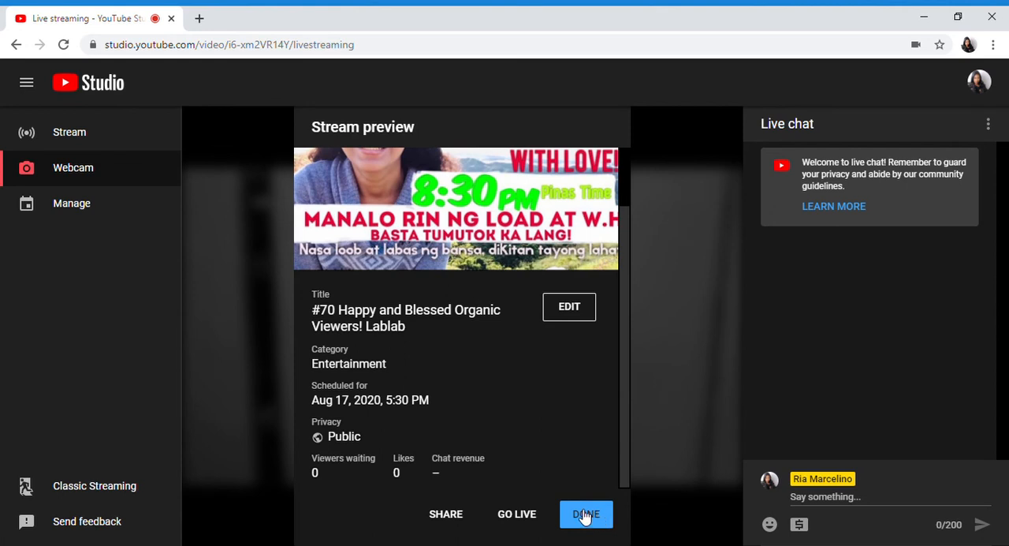
pyautogui.click(445, 514)
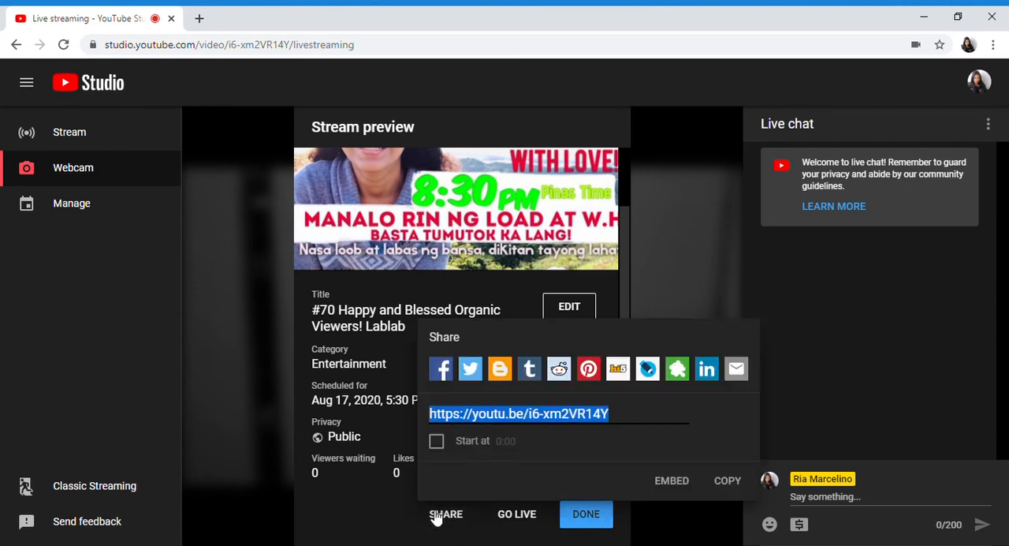
pyautogui.moveTo(619, 421)
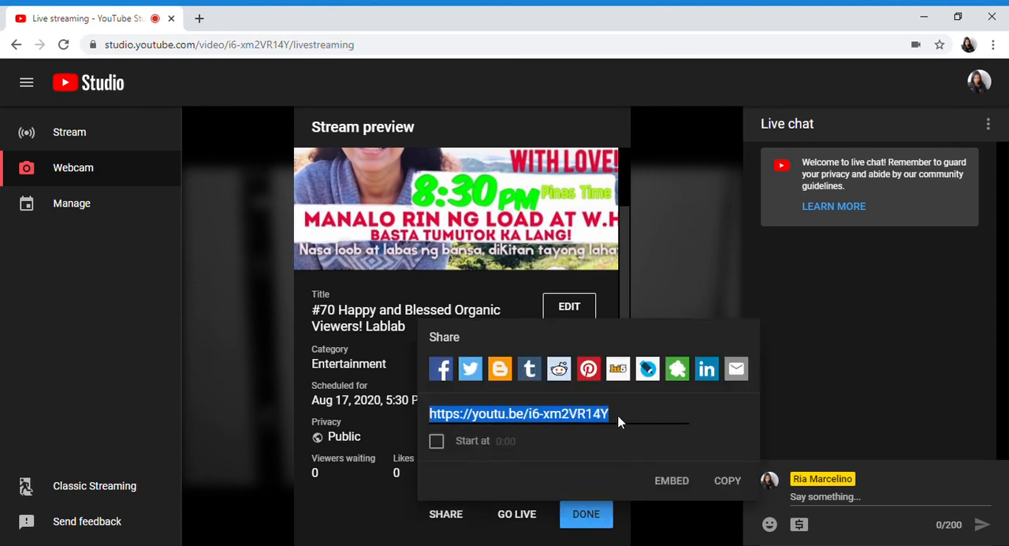
pyautogui.click(726, 480)
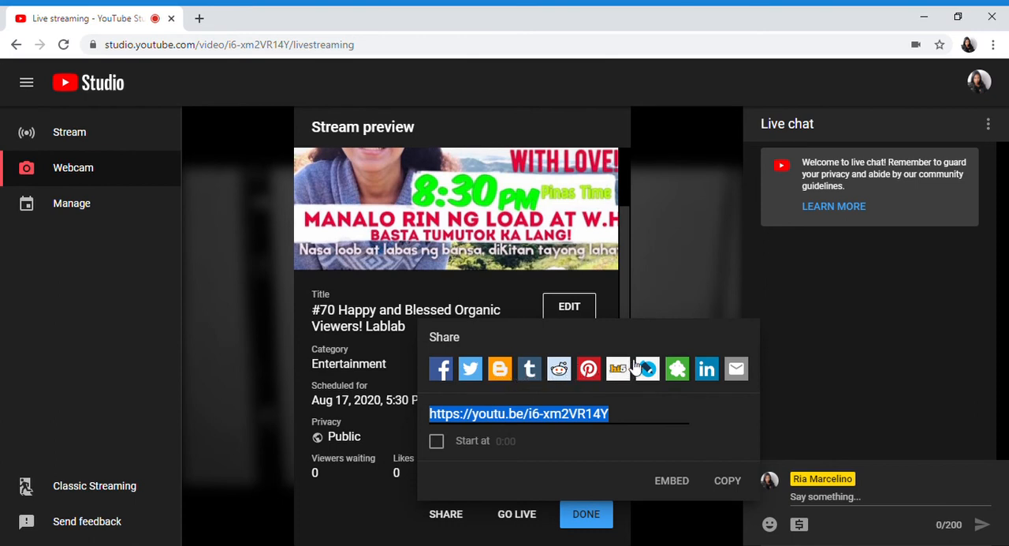
pyautogui.moveTo(493, 393)
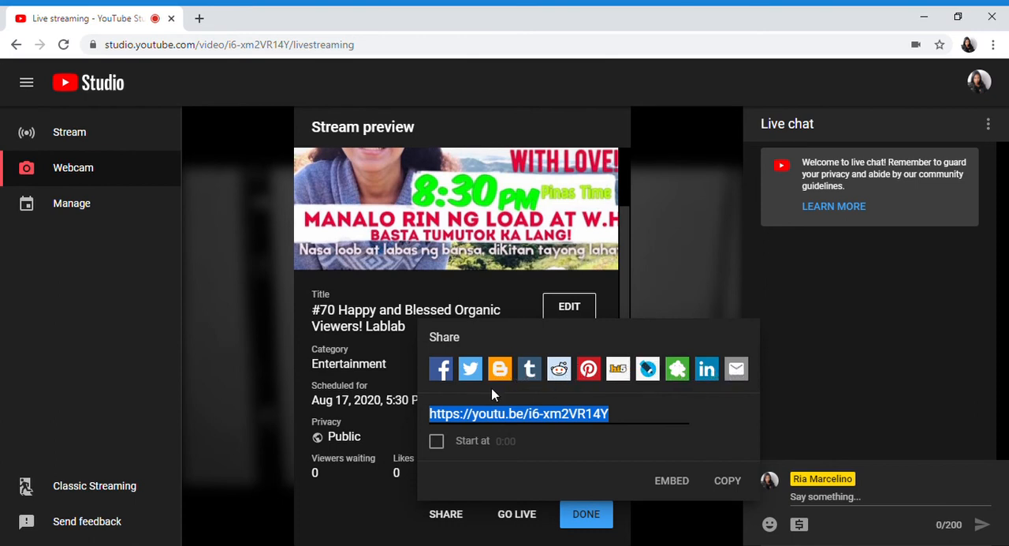
pyautogui.moveTo(532, 535)
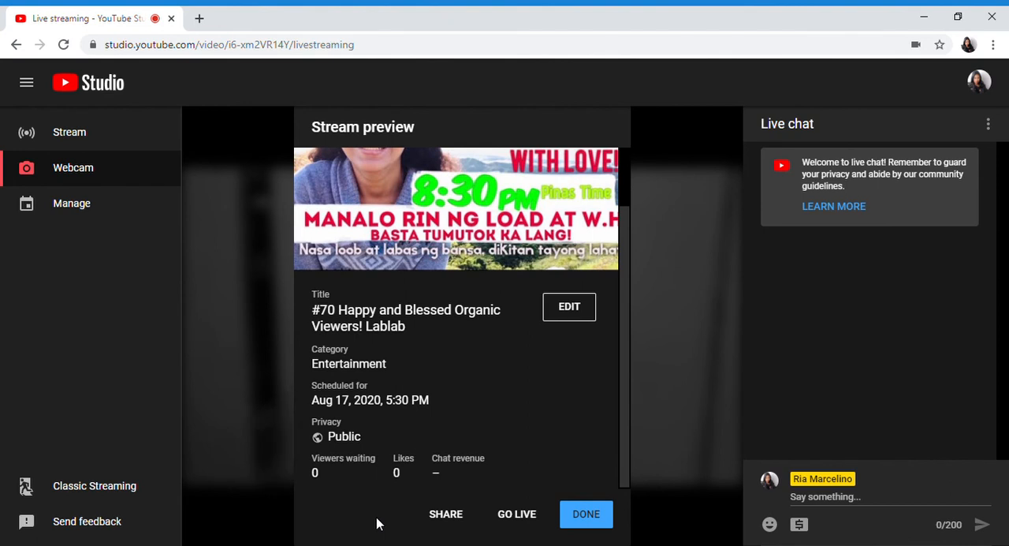
pyautogui.moveTo(618, 426)
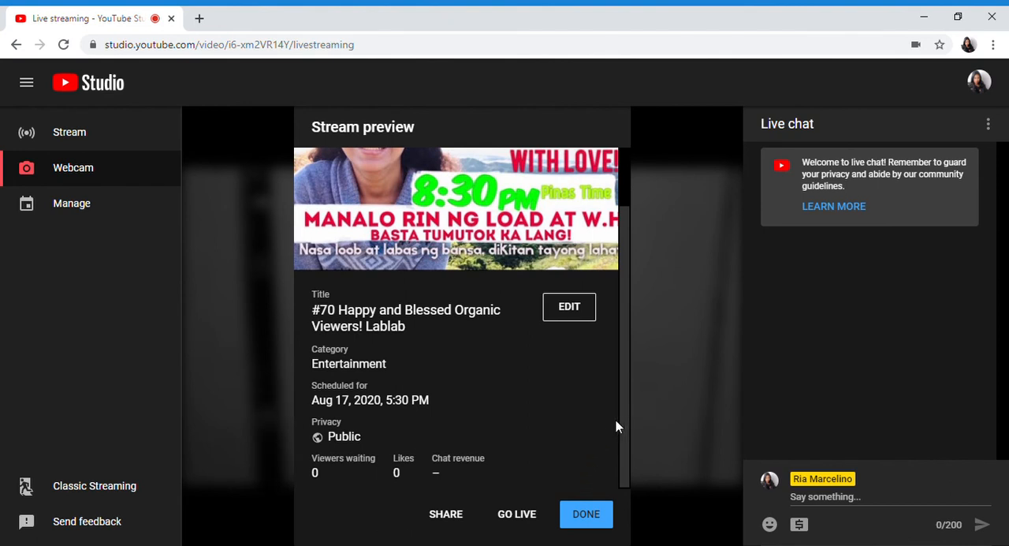
pyautogui.moveTo(516, 514)
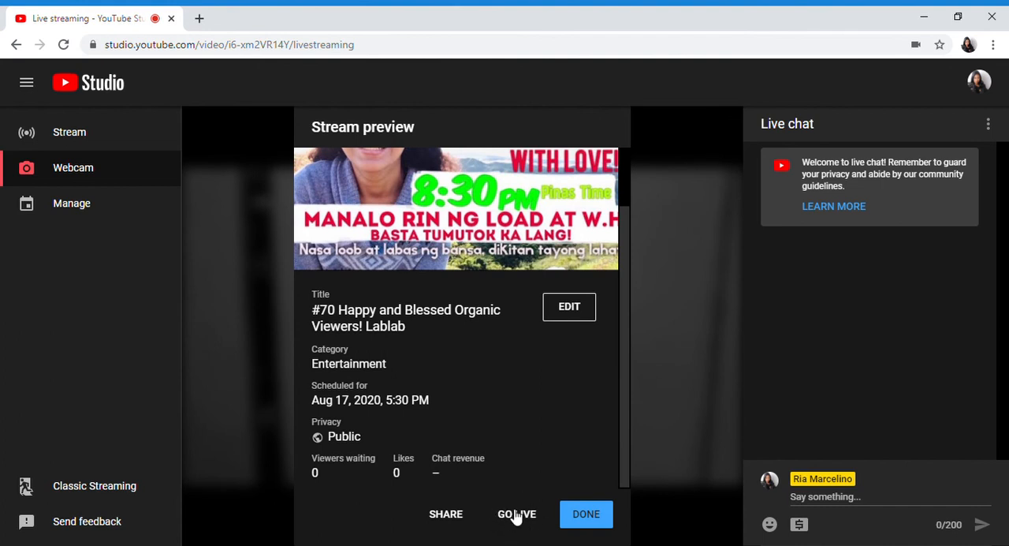
pyautogui.moveTo(527, 521)
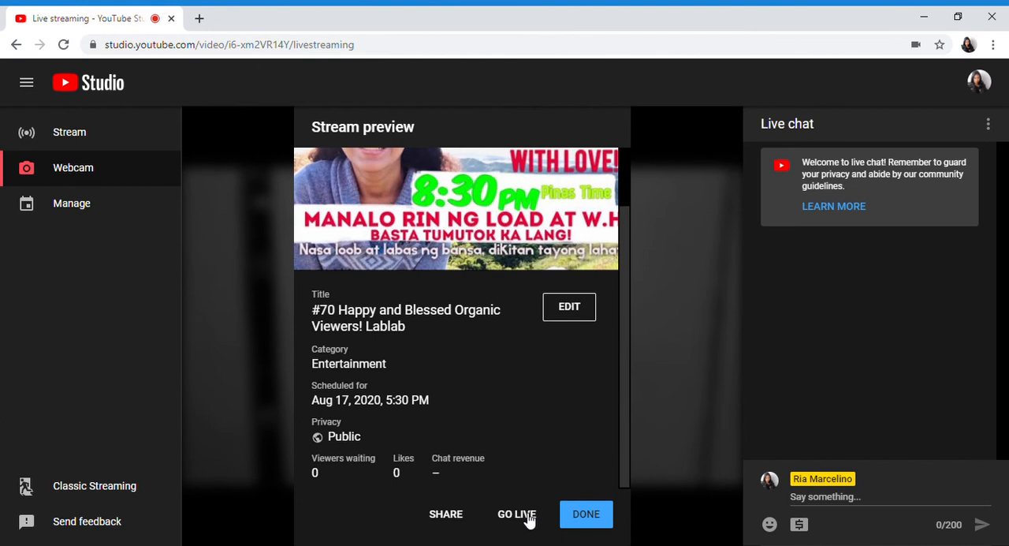
pyautogui.moveTo(587, 513)
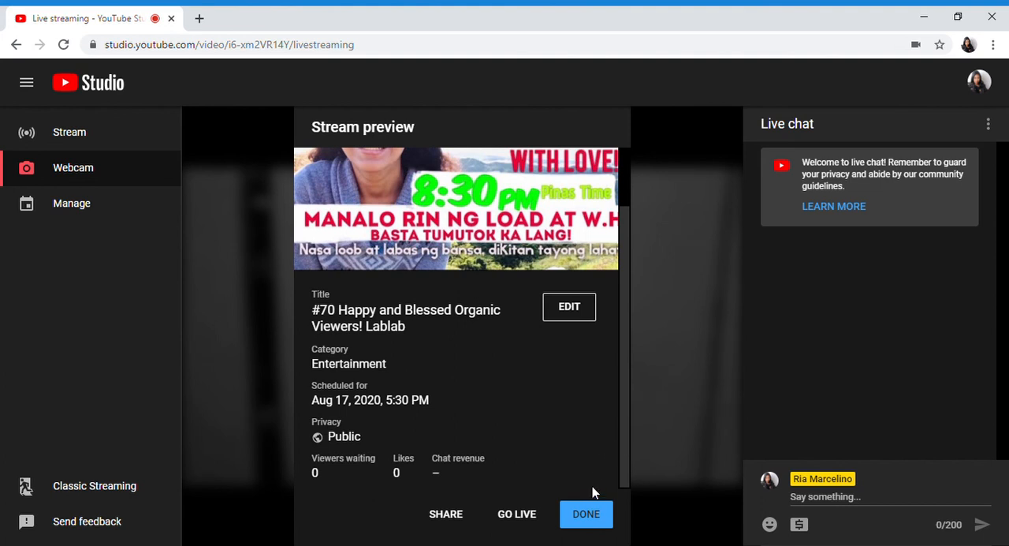
pyautogui.click(586, 513)
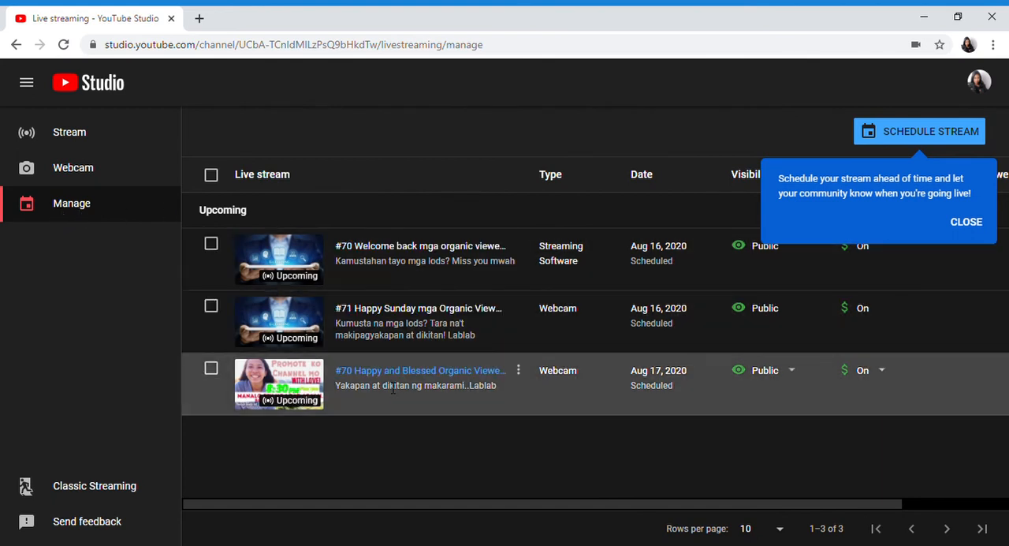
pyautogui.moveTo(518, 370)
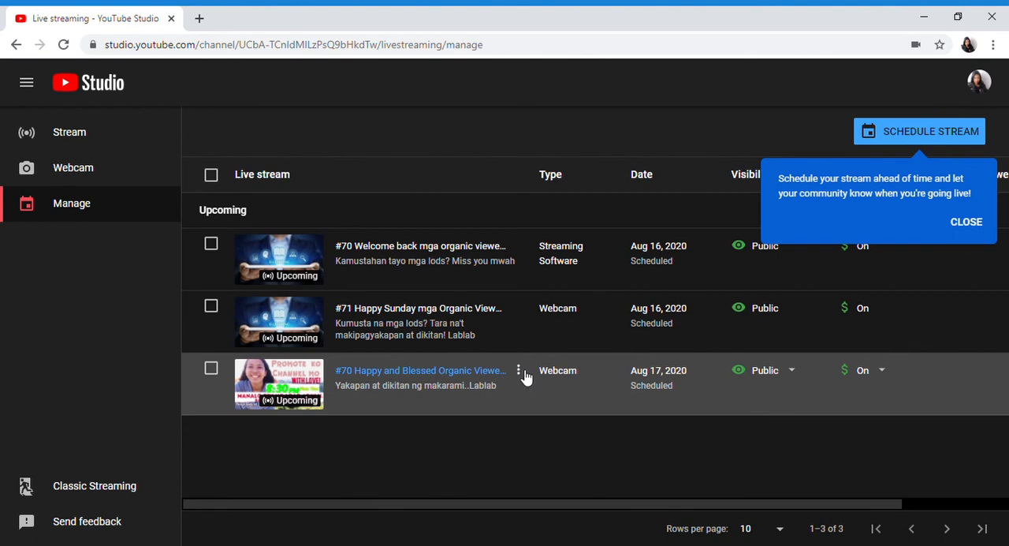
# Dismiss the #70 stream's title and description editor without saving
pyautogui.click(519, 370)
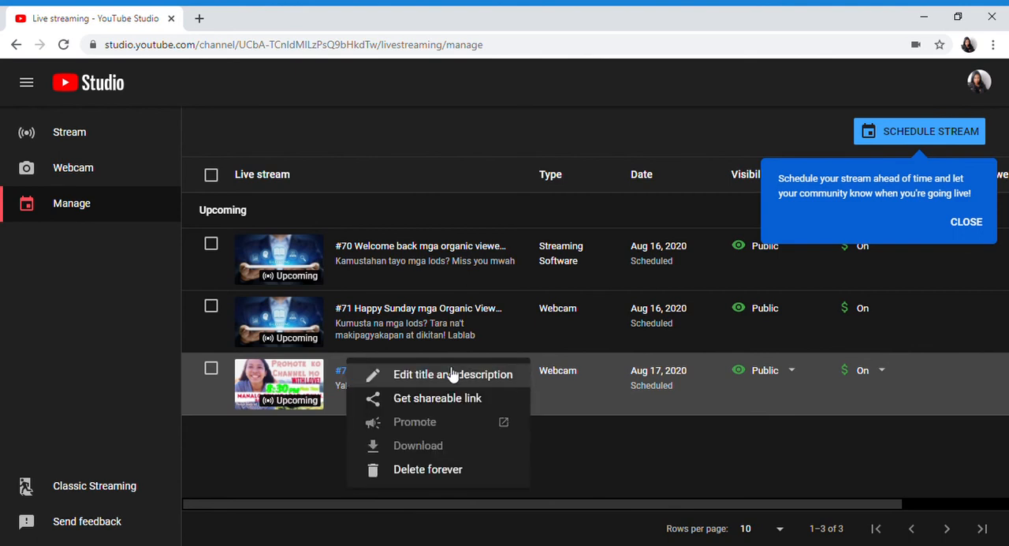
pyautogui.click(452, 373)
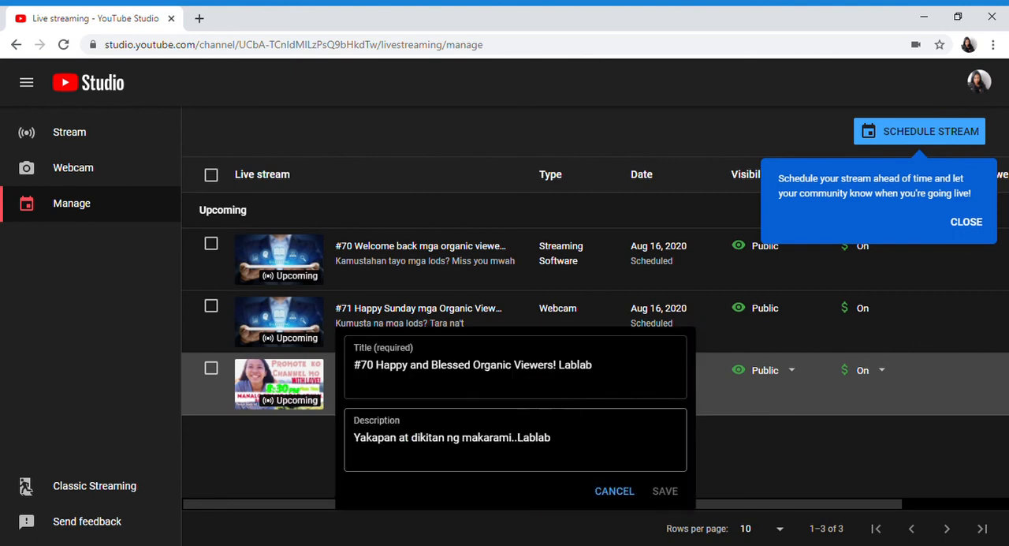
pyautogui.click(665, 490)
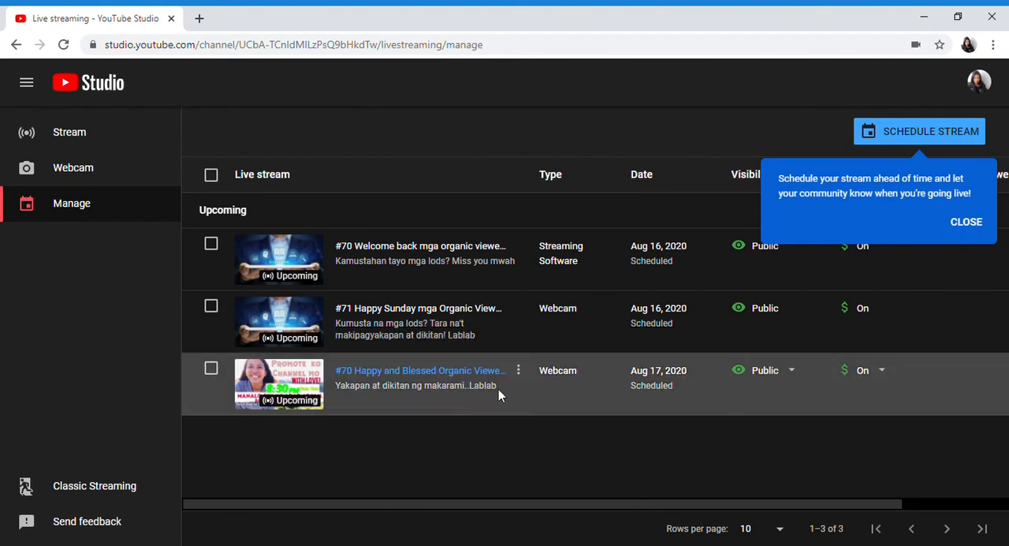
# Copy the Happy and Blessed stream's shareable link from its Options menu
pyautogui.click(518, 370)
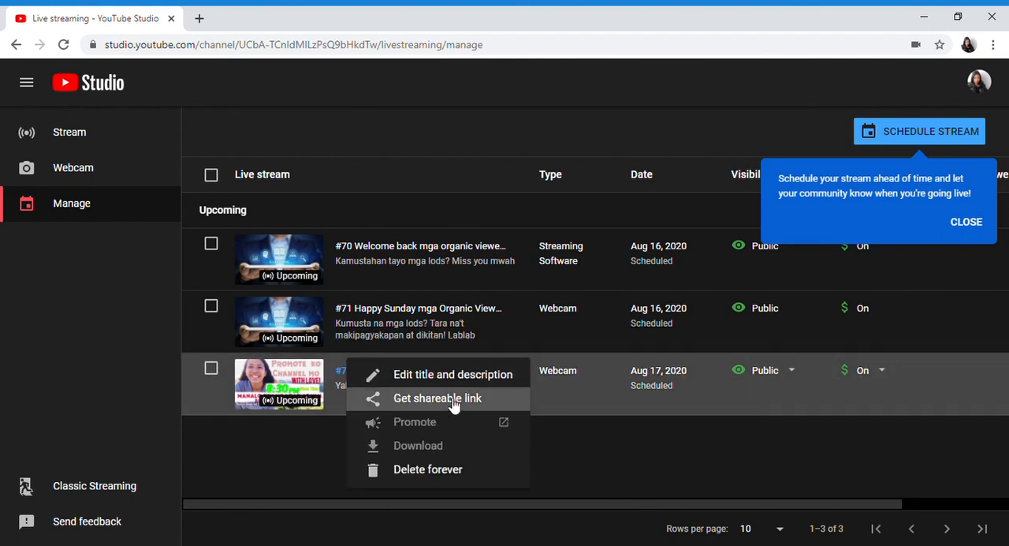
pyautogui.click(437, 397)
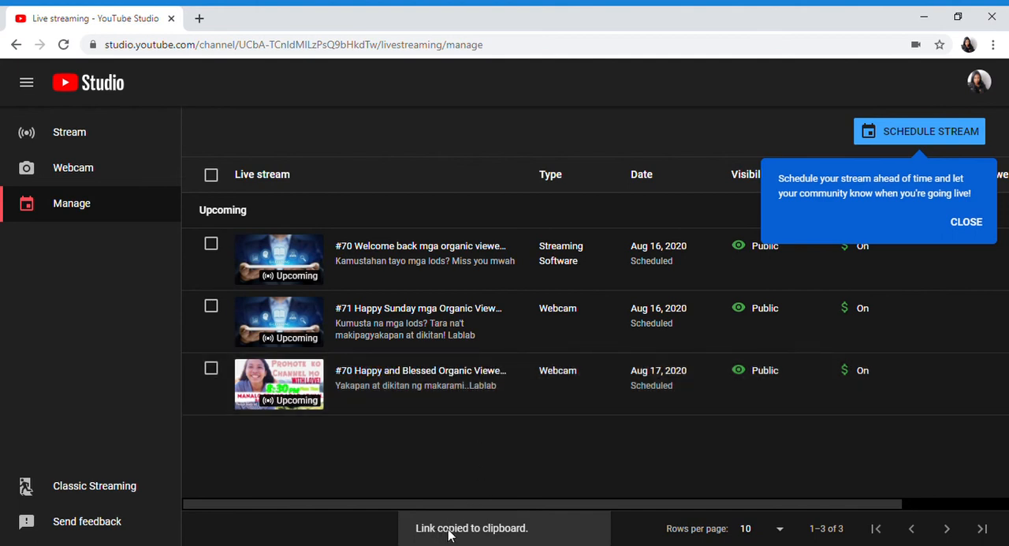
pyautogui.moveTo(519, 370)
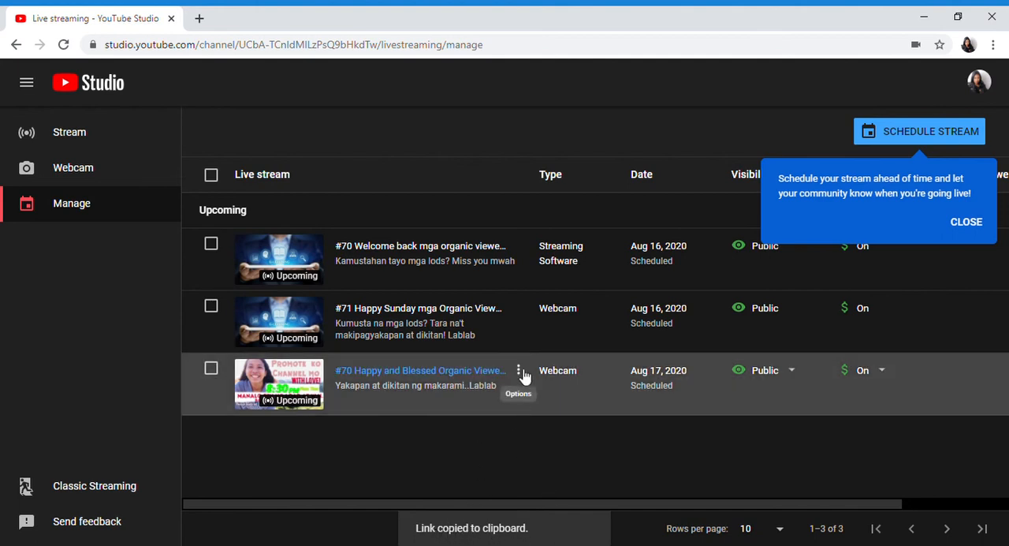
pyautogui.click(519, 370)
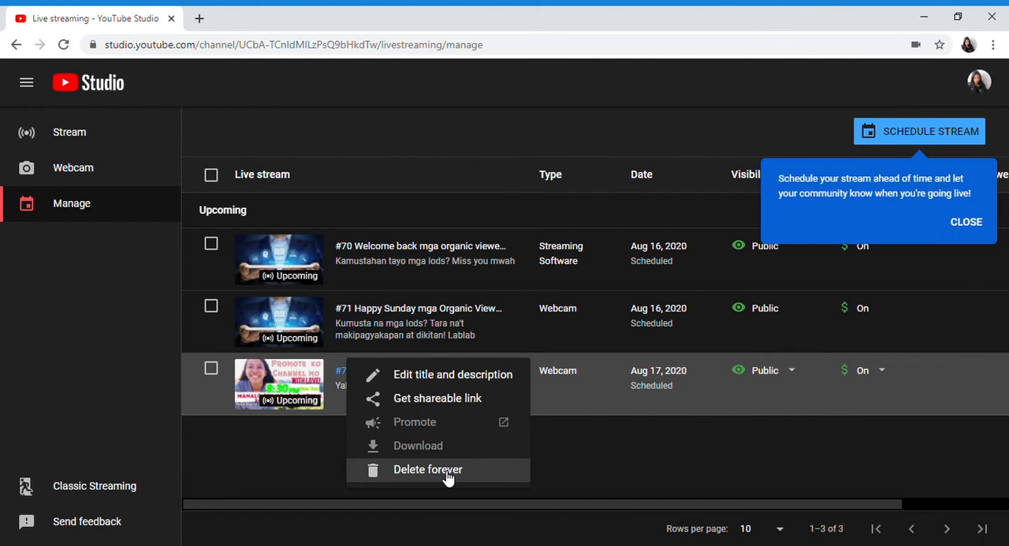
pyautogui.click(427, 469)
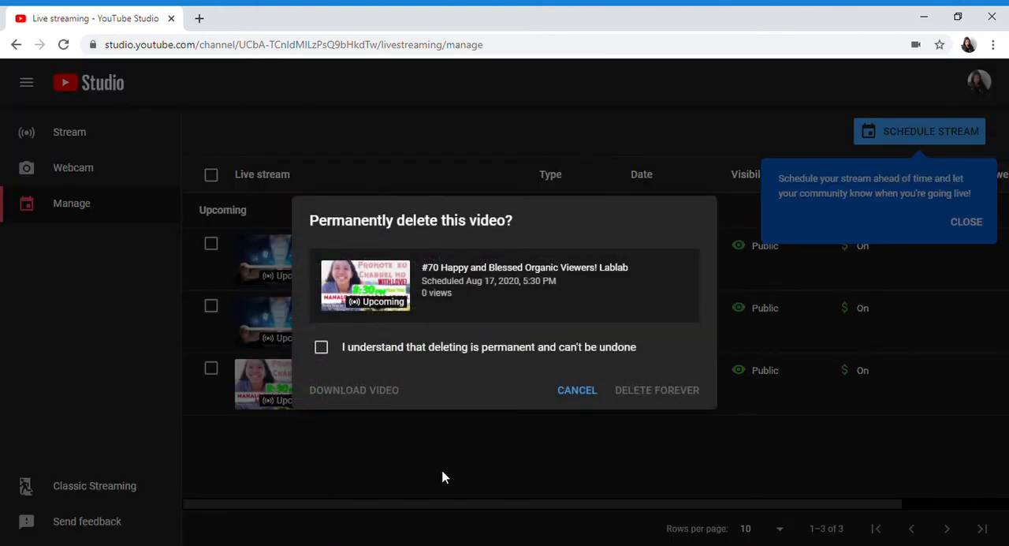
pyautogui.moveTo(361, 380)
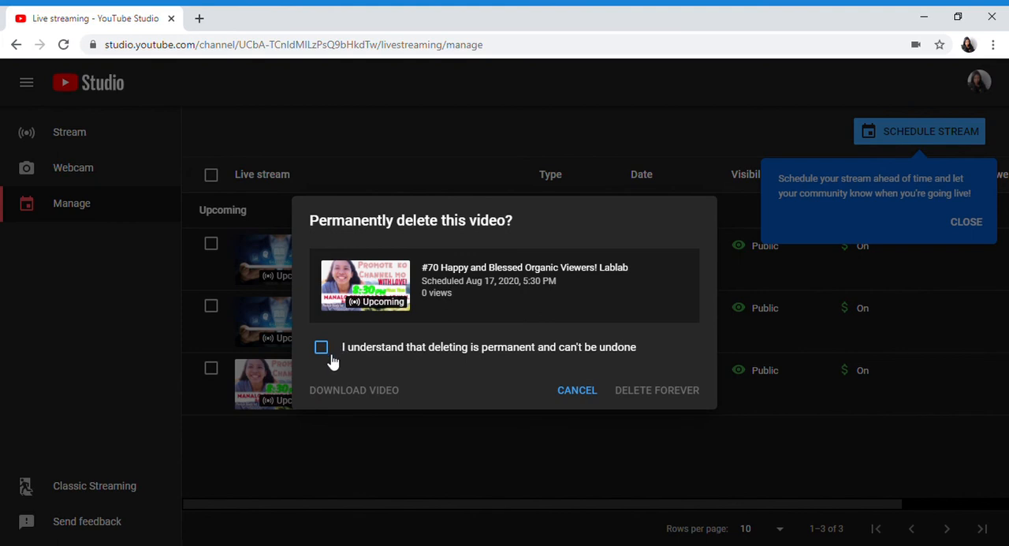
pyautogui.click(321, 347)
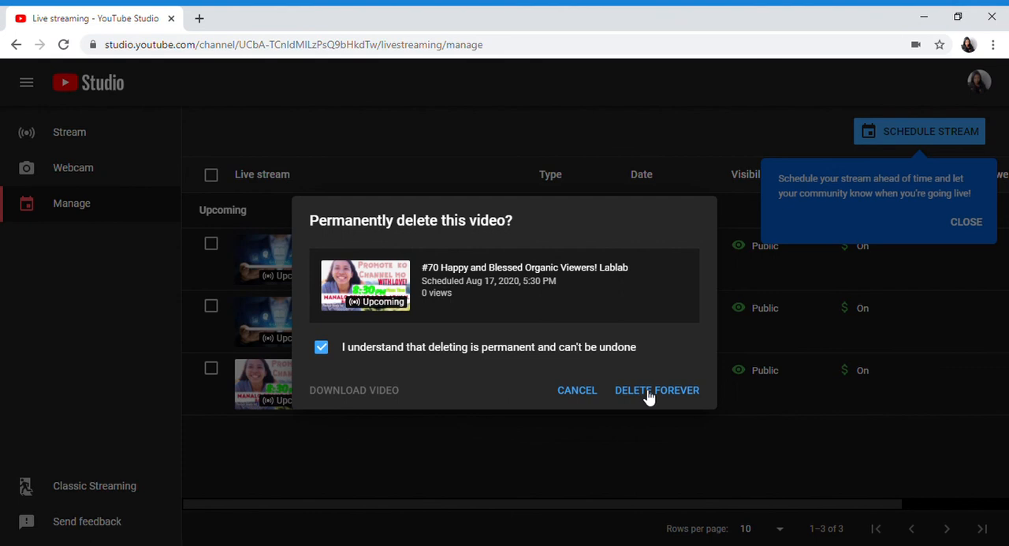
pyautogui.moveTo(577, 389)
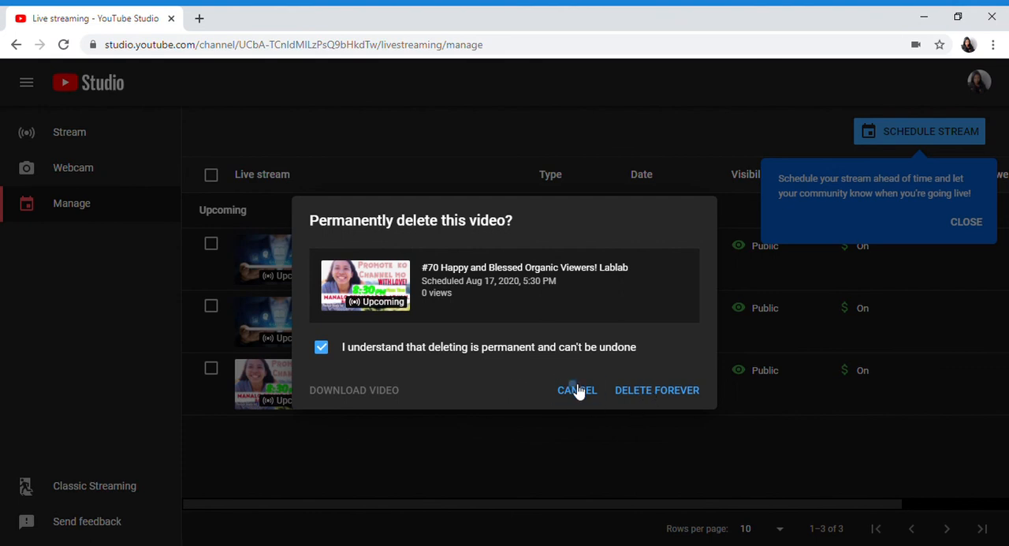
pyautogui.click(578, 389)
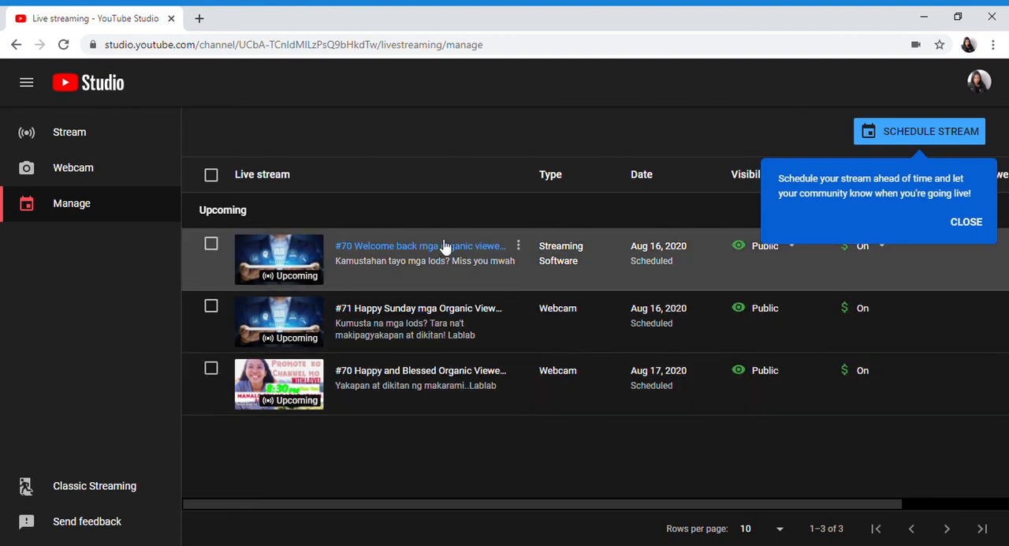
pyautogui.moveTo(329, 207)
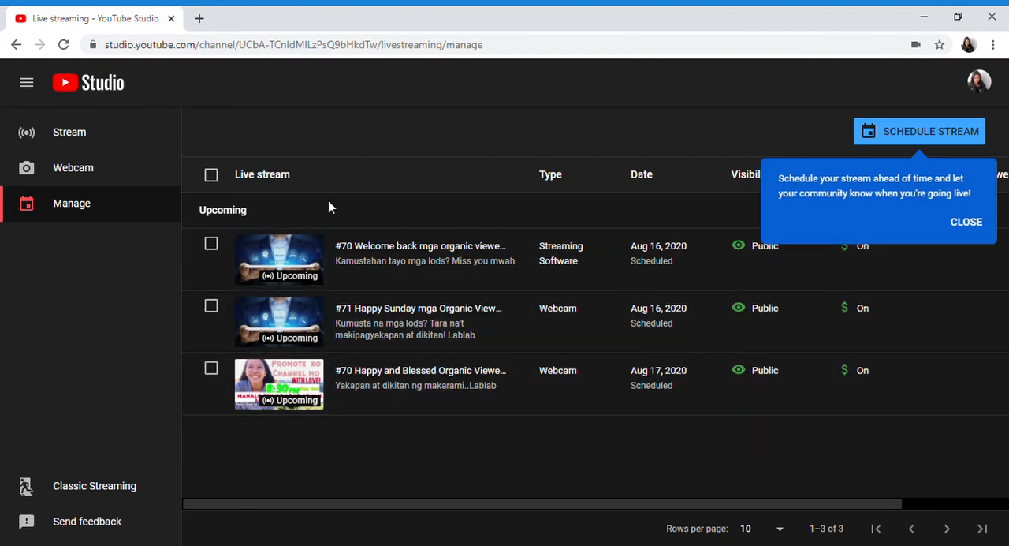
pyautogui.moveTo(519, 246)
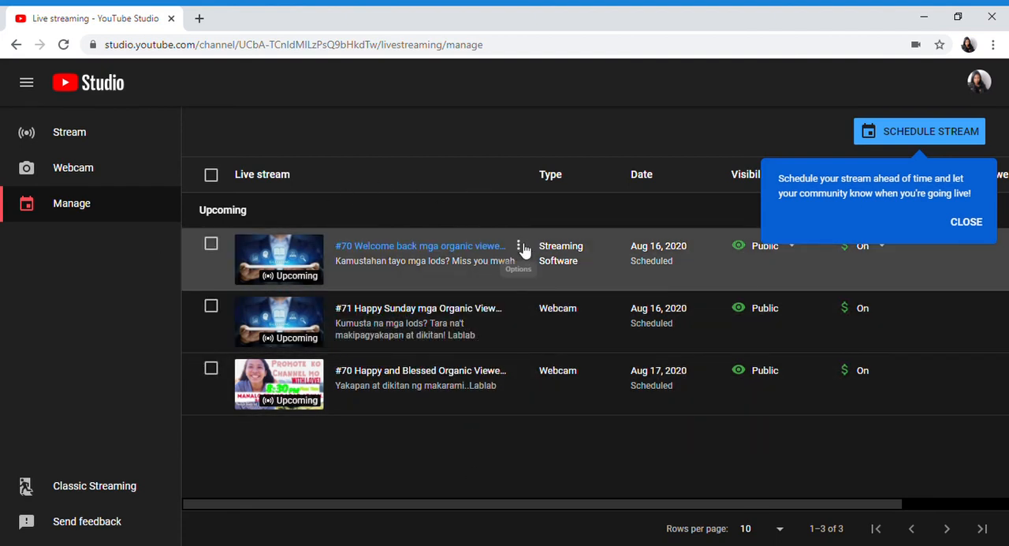
# Delete forever the #70 Welcome back and #71 Happy Sunday streams
pyautogui.click(518, 245)
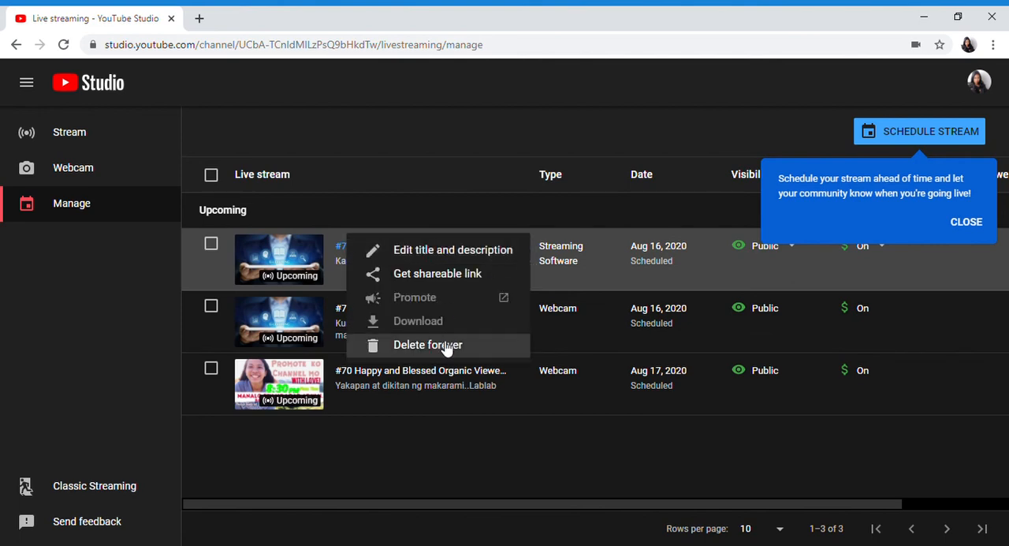
pyautogui.click(428, 345)
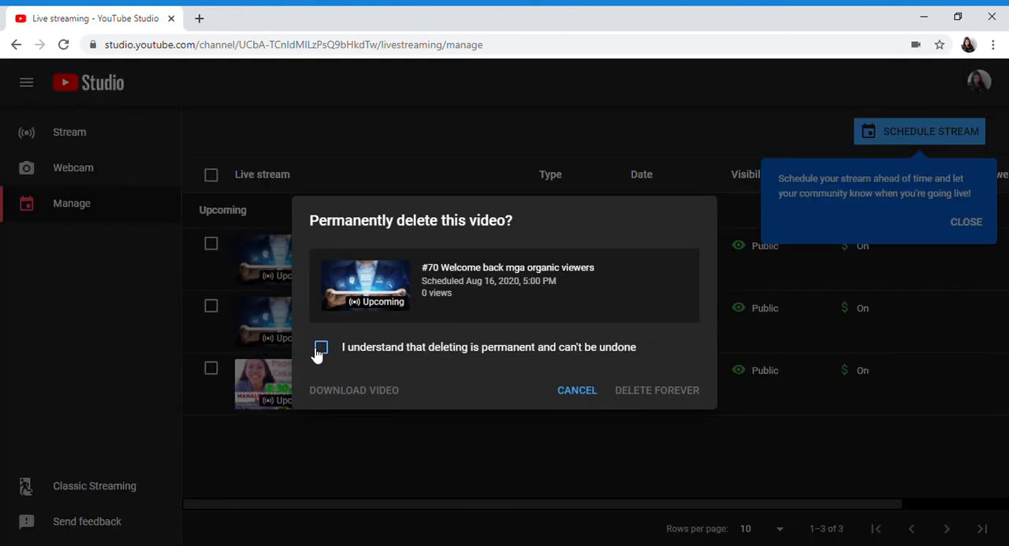
pyautogui.click(577, 389)
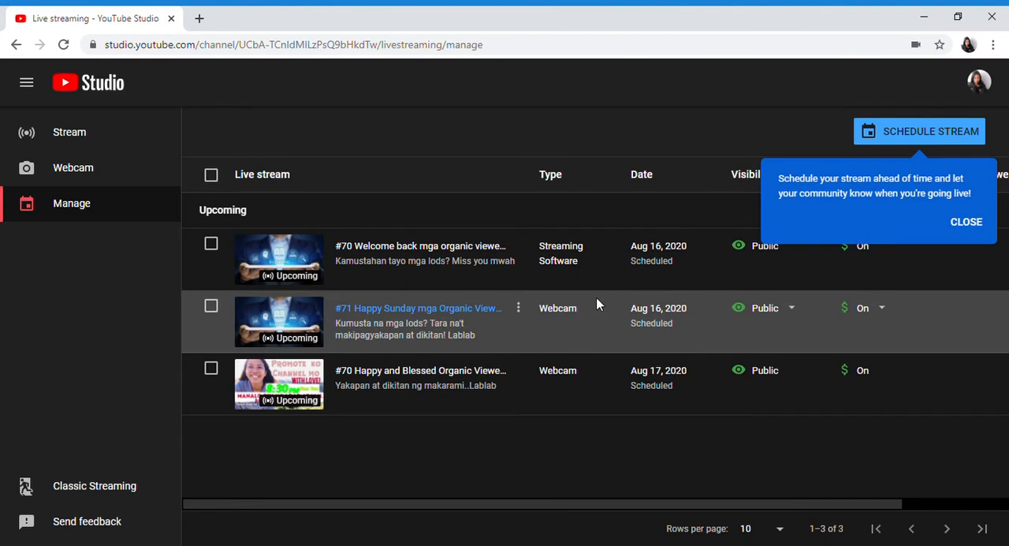
pyautogui.moveTo(544, 236)
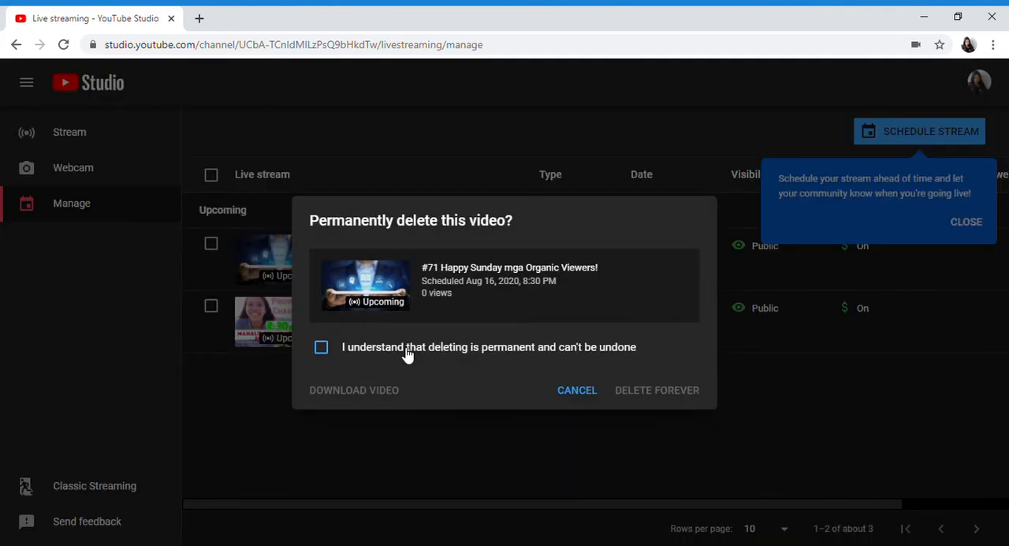
pyautogui.click(321, 347)
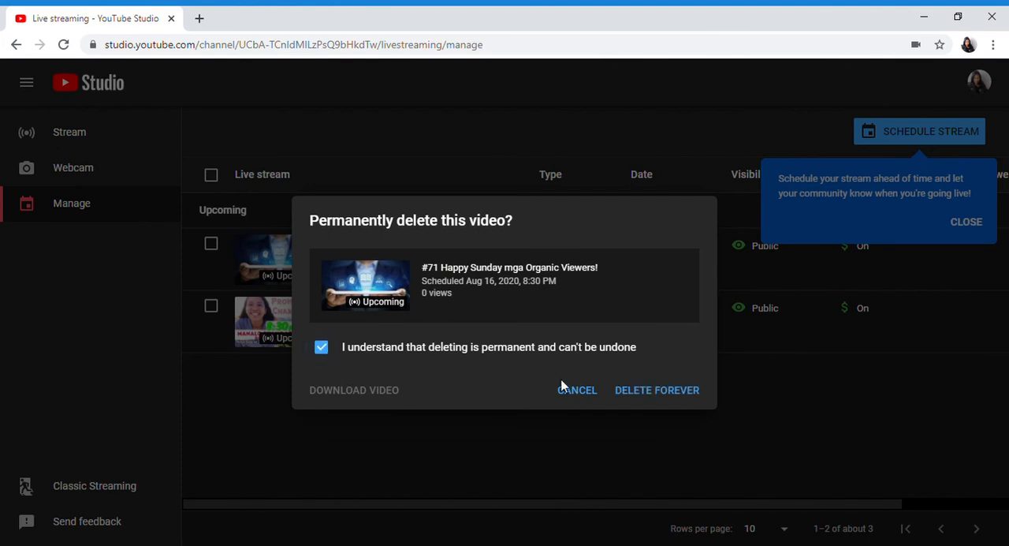
pyautogui.click(577, 390)
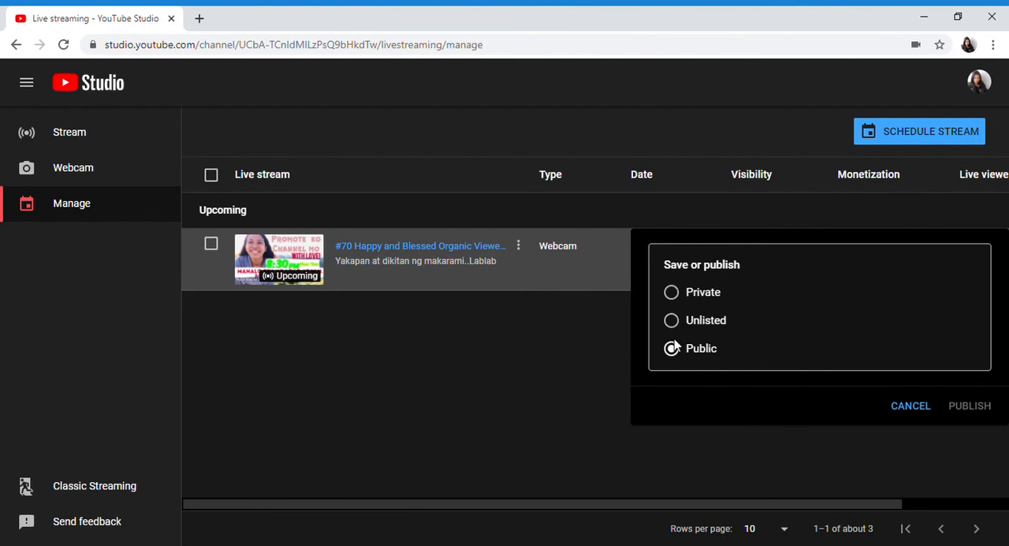
# Keep visibility Public, cancel the panel, and show monetization choices with On selected
pyautogui.click(671, 348)
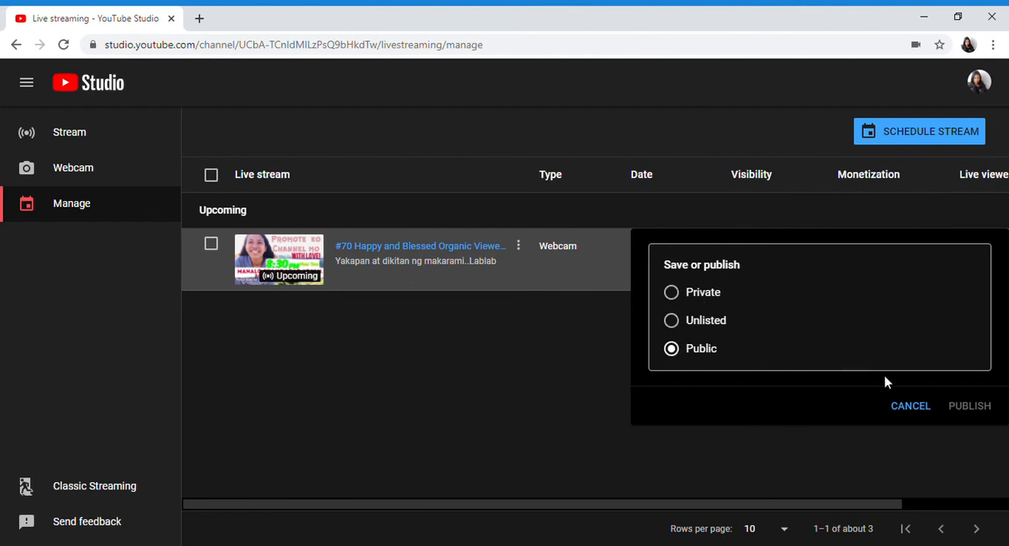
pyautogui.click(969, 405)
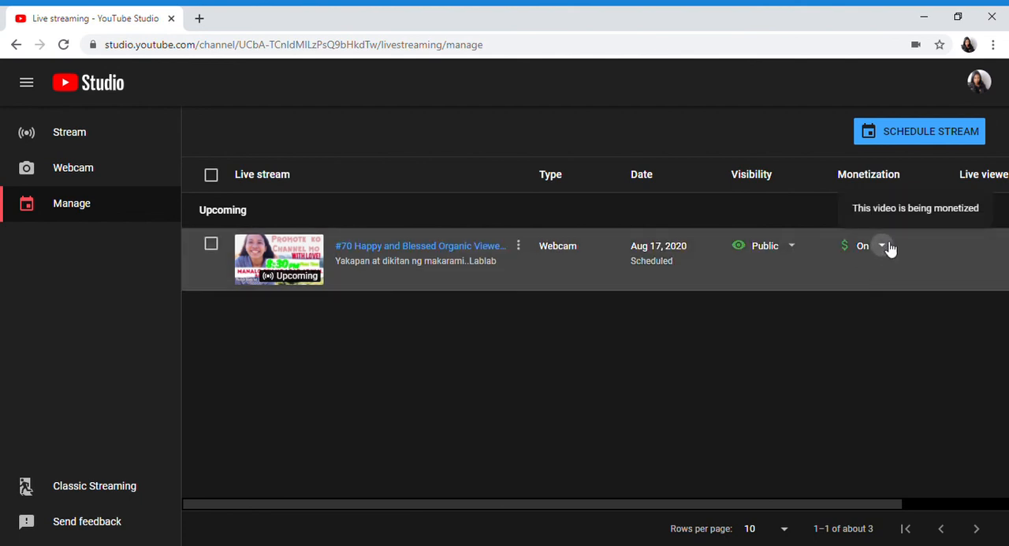
pyautogui.click(882, 246)
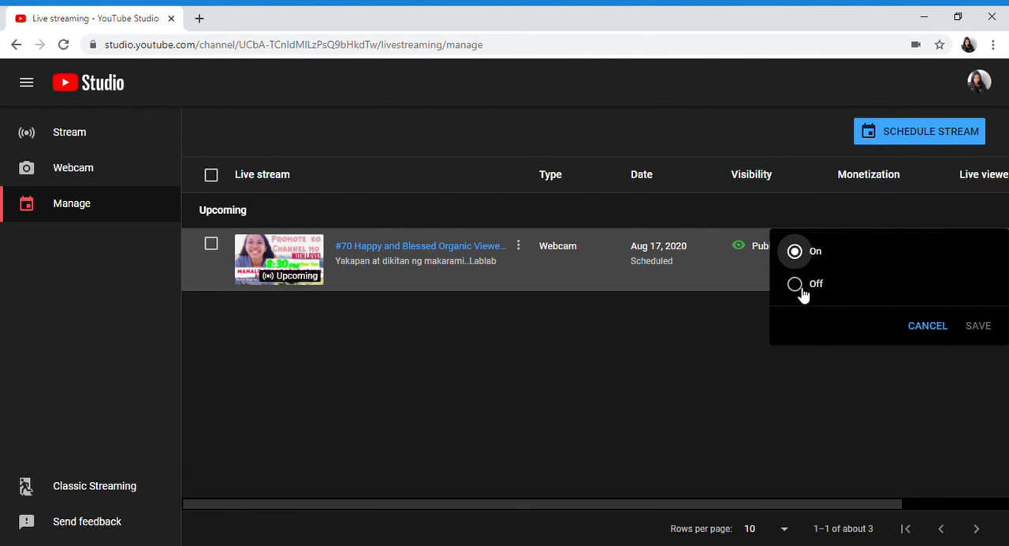
pyautogui.moveTo(881, 314)
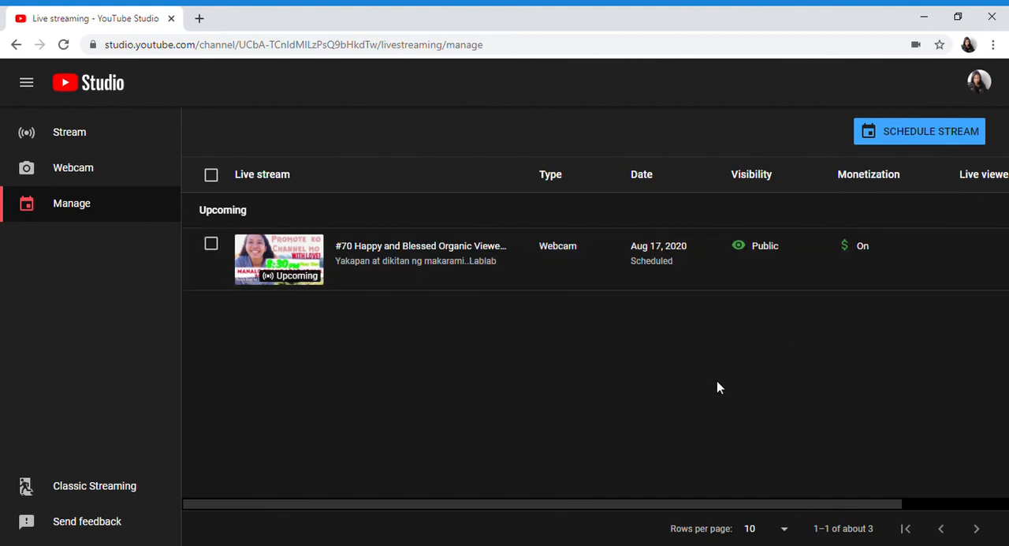
pyautogui.moveTo(639, 364)
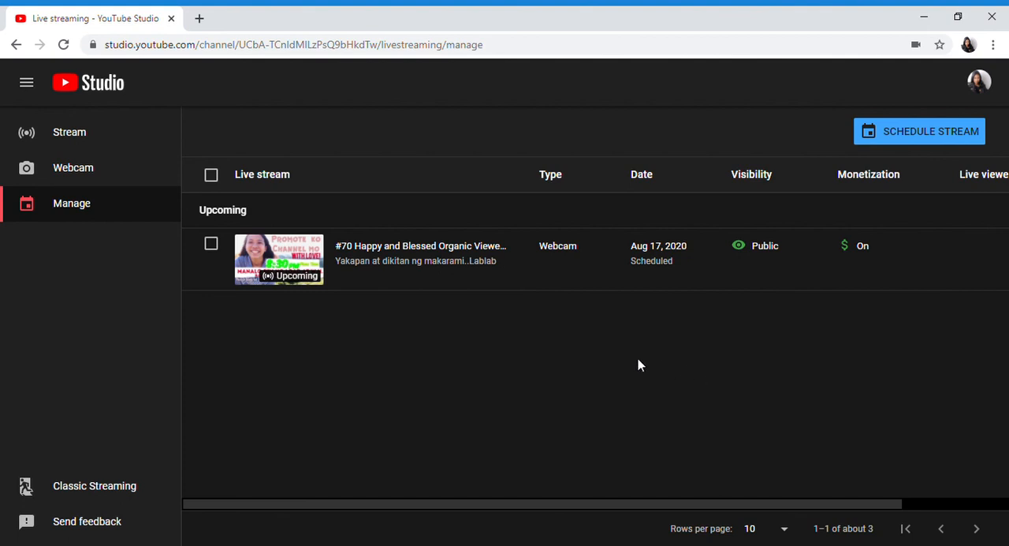
pyautogui.moveTo(688, 367)
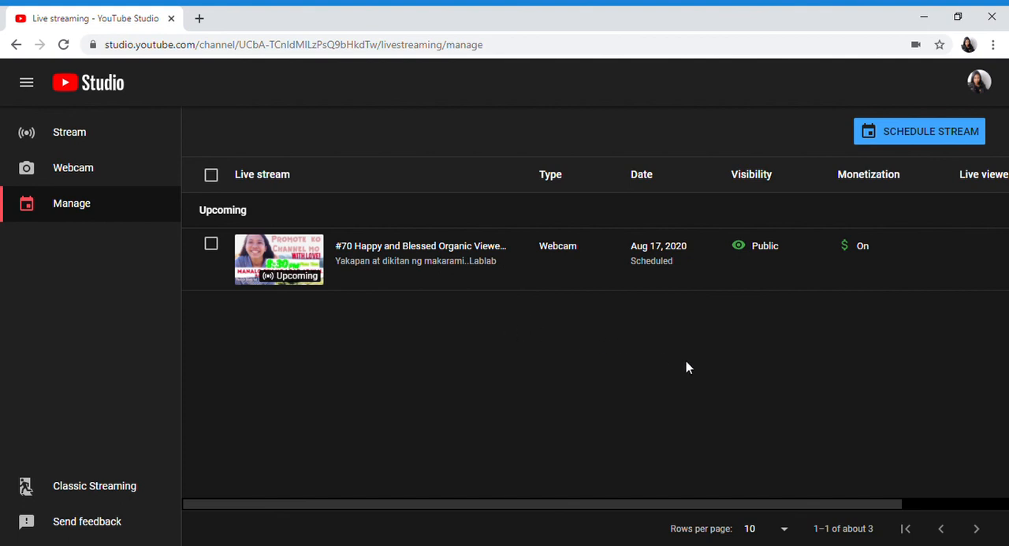
pyautogui.moveTo(551, 331)
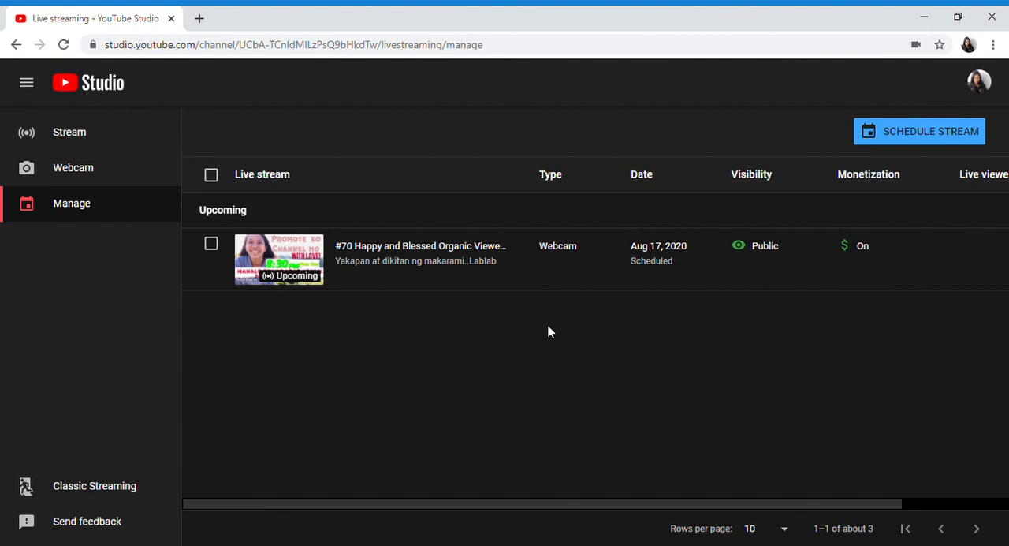
pyautogui.moveTo(410, 361)
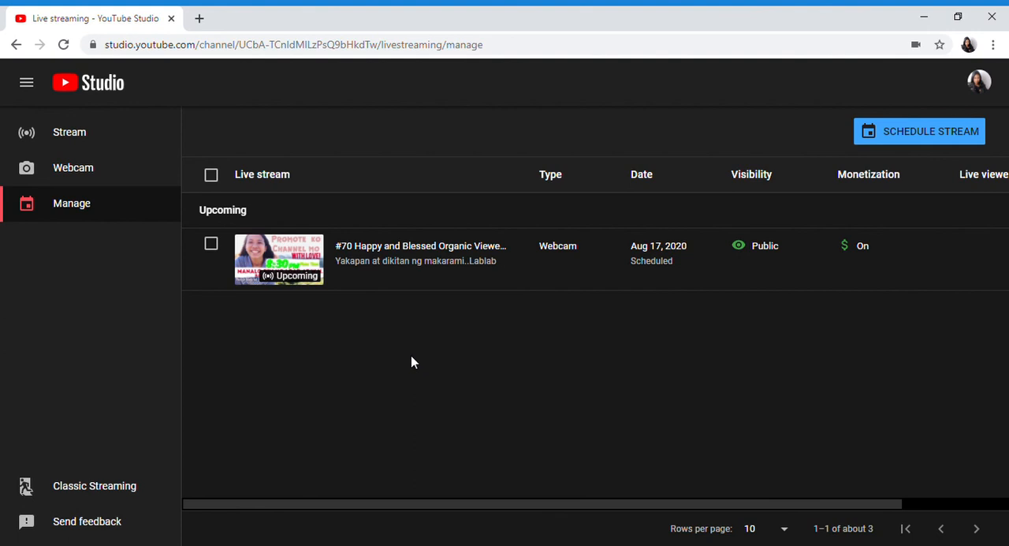
pyautogui.moveTo(740, 352)
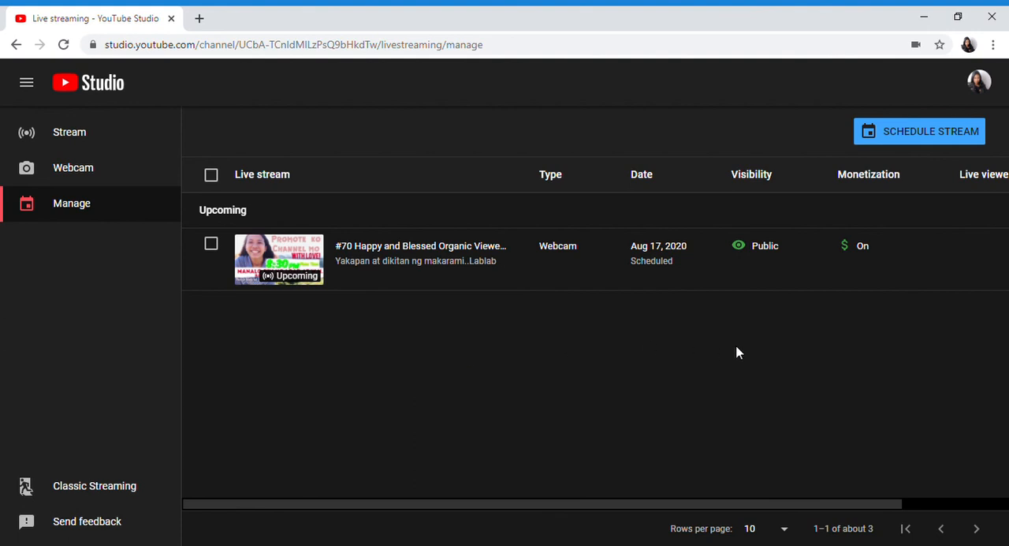